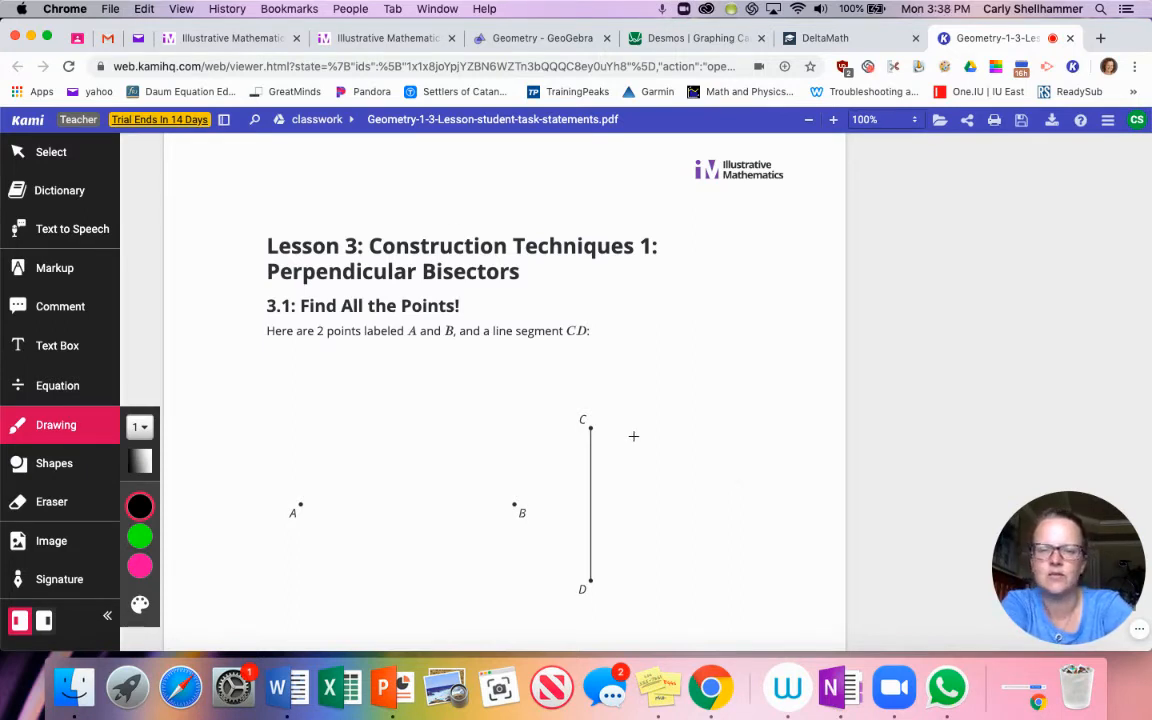
- Start a new GeoGebra file from the menu, choosing Don't Save for the old sketch
scroll(down, 3)
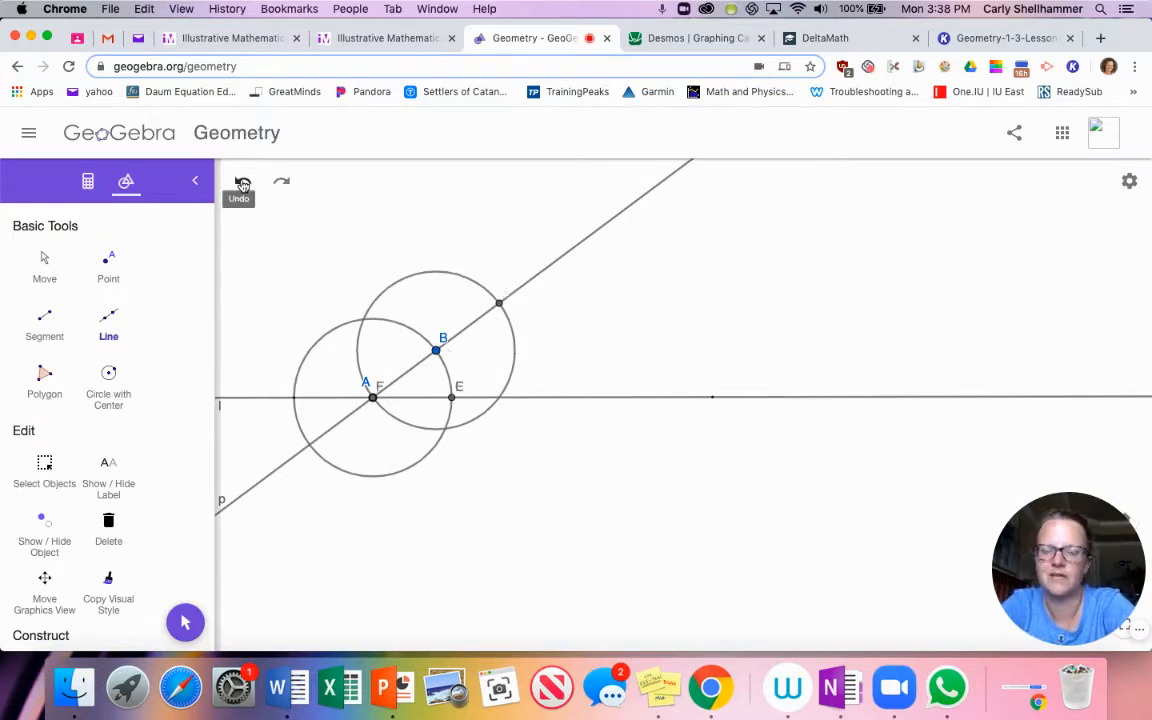
click(239, 181)
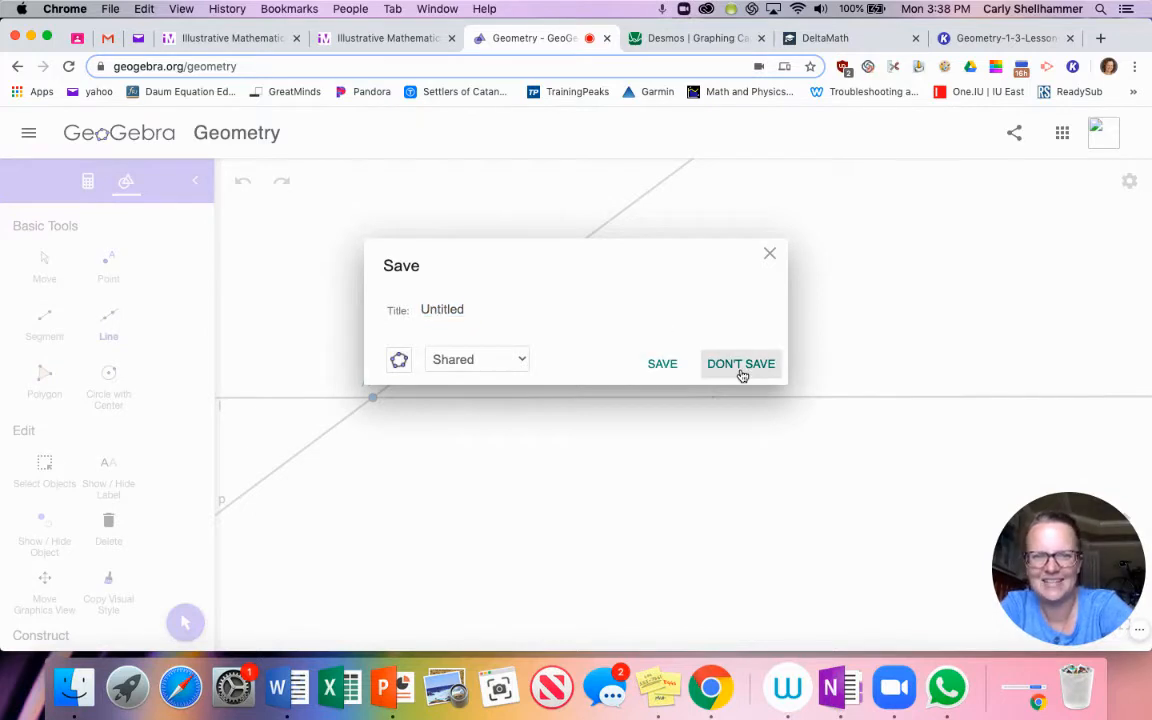
click(740, 363)
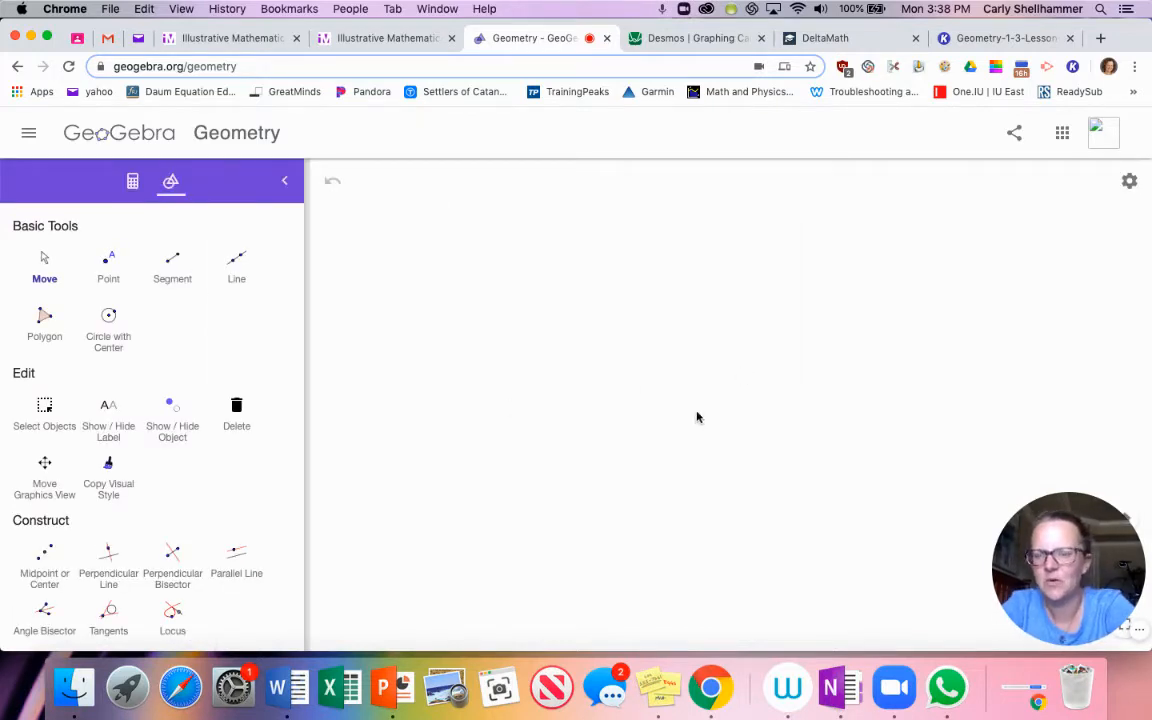
- Draw the vertical segment CD with the Segment tool
click(172, 265)
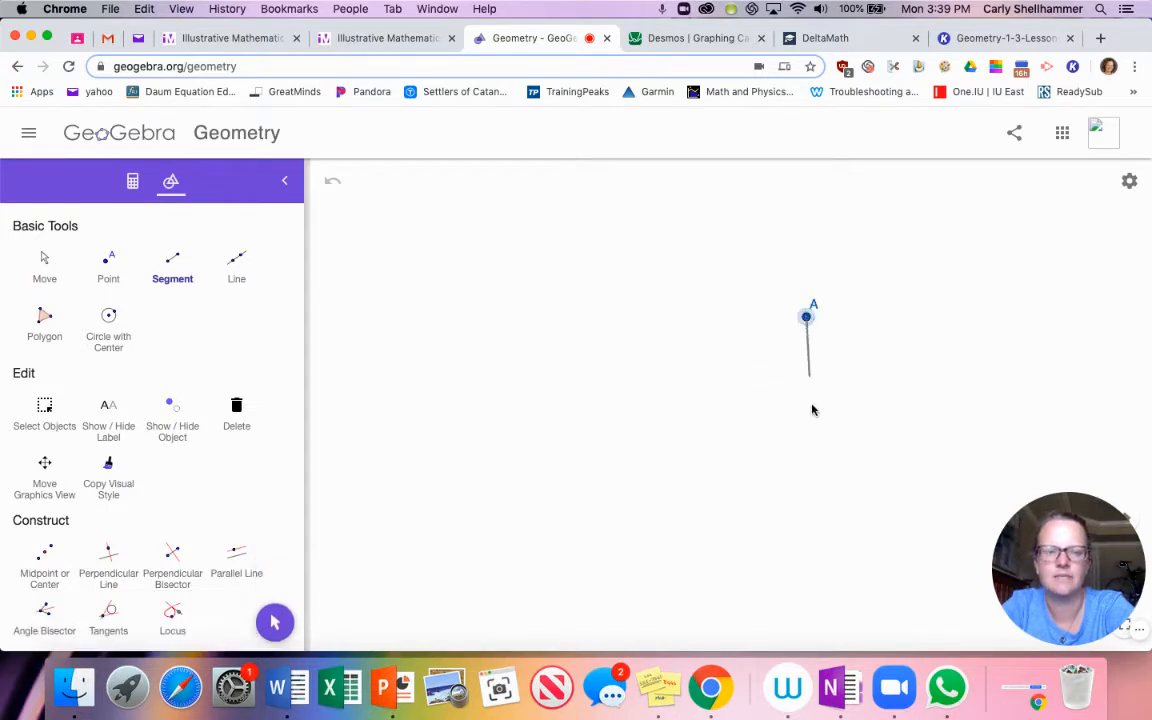
click(808, 492)
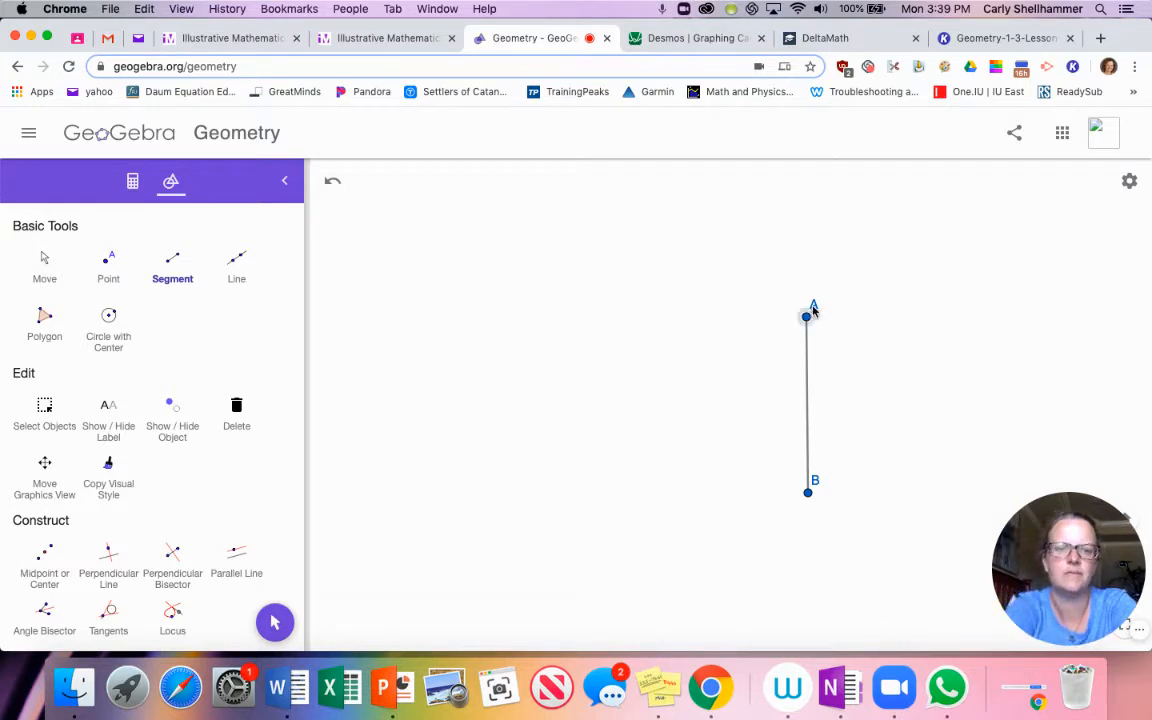
right_click(808, 316)
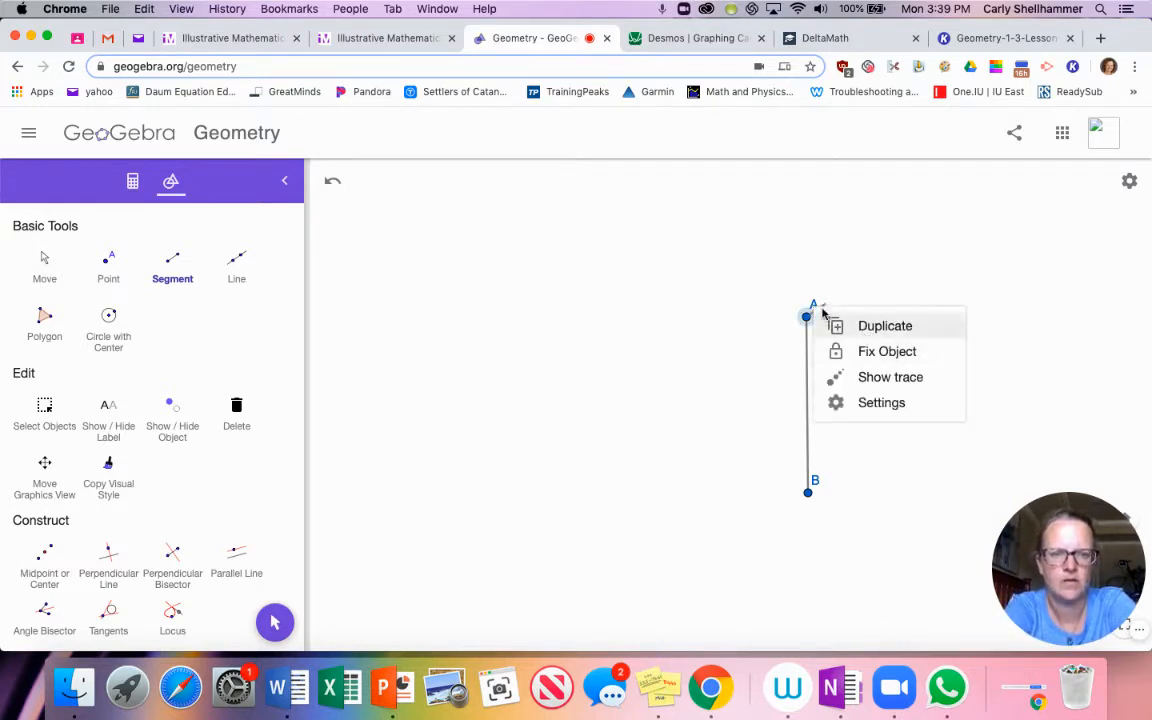
click(884, 325)
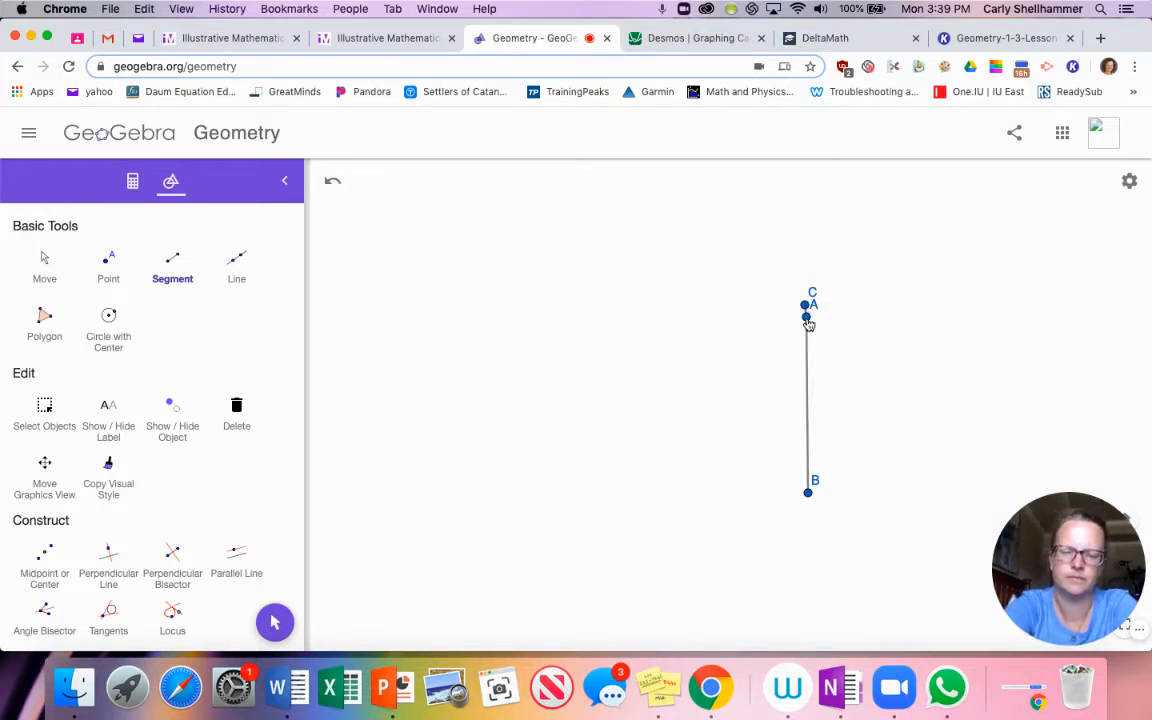
- Undo the stray extra point and open point A's settings
click(333, 181)
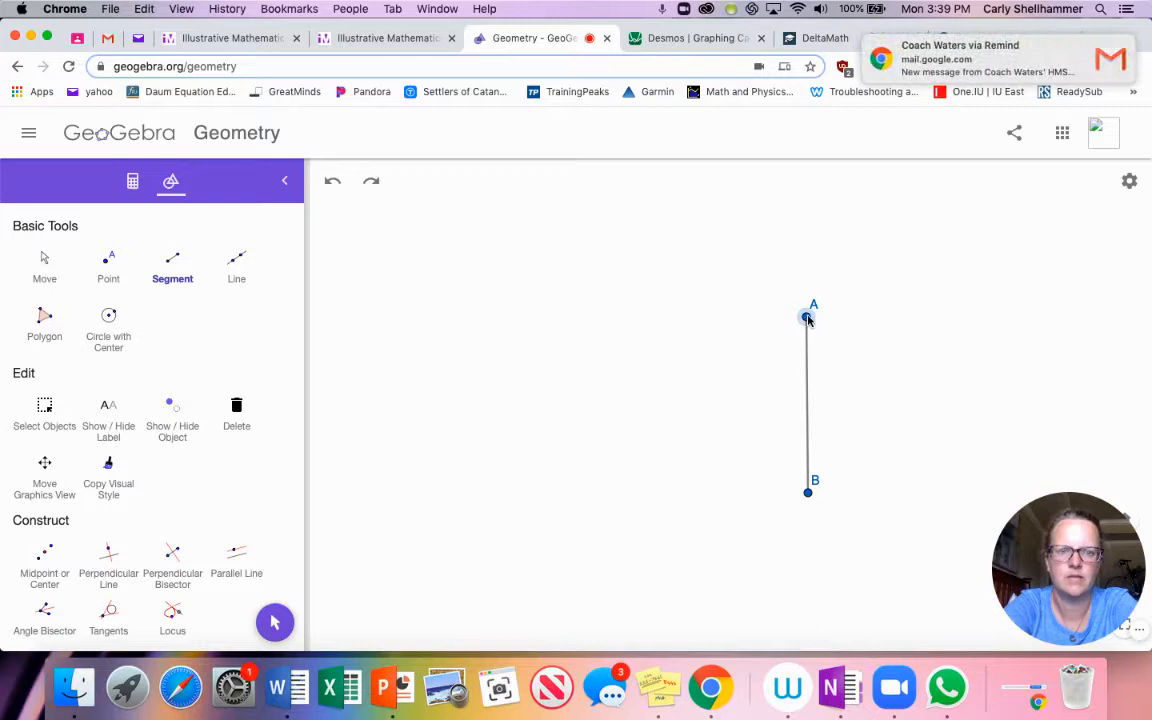
right_click(808, 318)
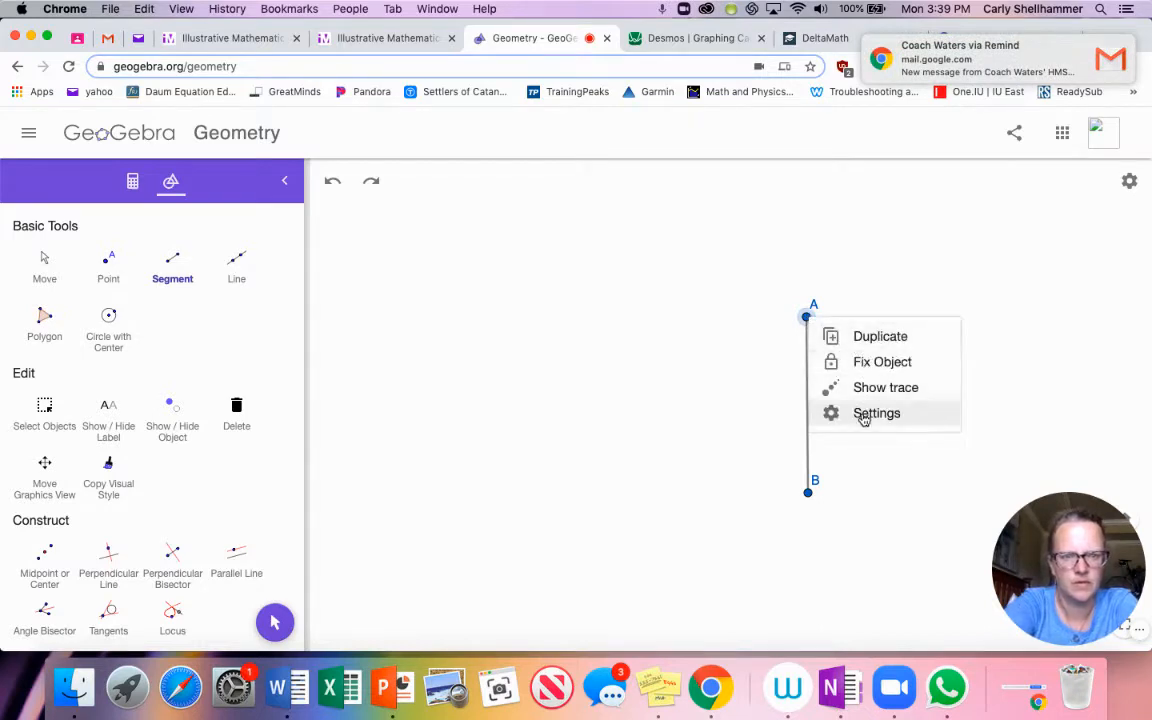
click(876, 413)
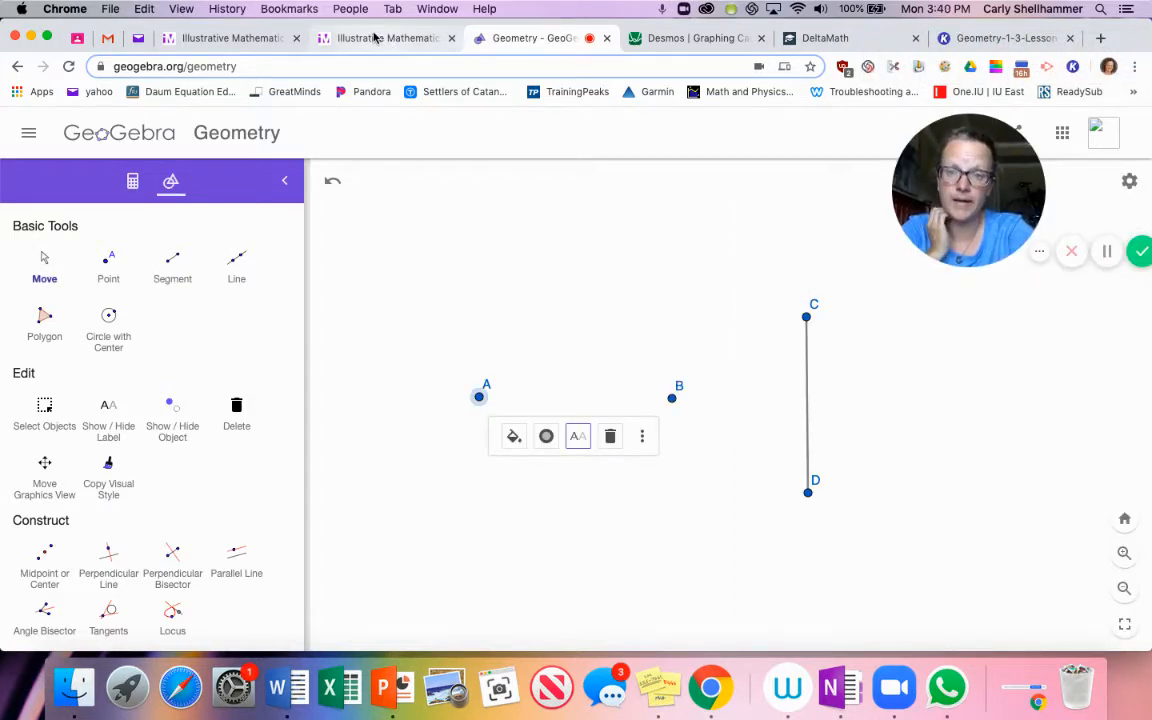
click(385, 38)
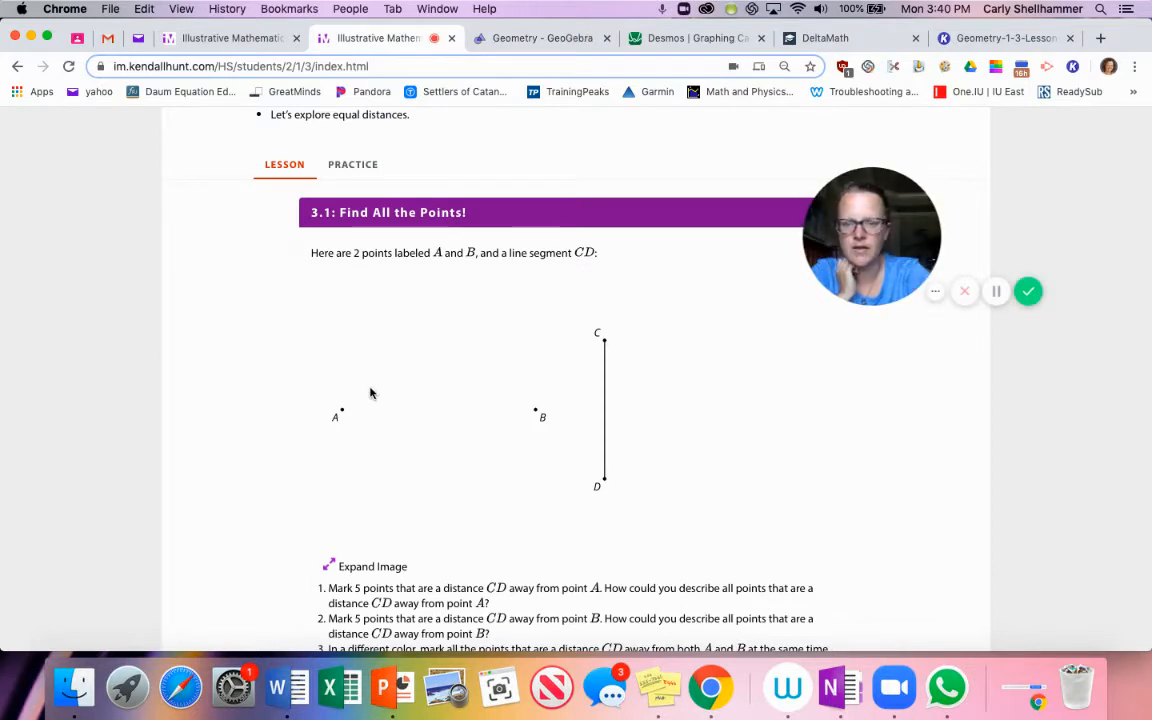
scroll(down, 3)
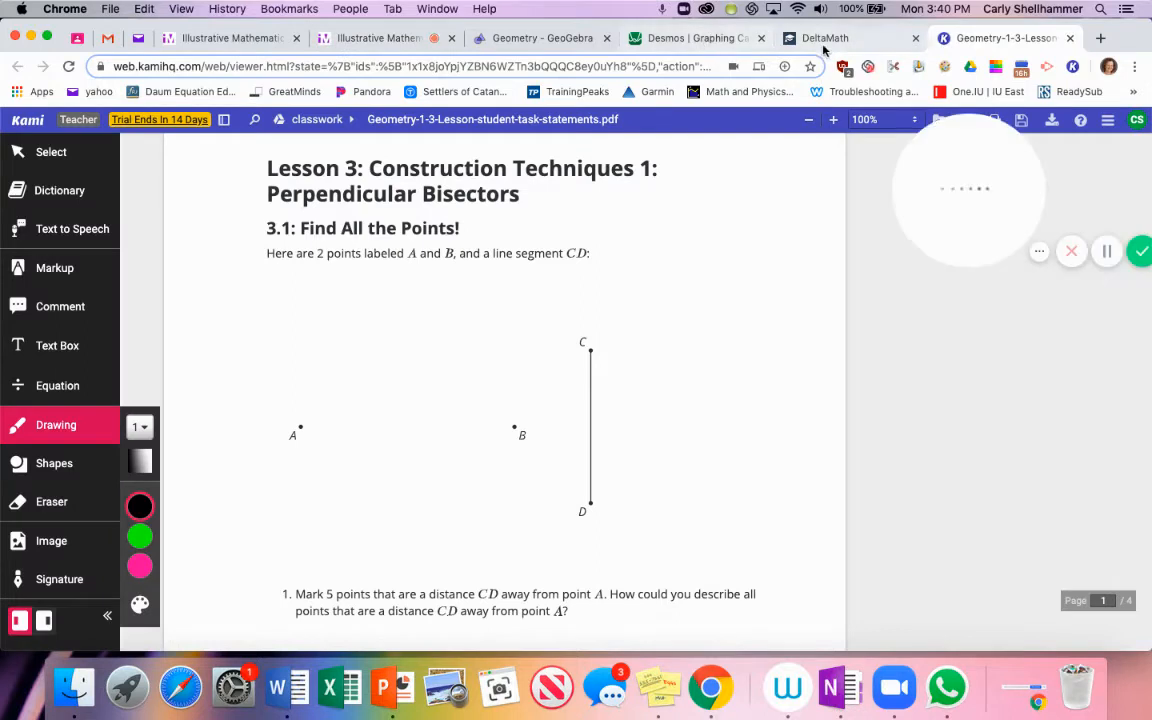
click(542, 38)
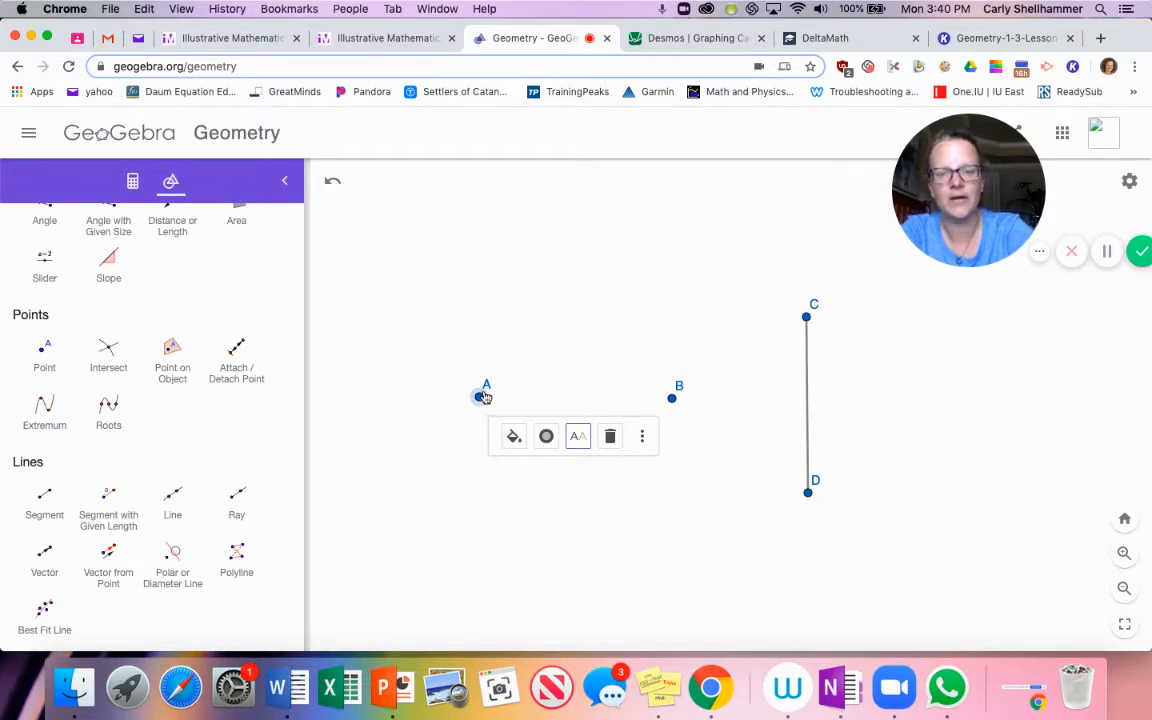
mouse_move(371, 285)
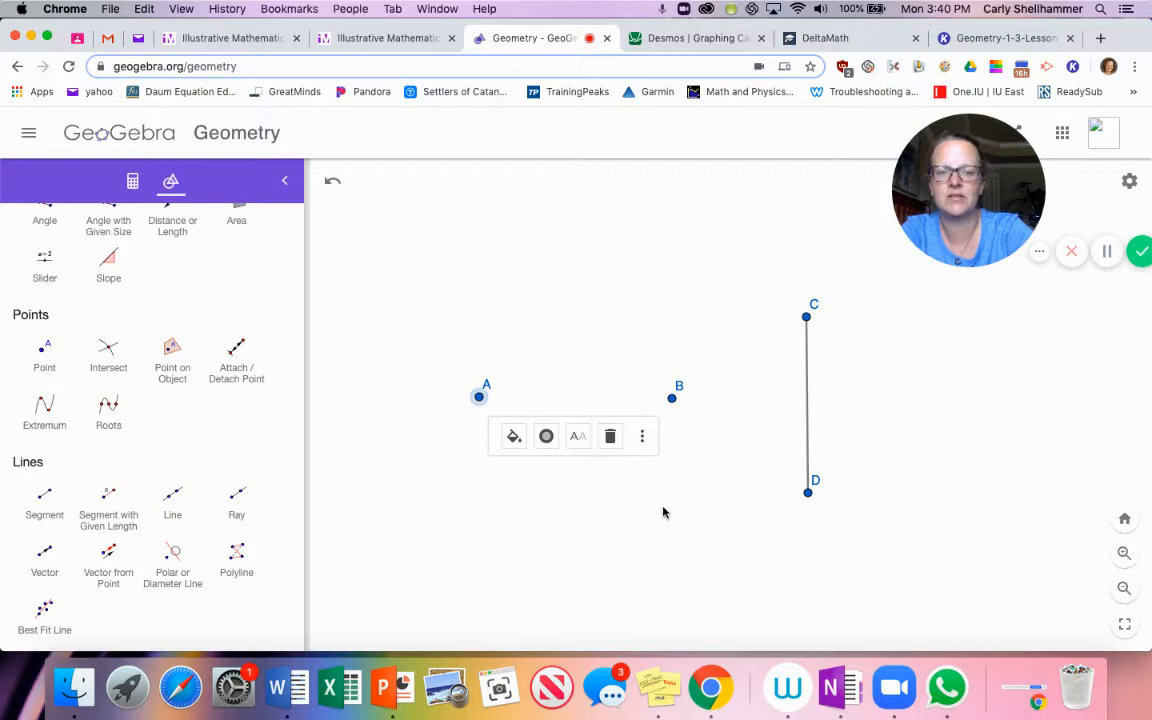
- Draw a Compass circle centred at A with radius equal to segment CD
scroll(down, 3)
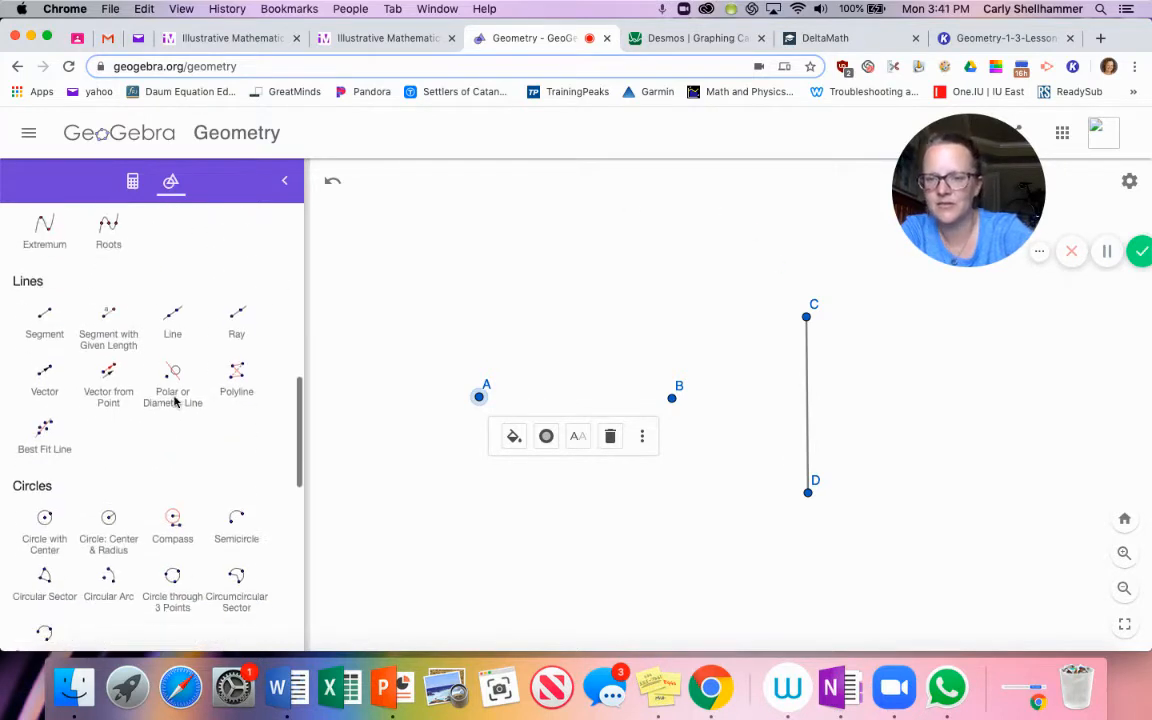
click(172, 461)
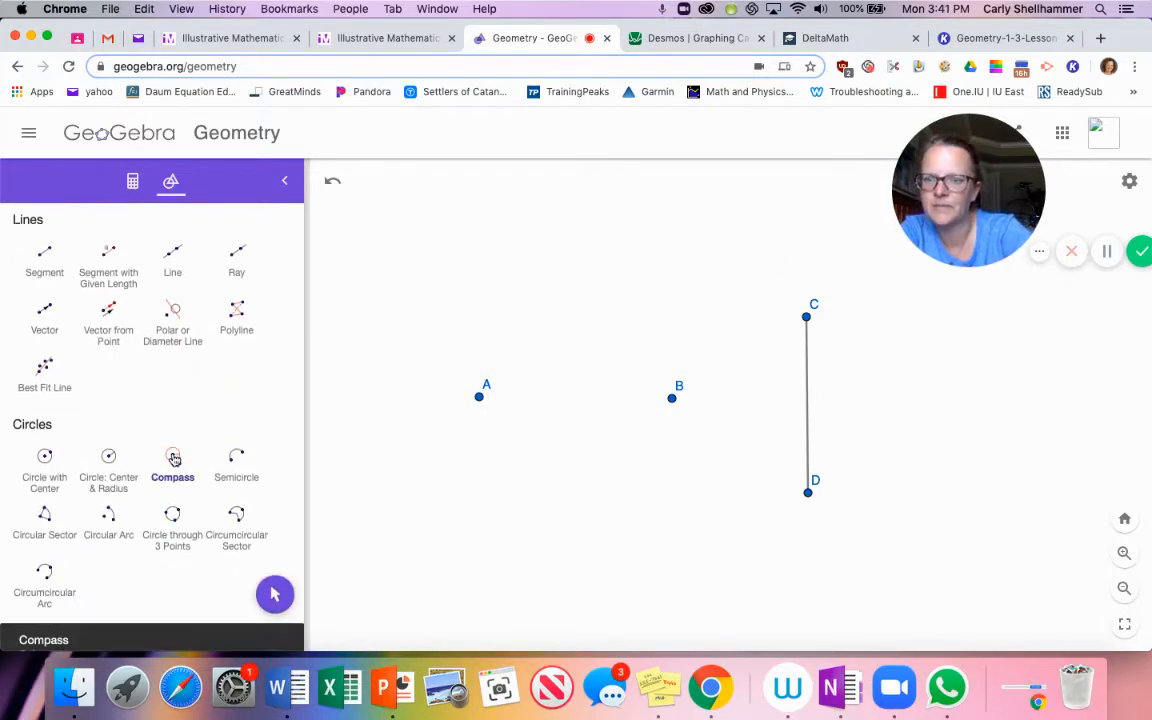
click(172, 460)
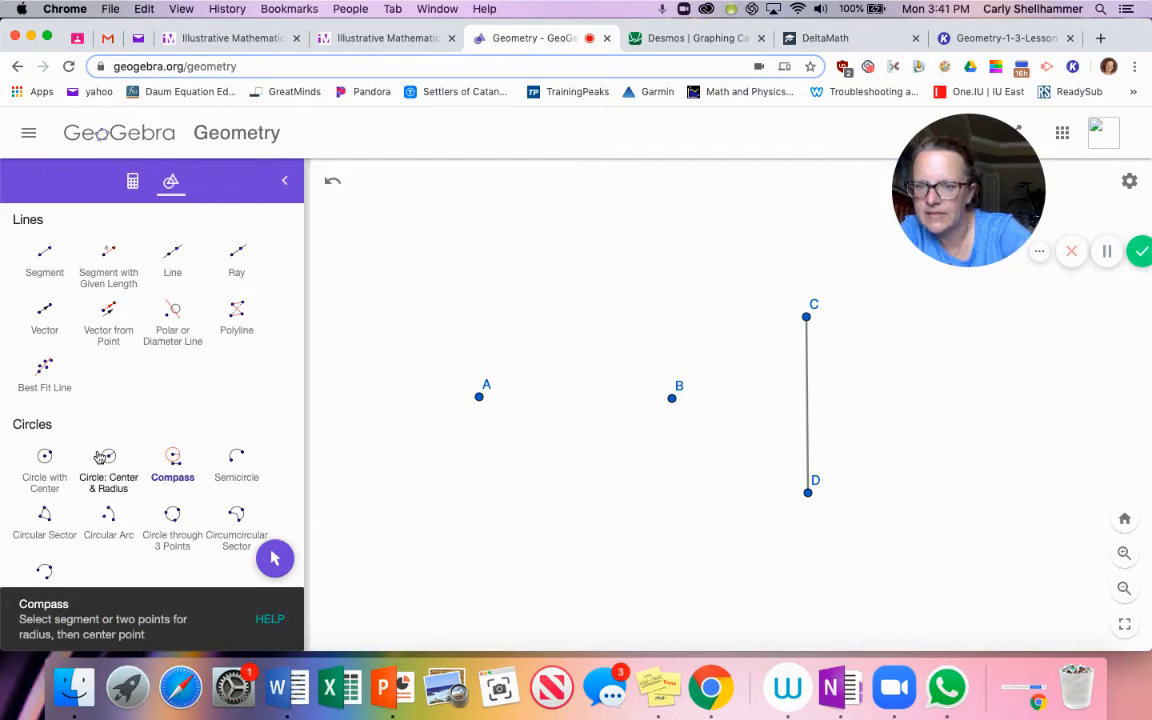
click(108, 456)
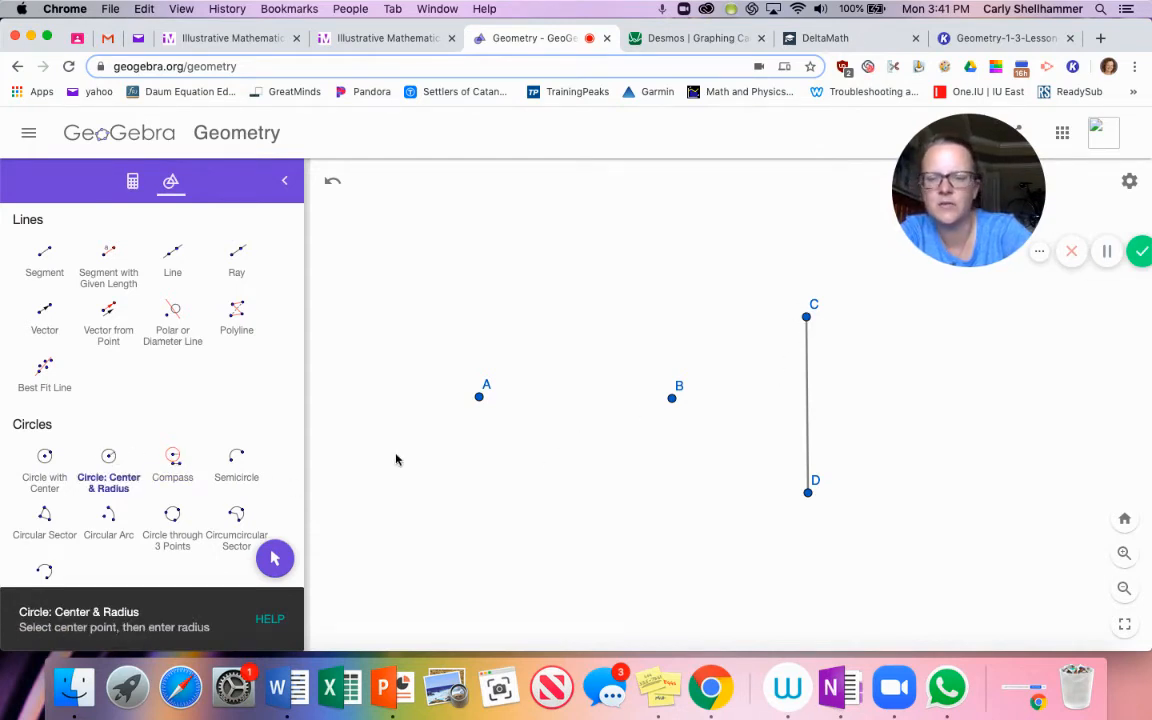
click(172, 462)
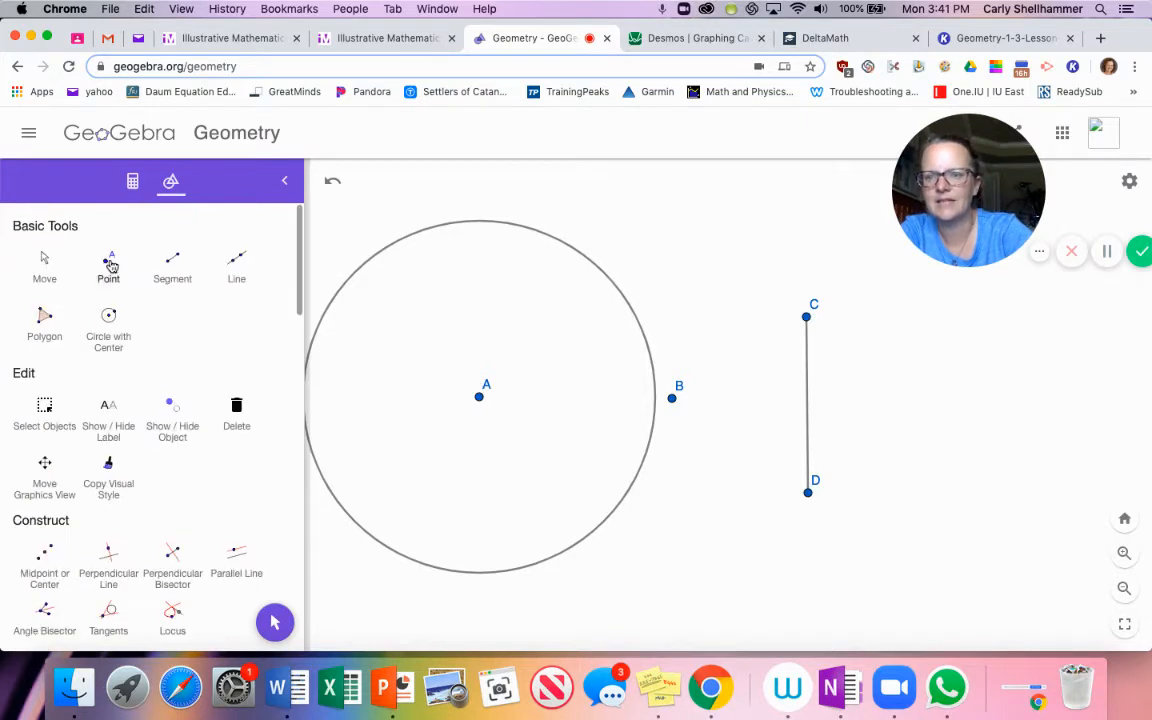
- Mark points E, G and H on the top, bottom and upper left of circle A
click(108, 267)
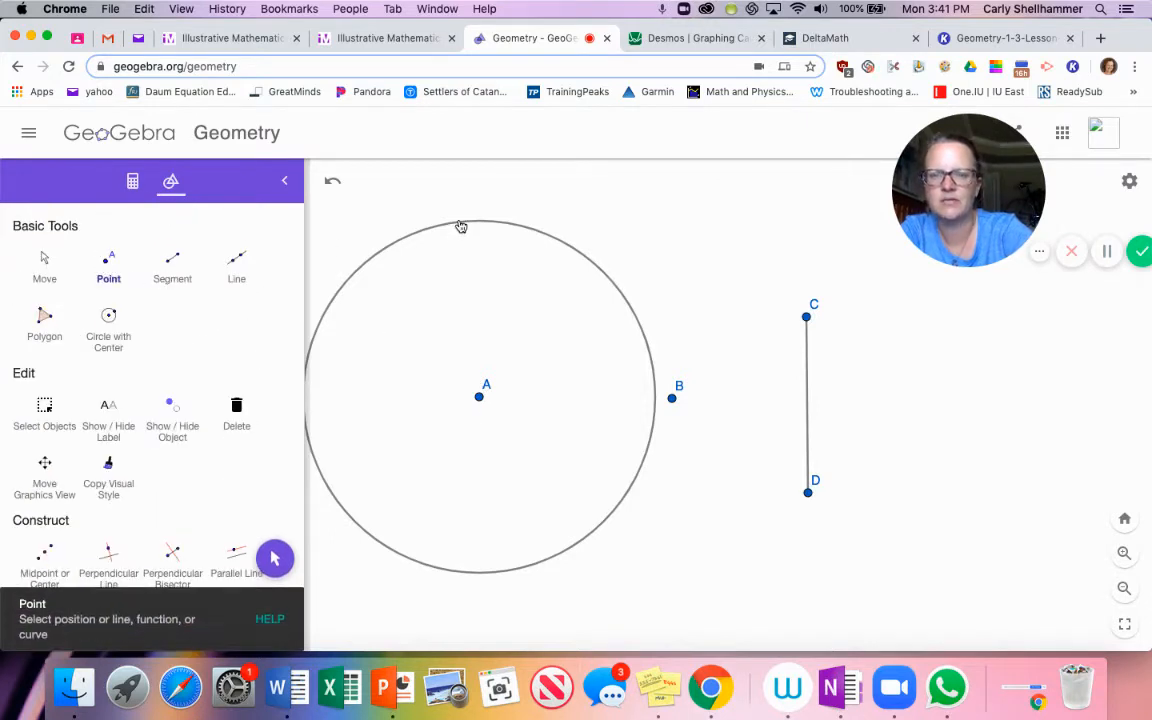
click(318, 467)
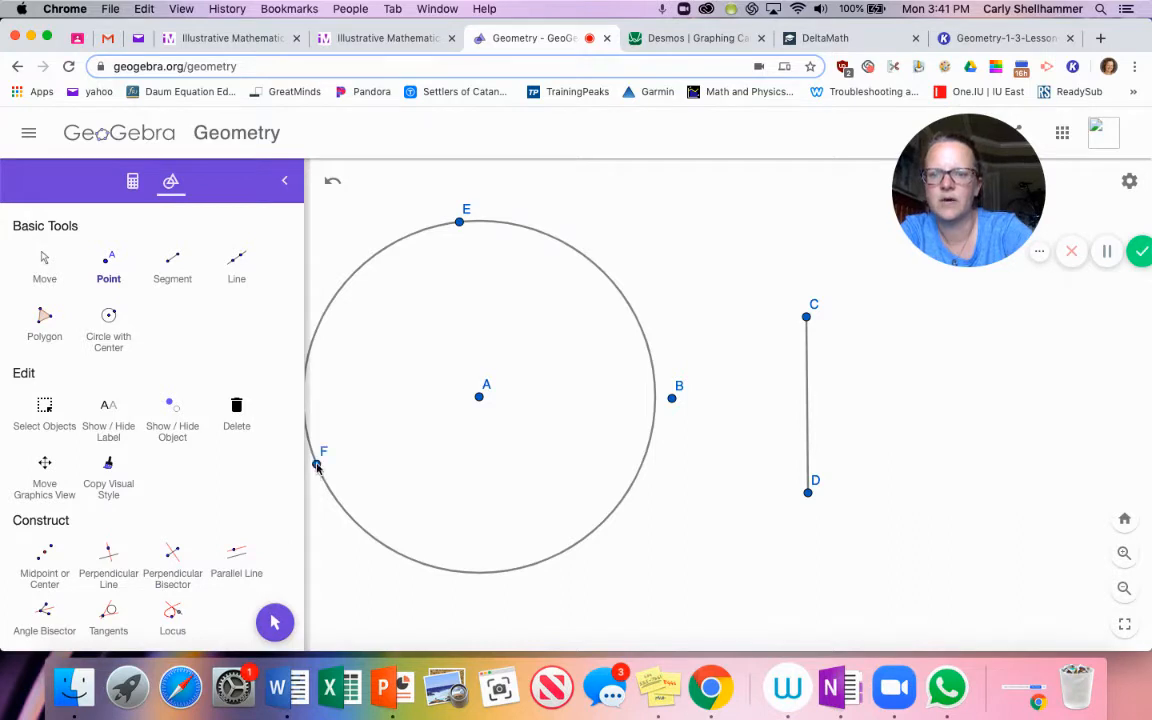
click(510, 571)
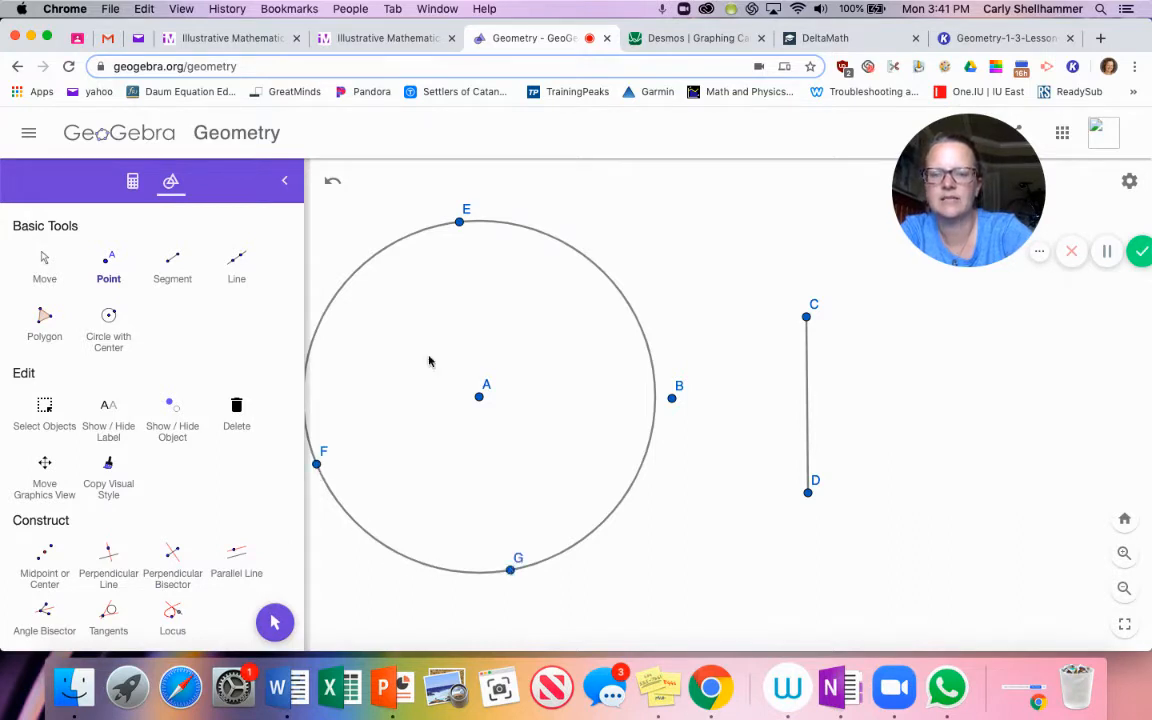
click(365, 263)
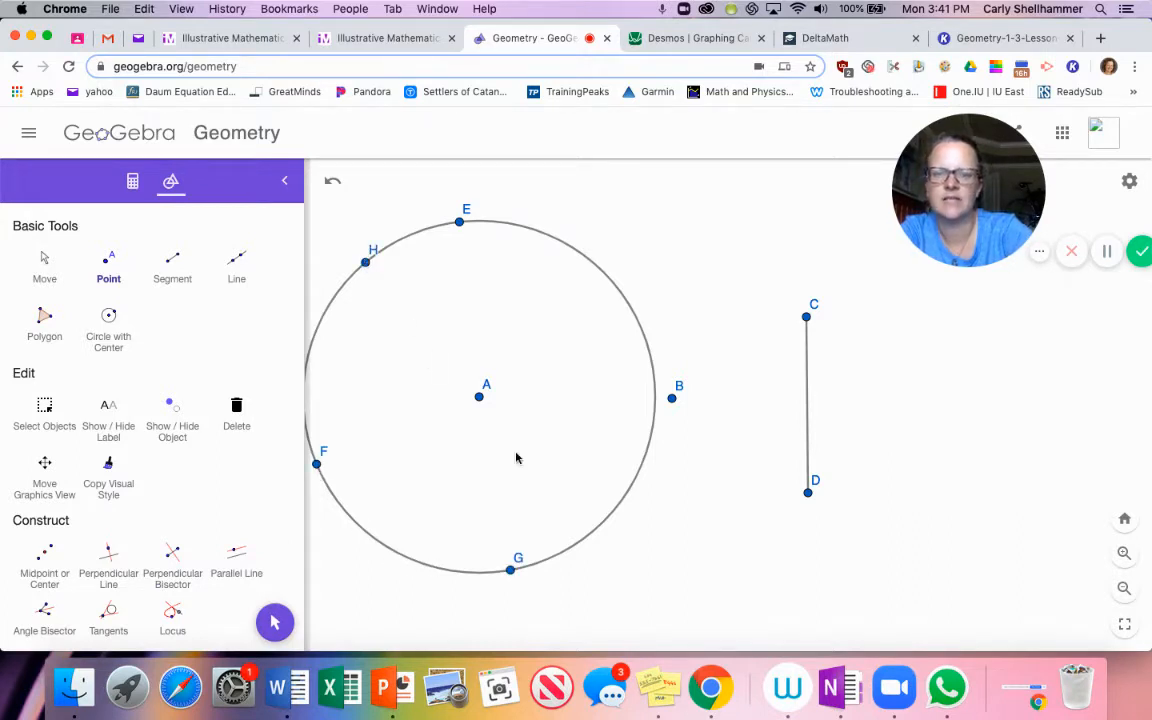
mouse_move(641, 323)
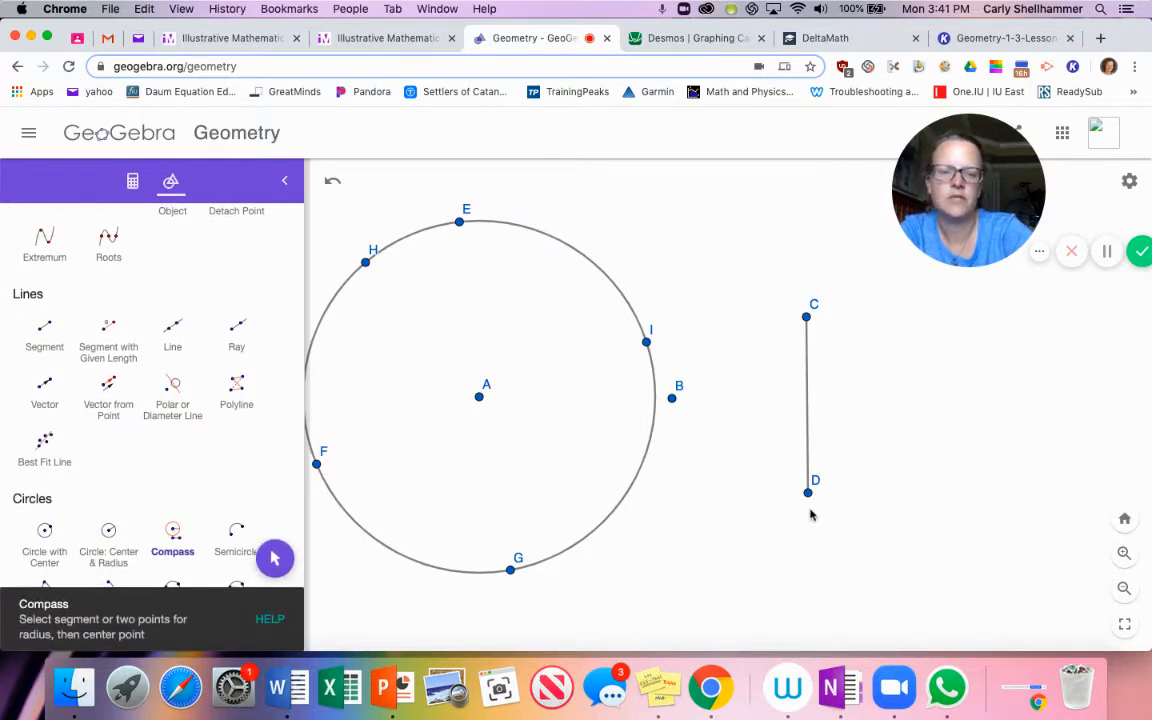
- Draw a CD-radius circle at B and mark points J, M and N on it
click(807, 317)
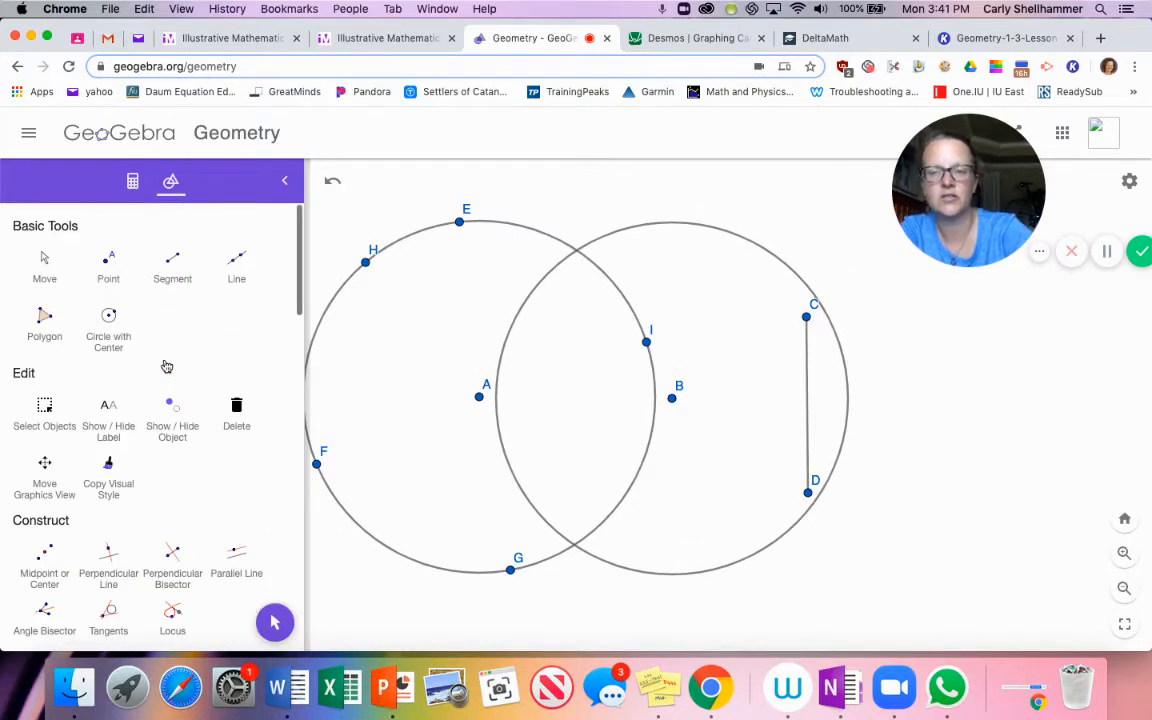
click(108, 265)
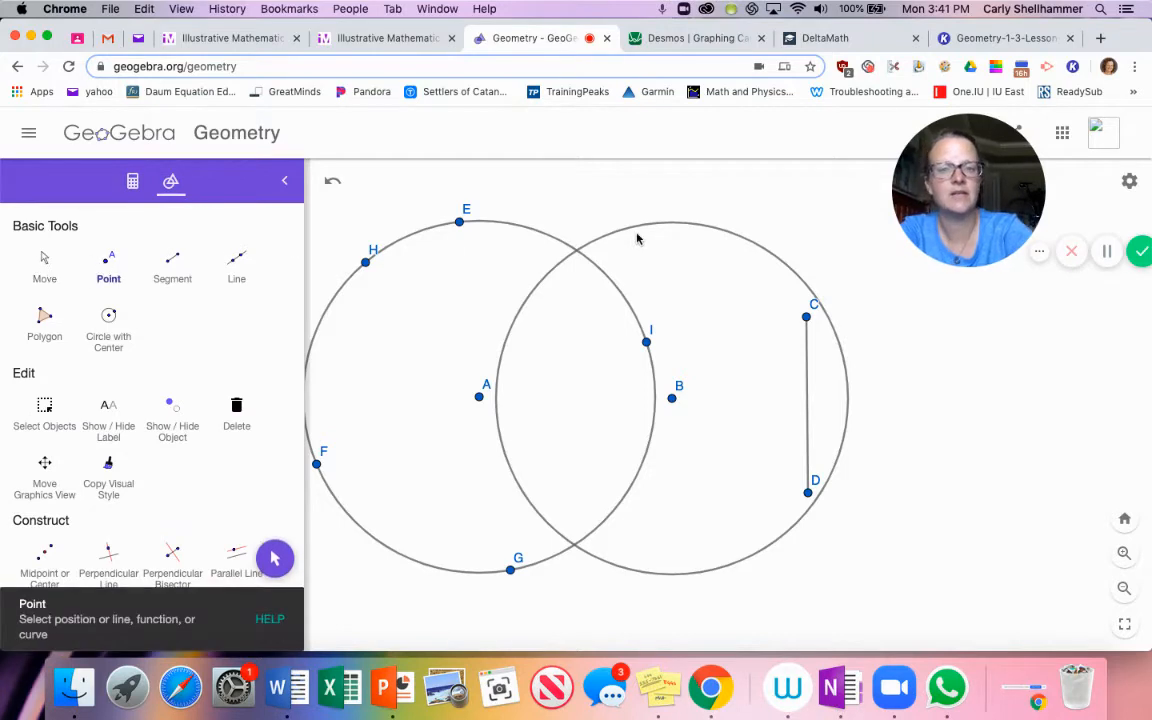
click(652, 222)
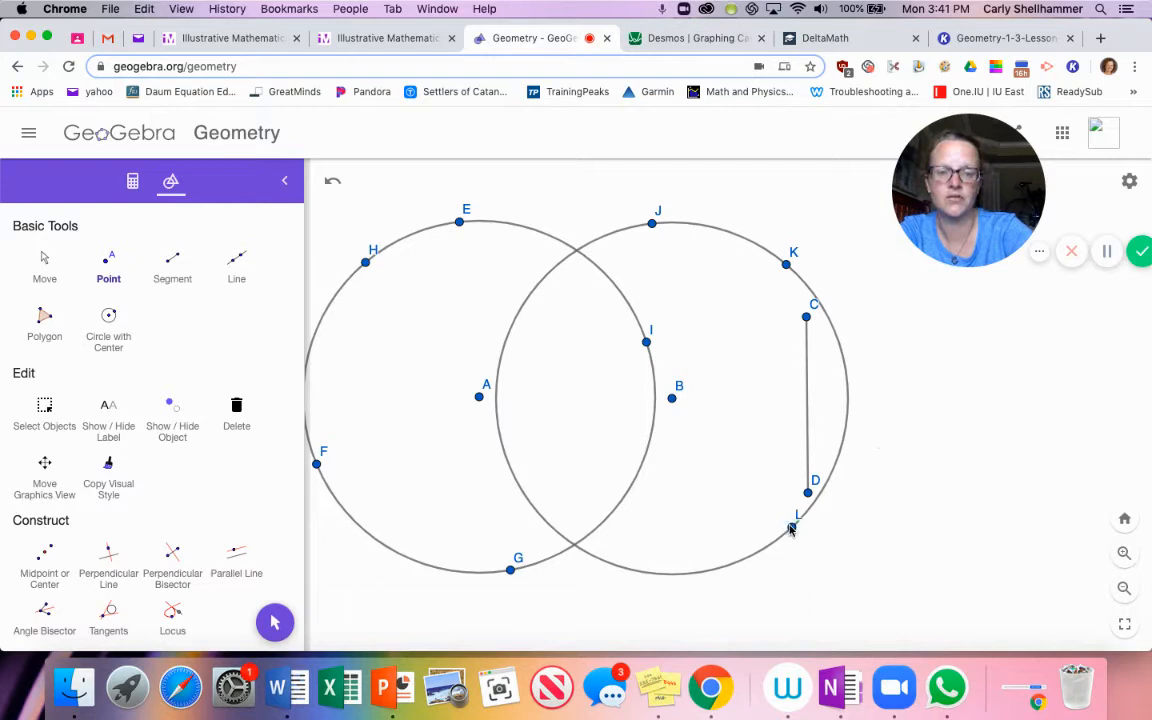
click(637, 571)
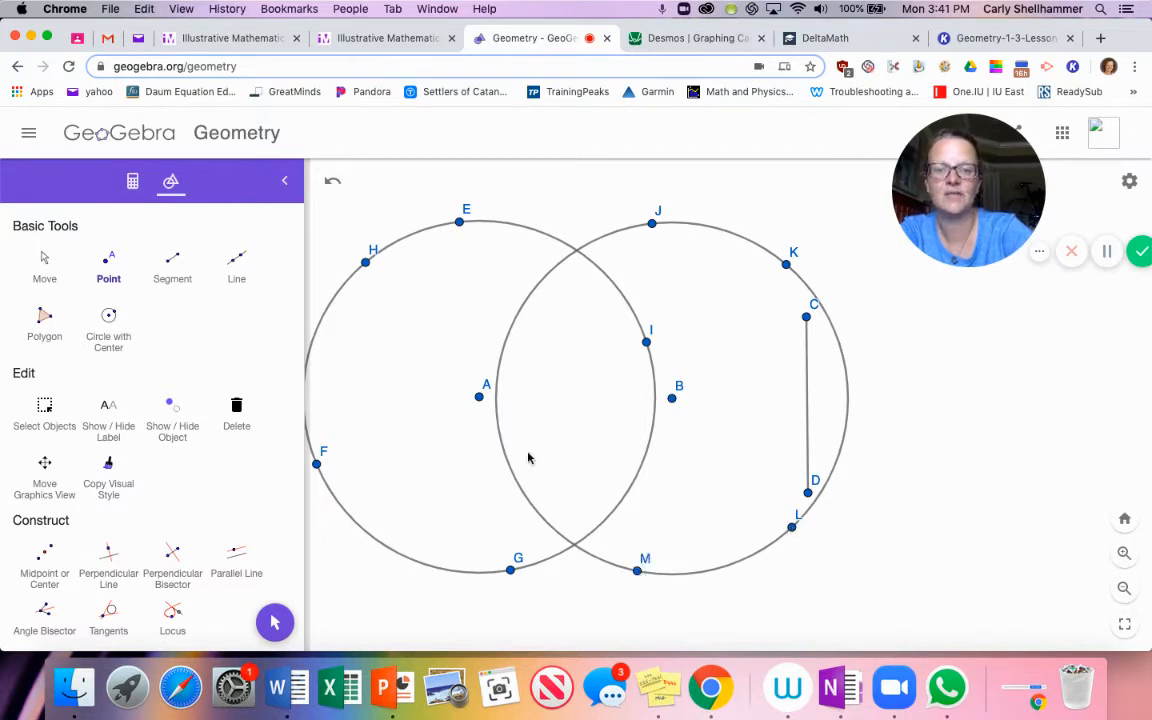
click(508, 463)
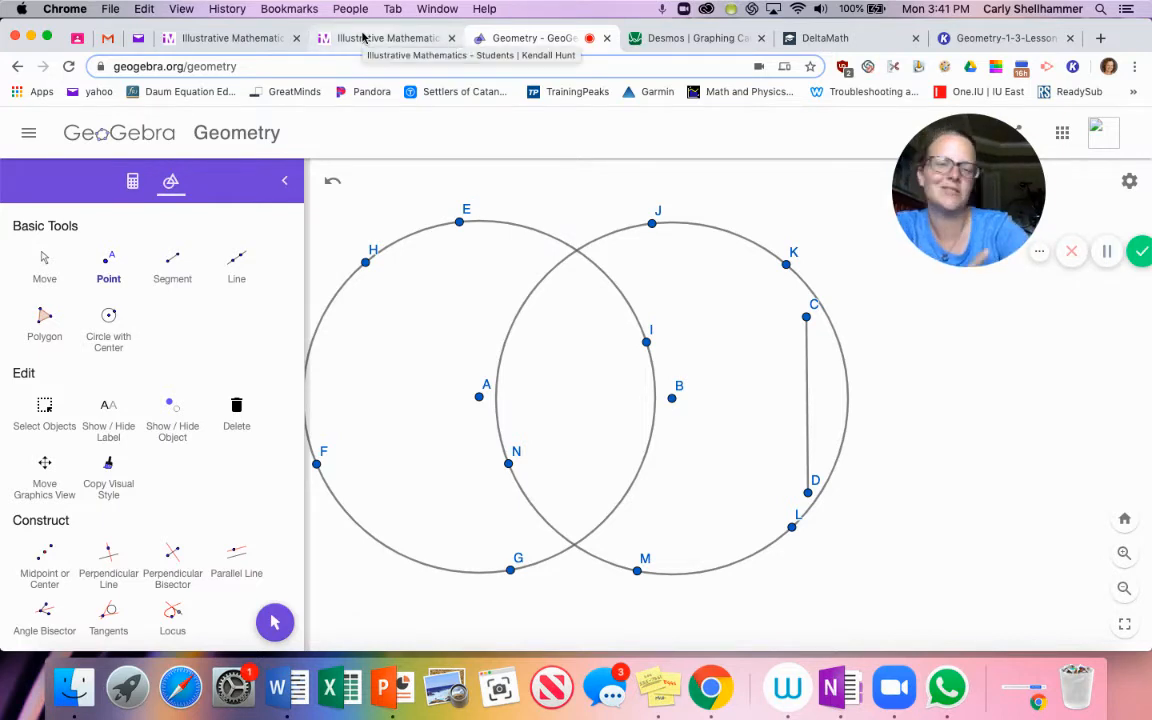
- Check the Find All the Points task questions, then return to GeoGebra
click(387, 38)
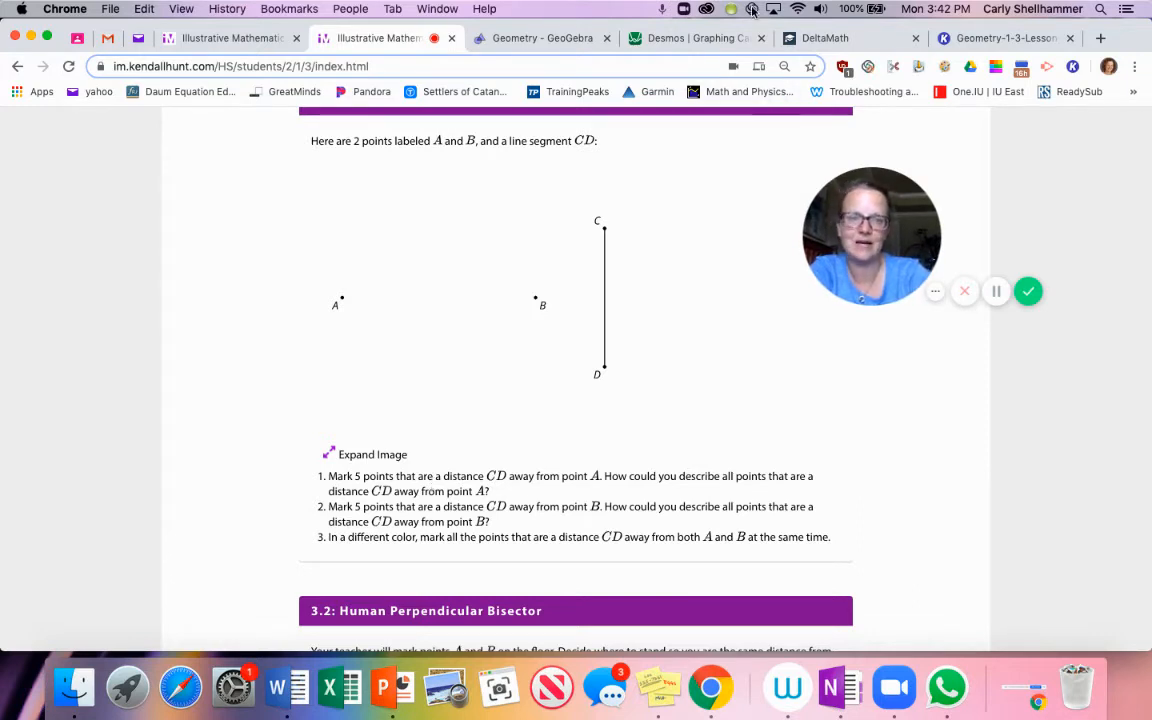
click(540, 38)
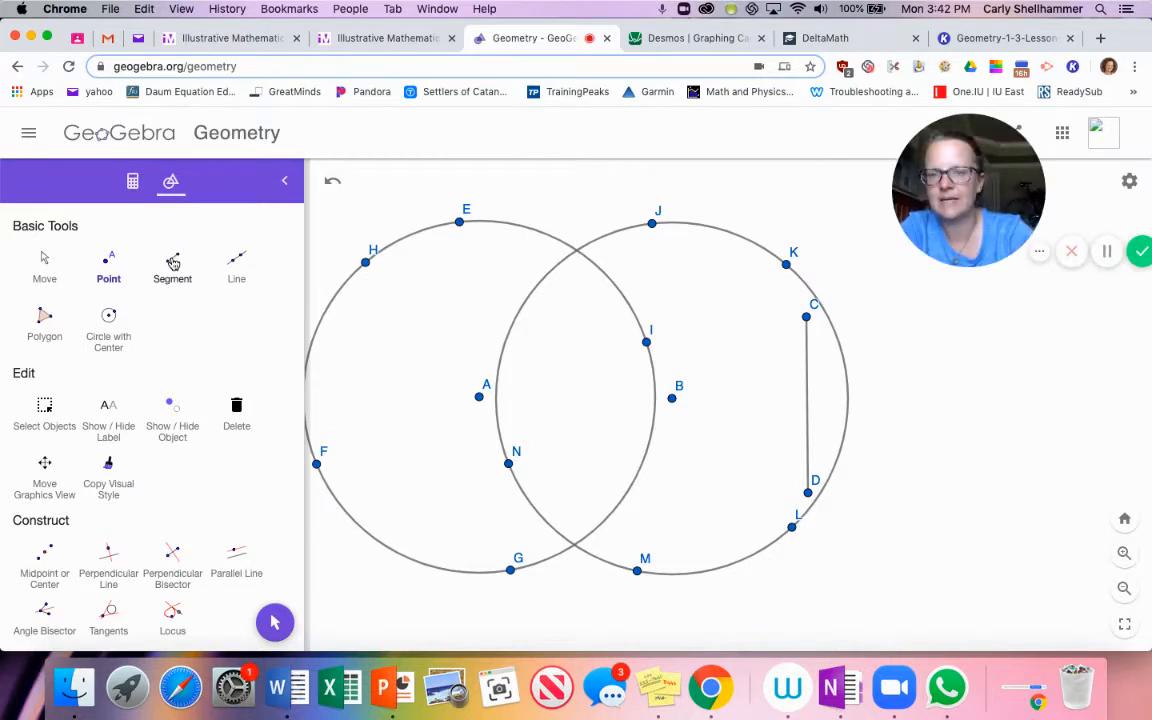
click(172, 265)
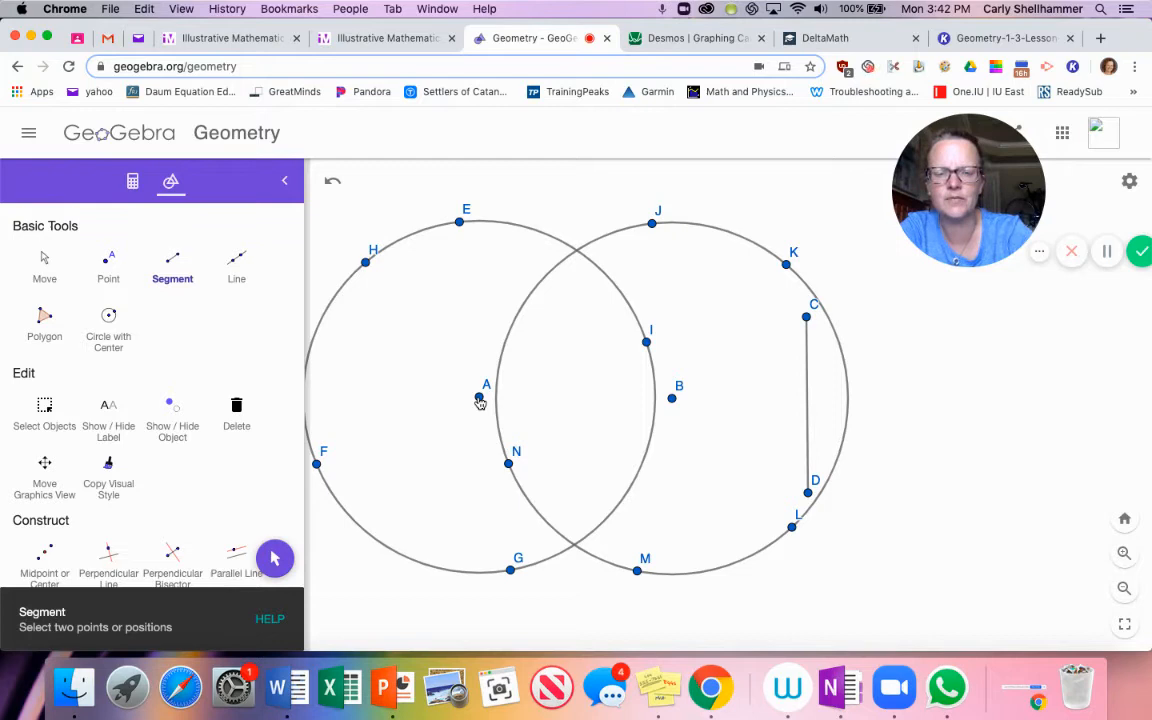
mouse_move(620, 373)
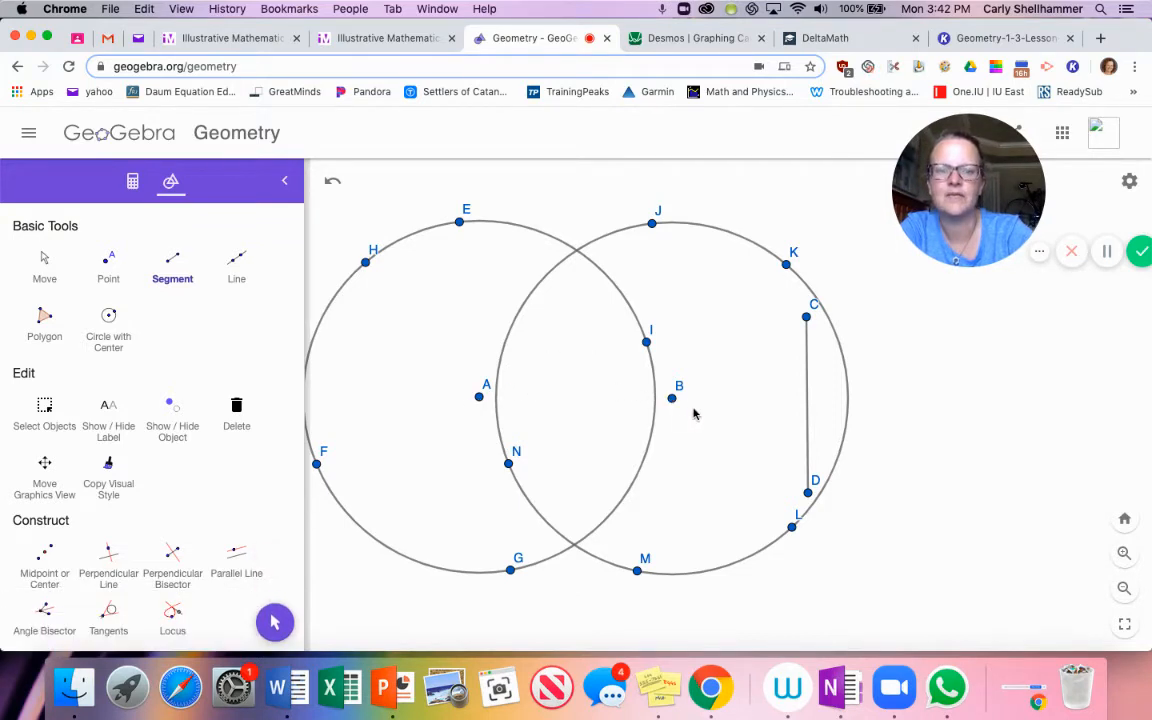
mouse_move(672, 402)
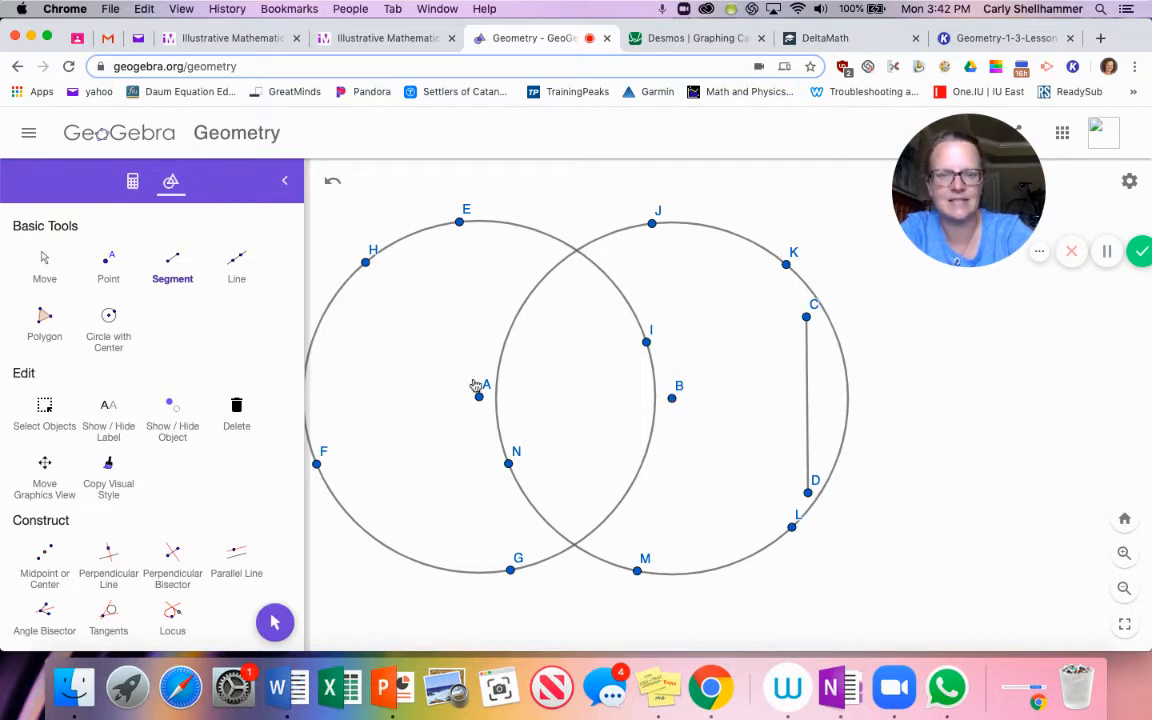
mouse_move(505, 218)
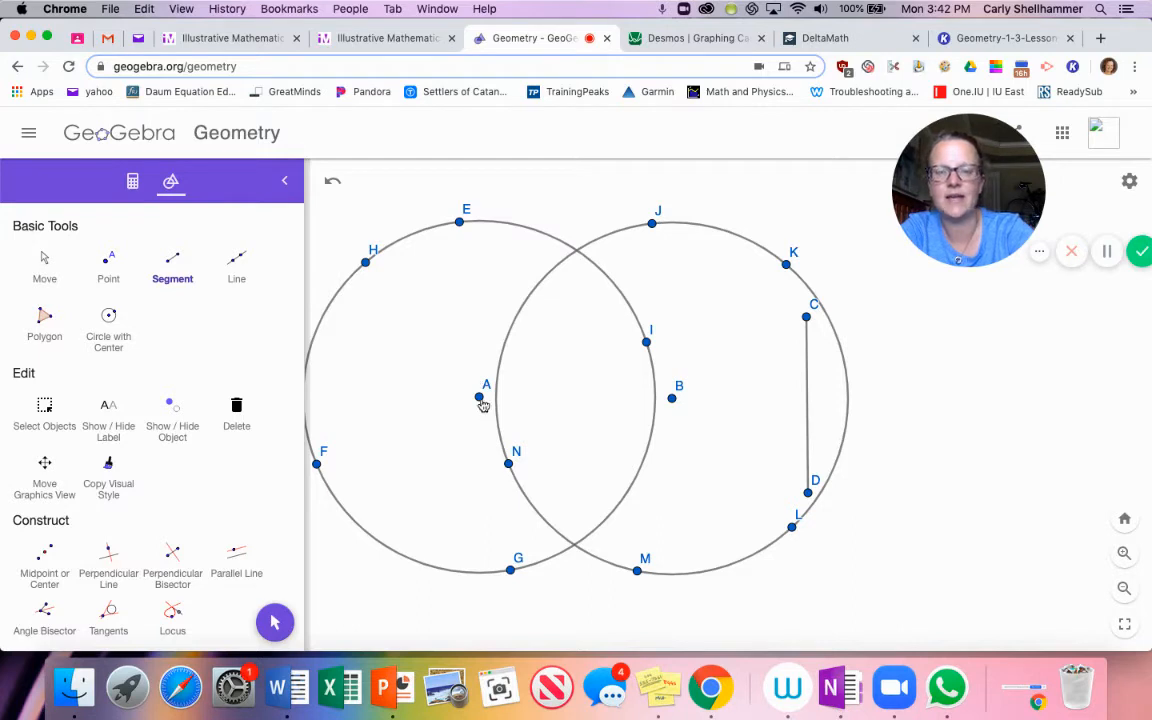
mouse_move(546, 303)
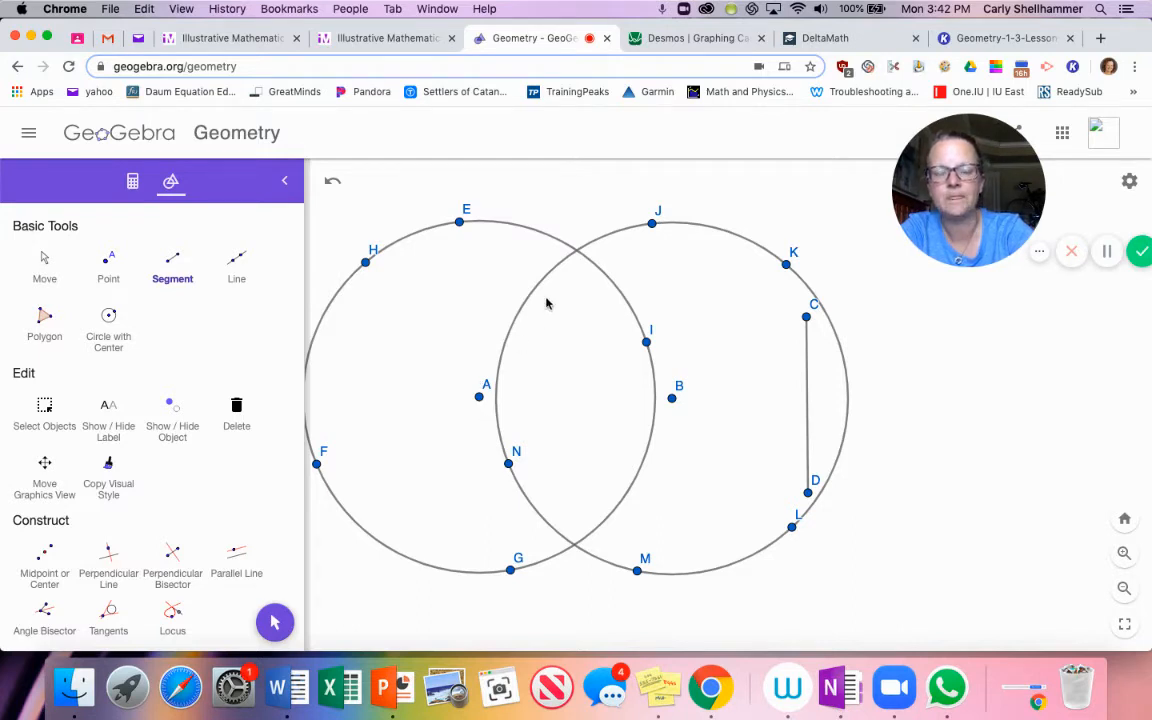
mouse_move(558, 308)
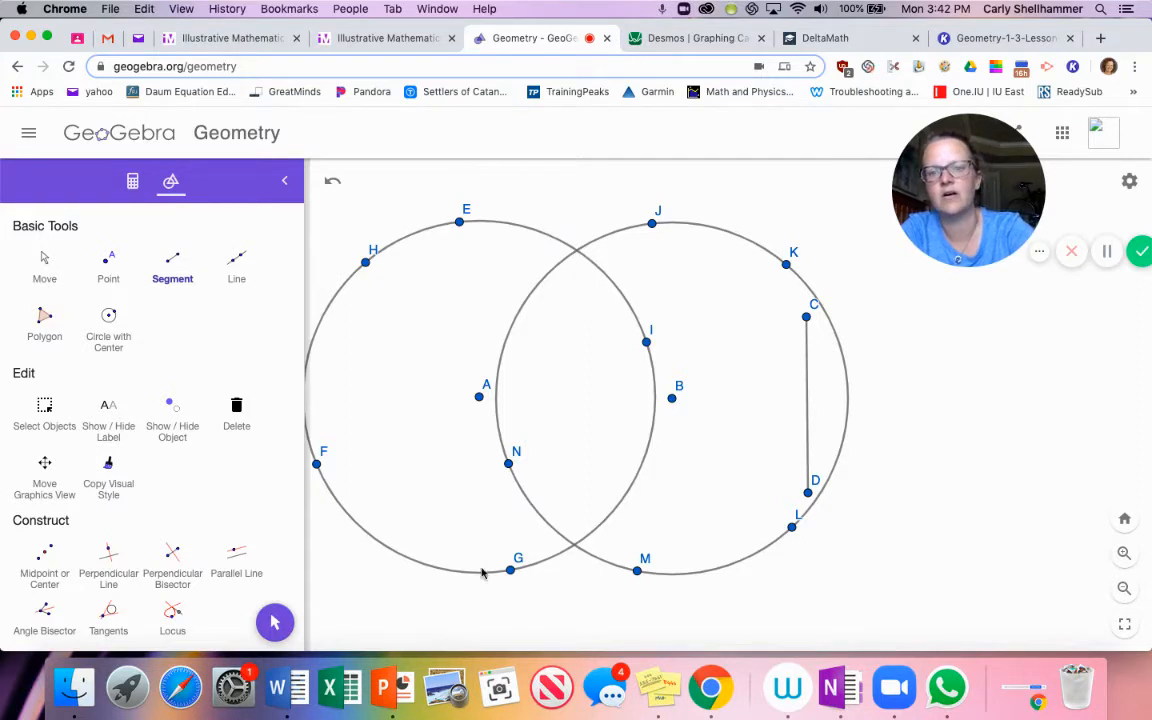
mouse_move(477, 230)
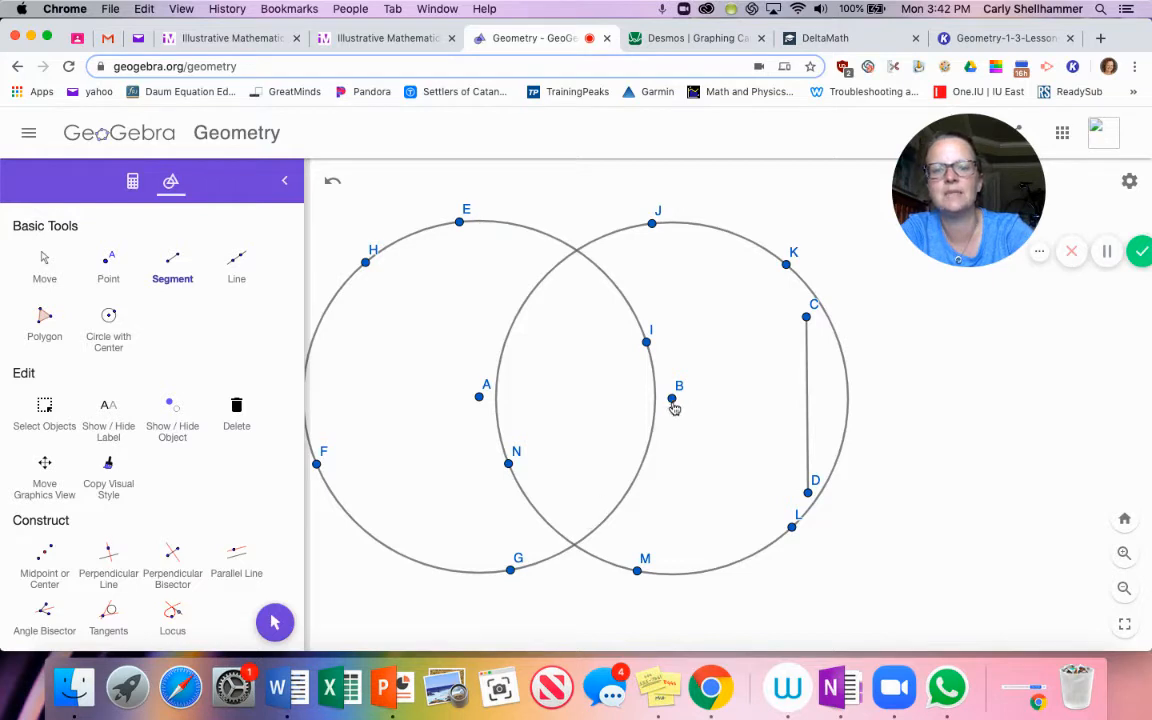
mouse_move(465, 405)
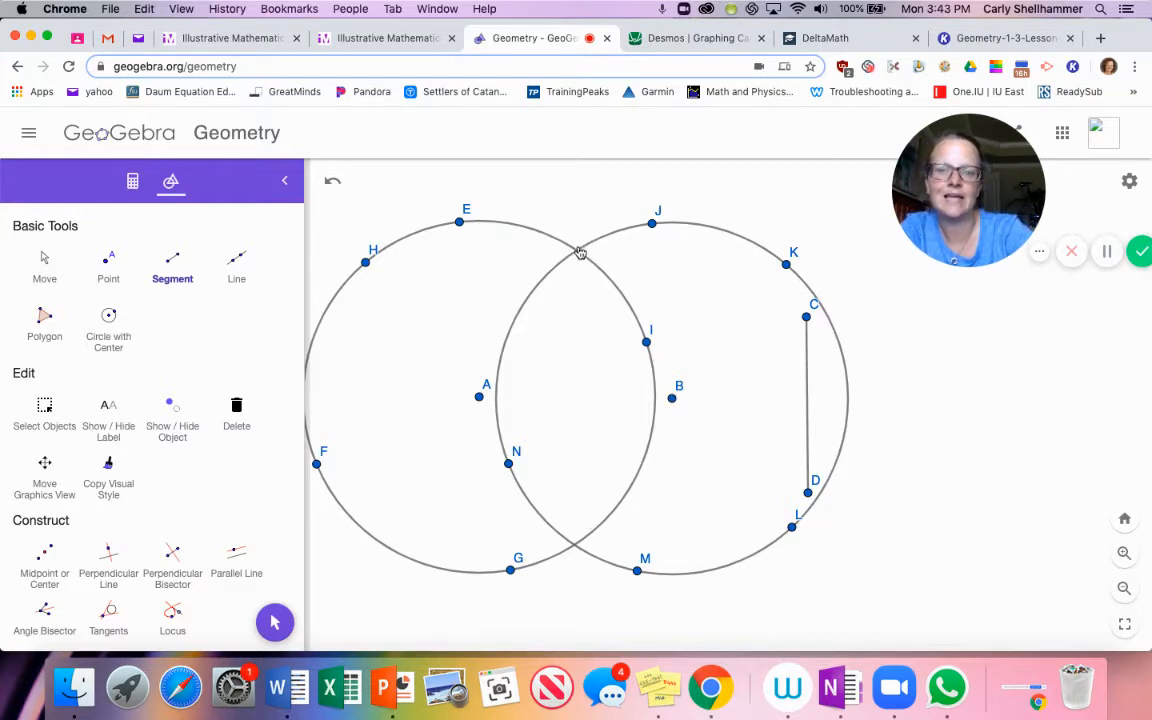
scroll(down, 3)
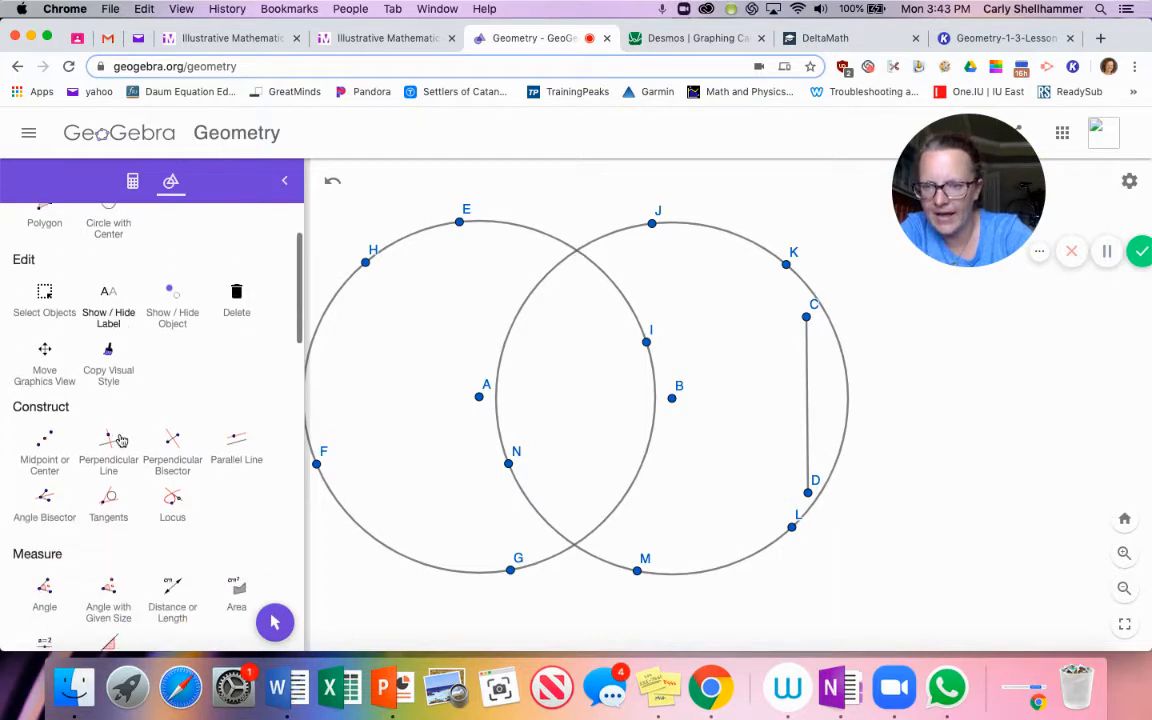
scroll(down, 3)
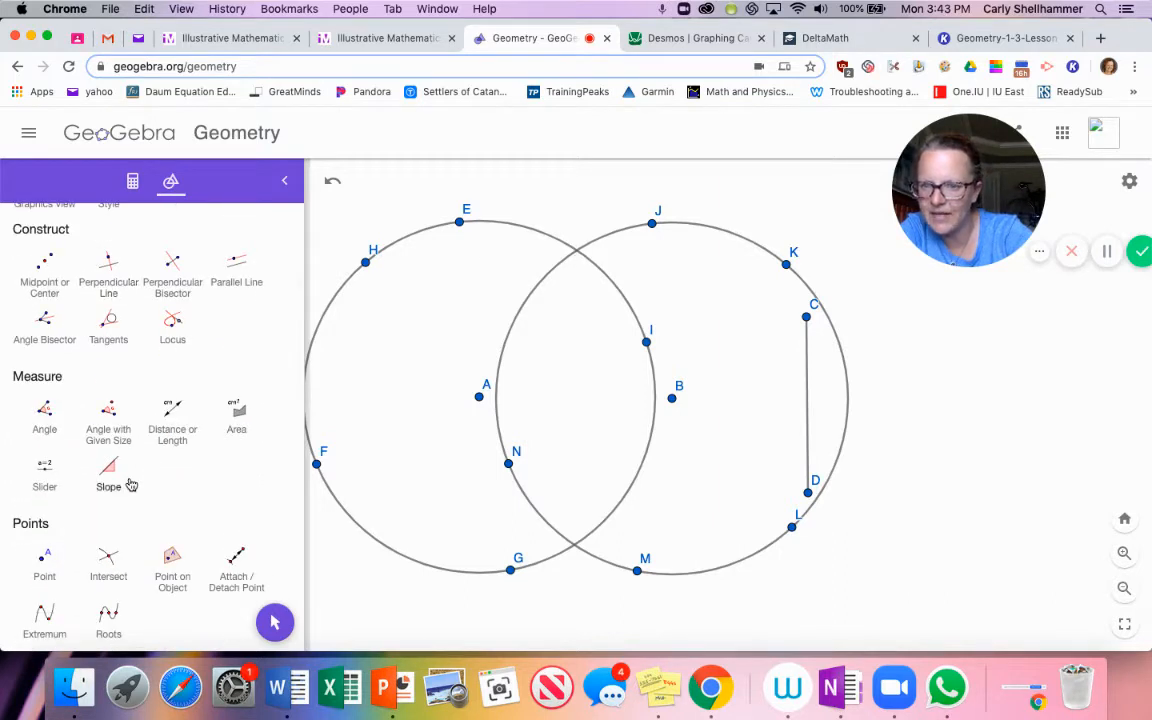
scroll(down, 3)
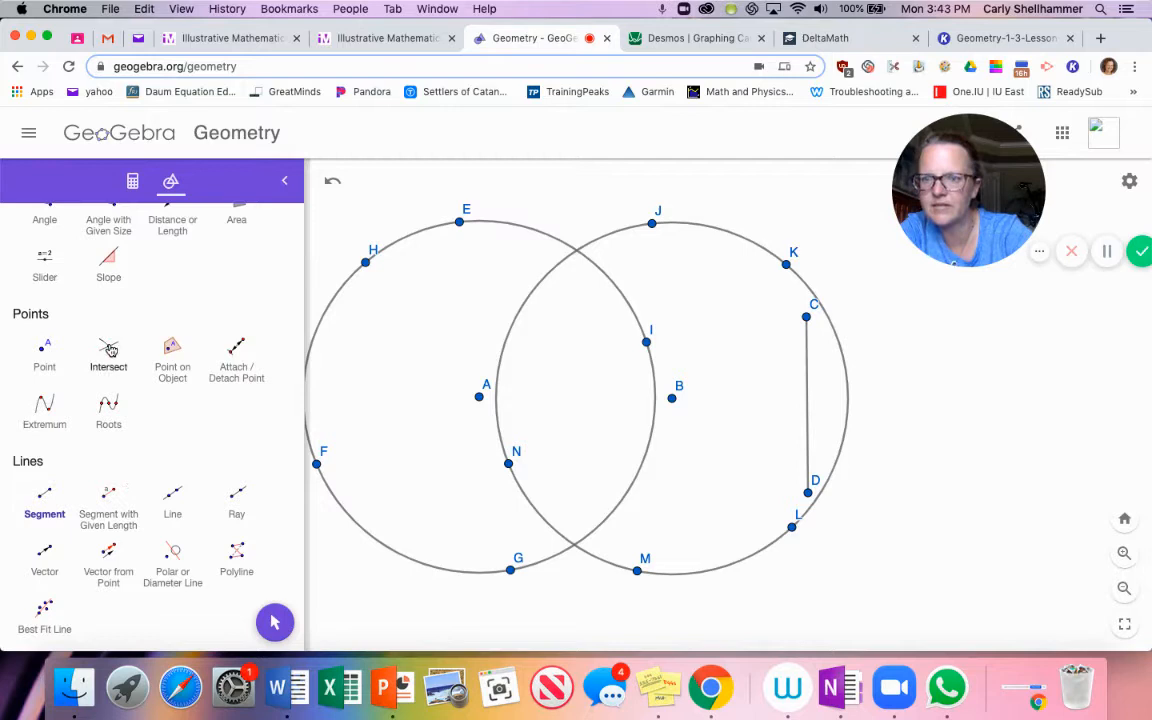
- Create the circles' intersection points and start segments to A and B
click(108, 355)
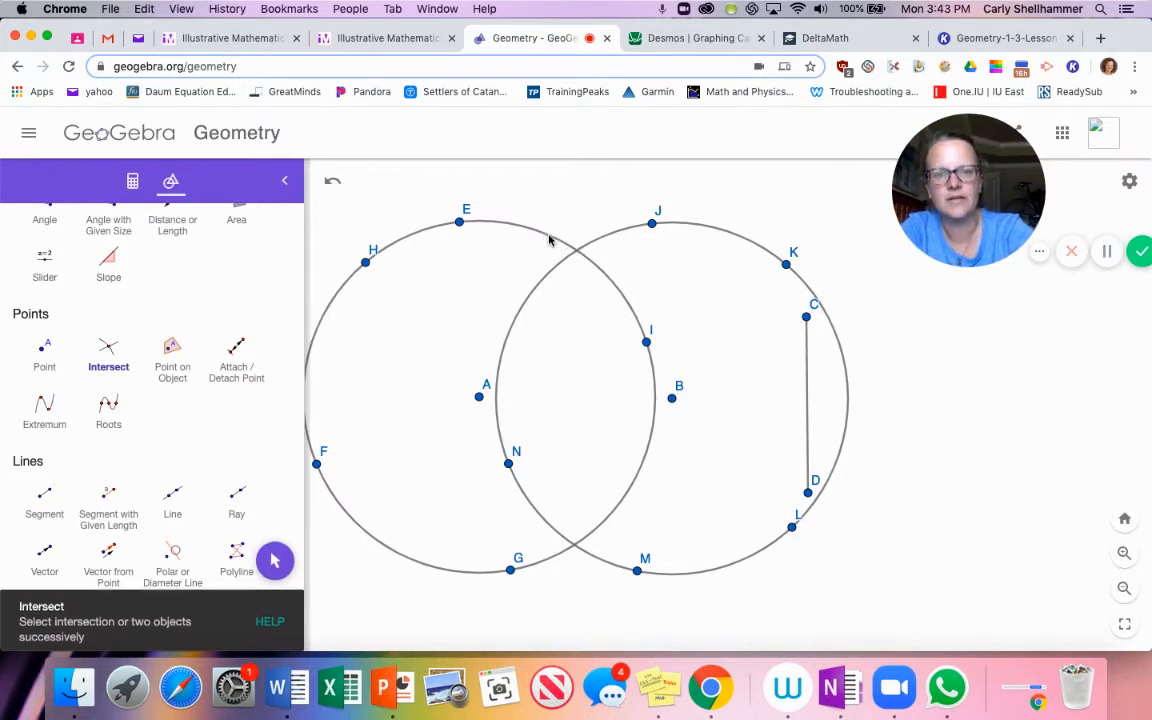
click(584, 250)
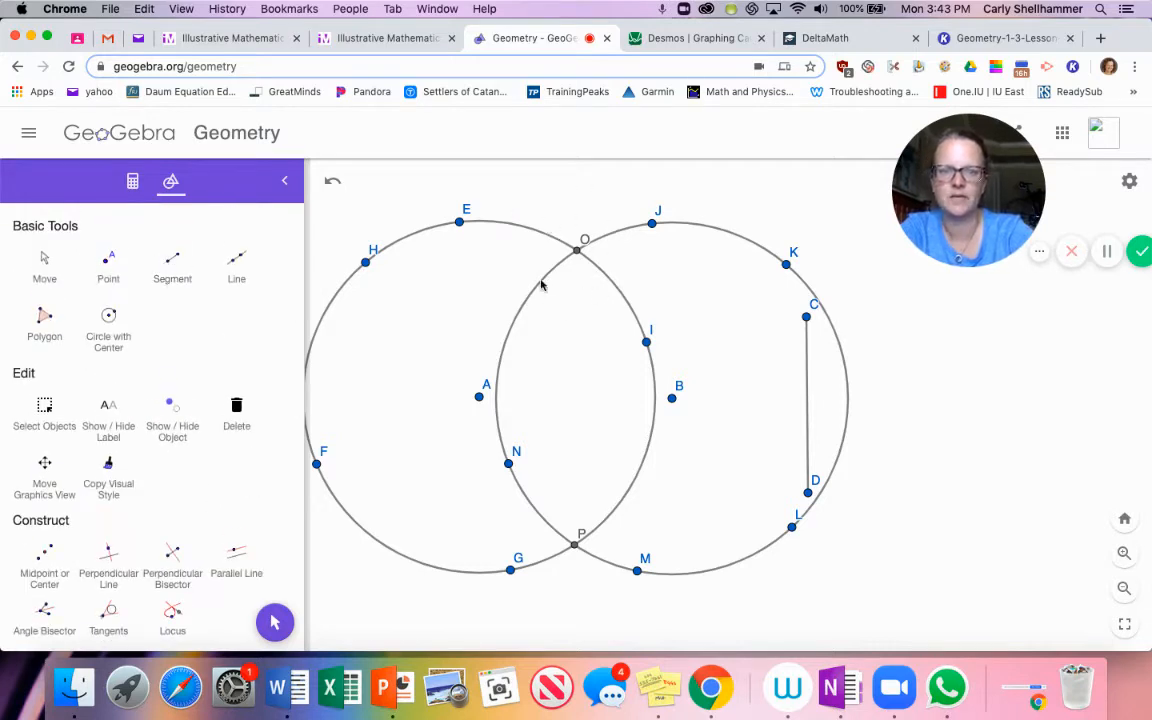
mouse_move(593, 548)
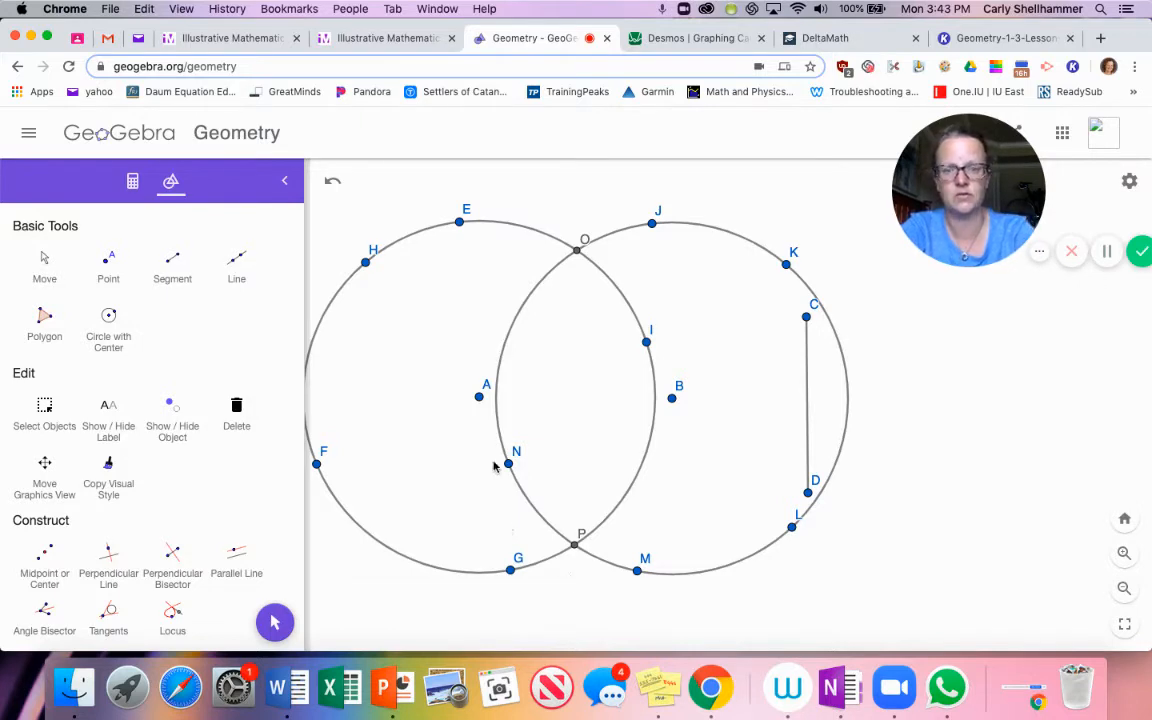
mouse_move(461, 291)
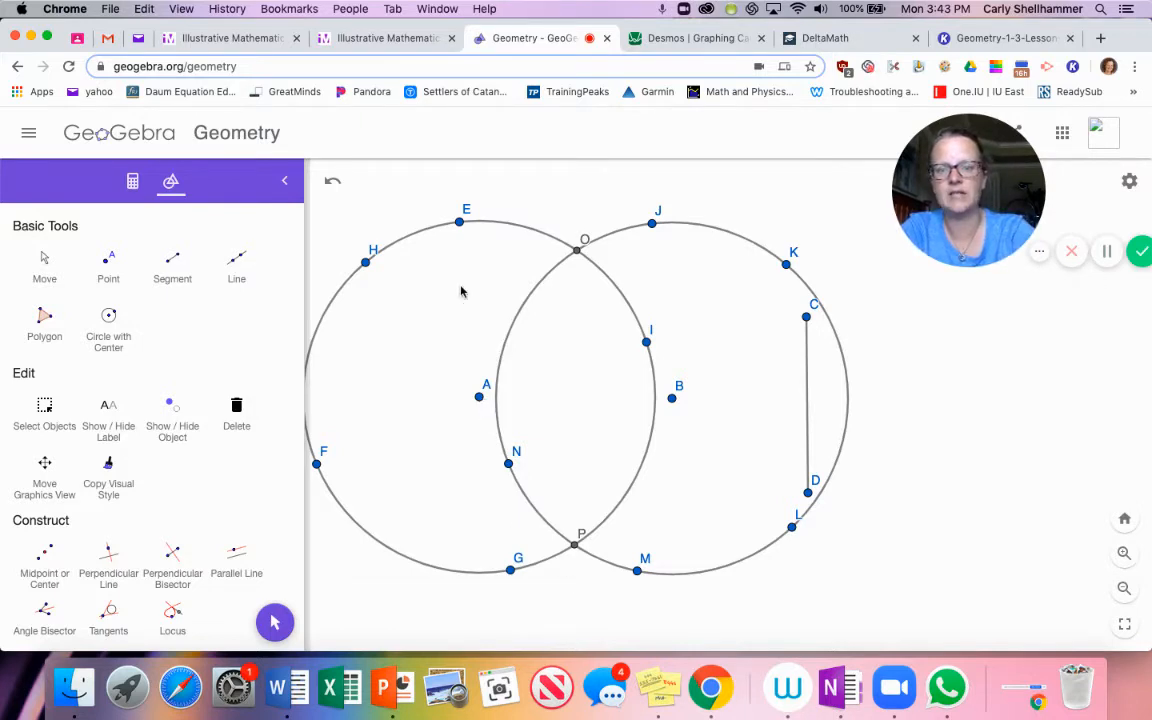
click(172, 265)
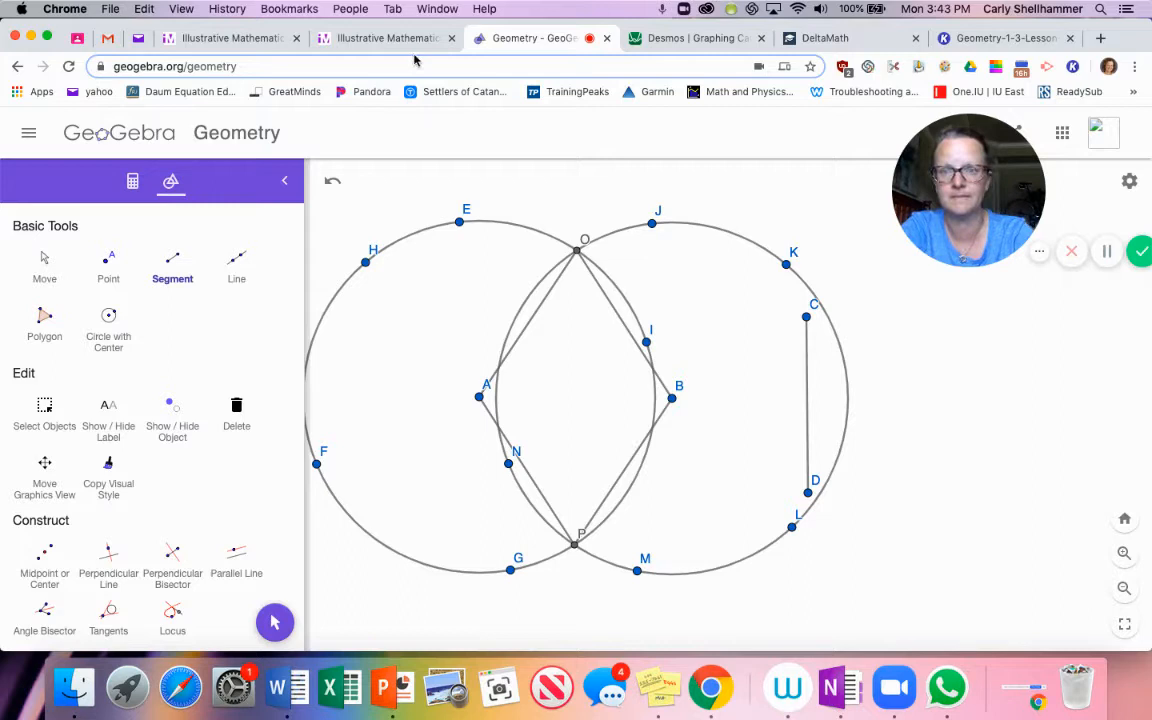
click(385, 38)
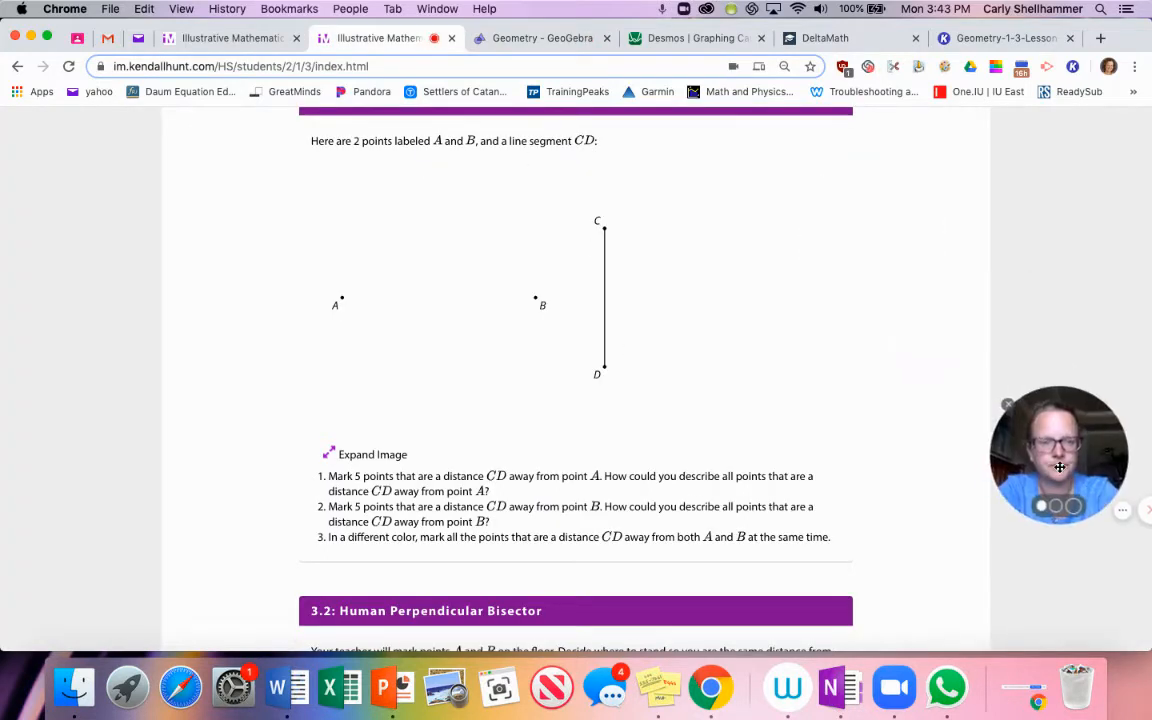
mouse_move(513, 445)
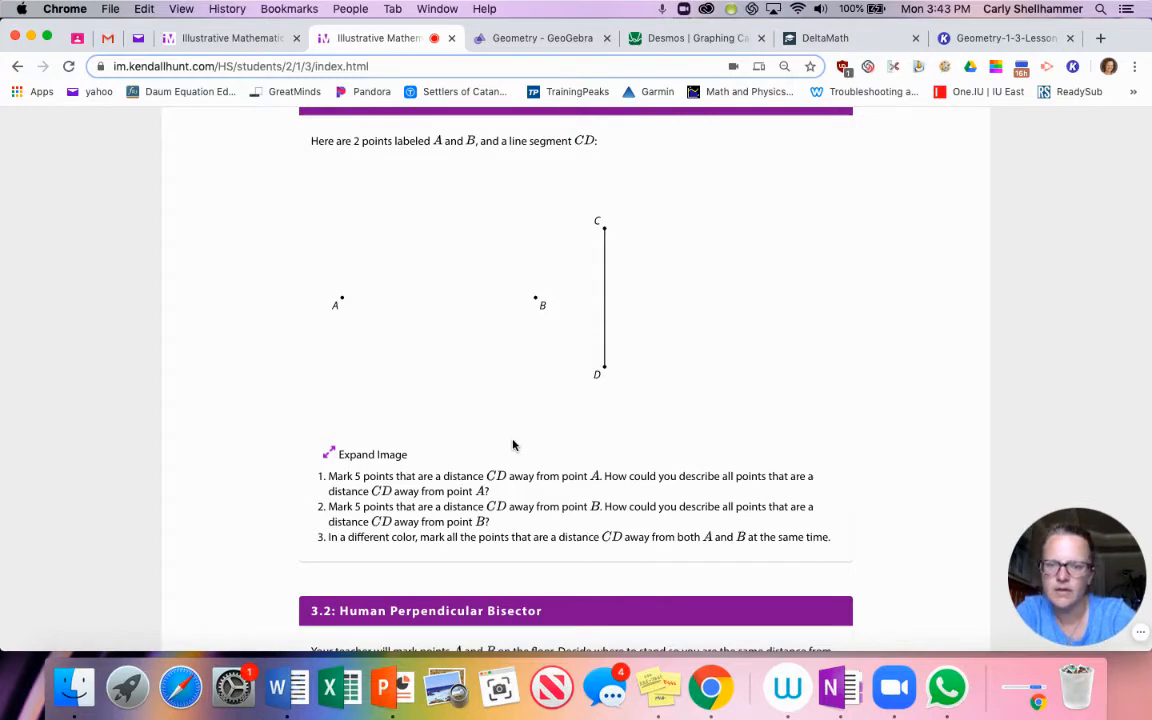
- Scroll the lesson page down to 3.2 Human Perpendicular Bisector
scroll(down, 3)
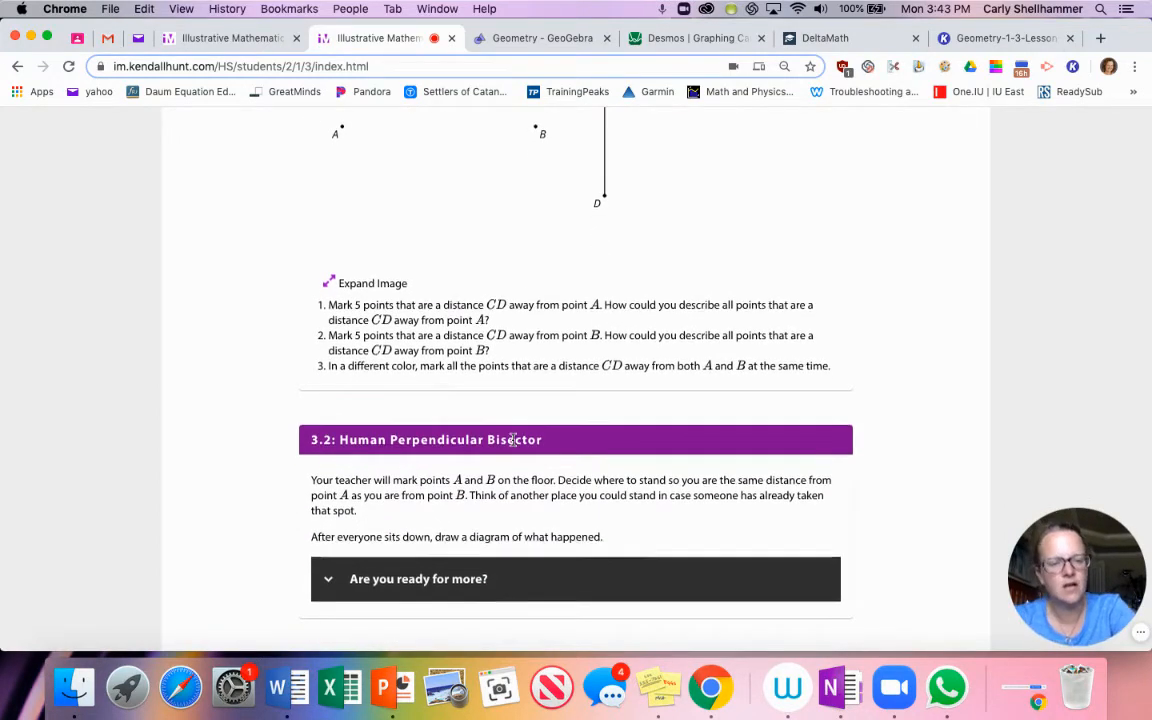
scroll(down, 3)
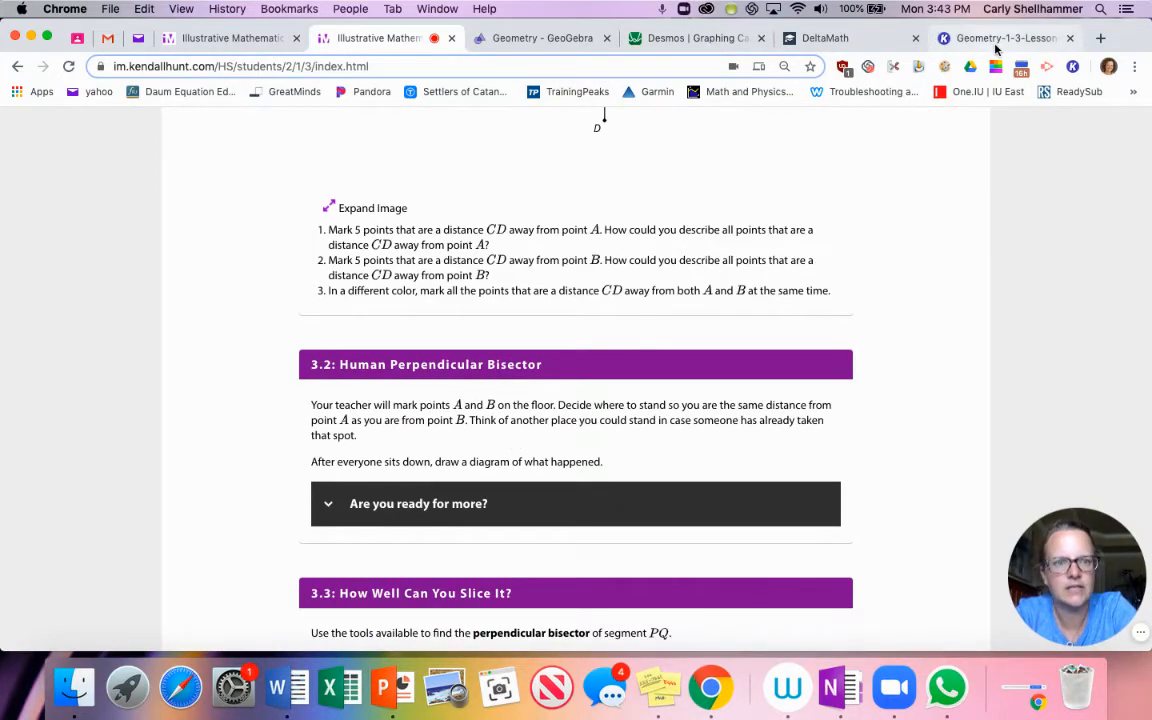
- On Kami page 2, draw an arrow plus crosses marked 90° and with a right-angle box
click(1005, 38)
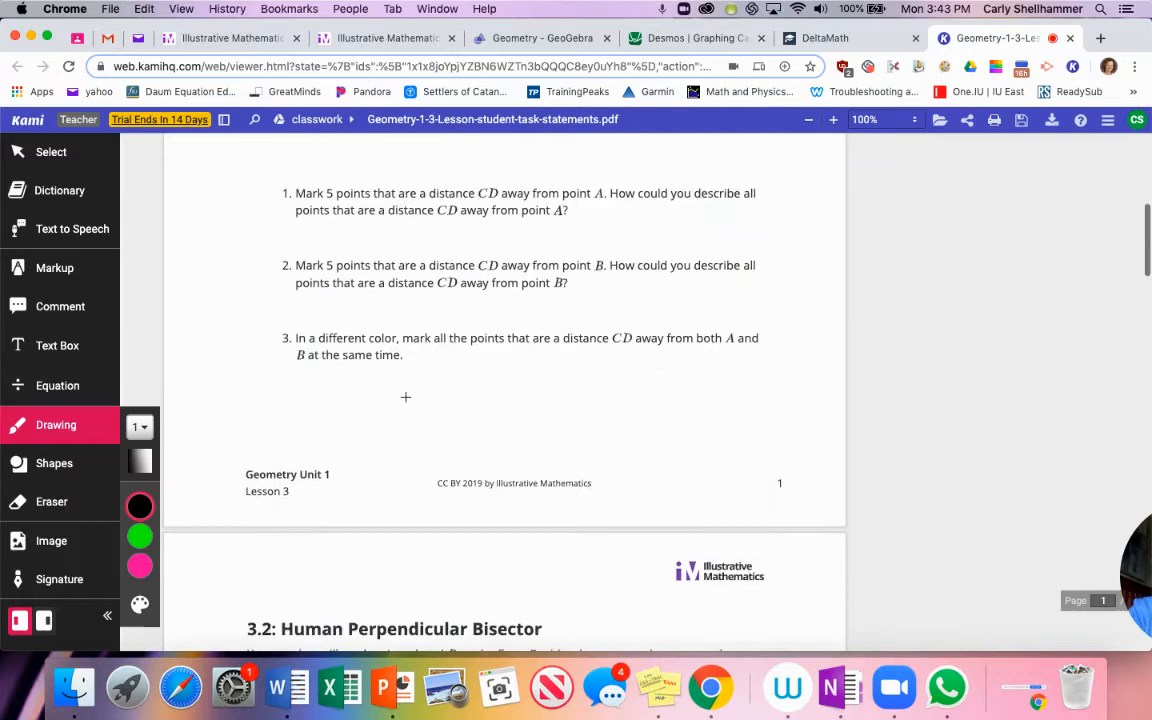
scroll(down, 3)
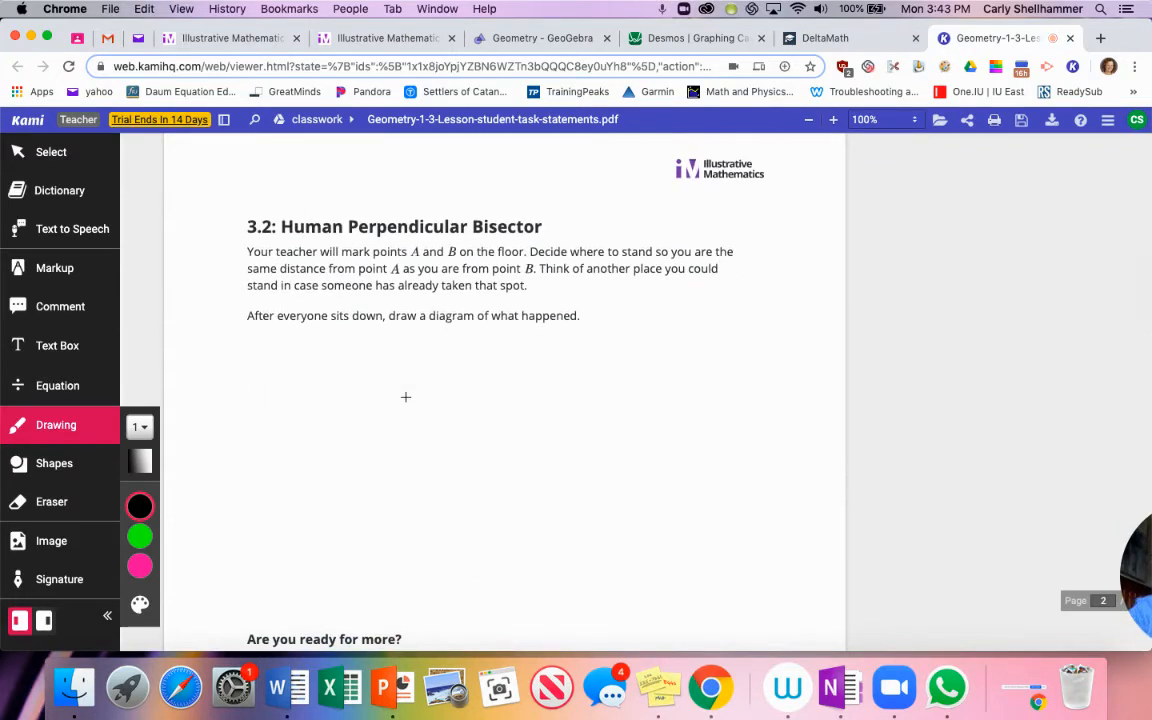
mouse_move(465, 174)
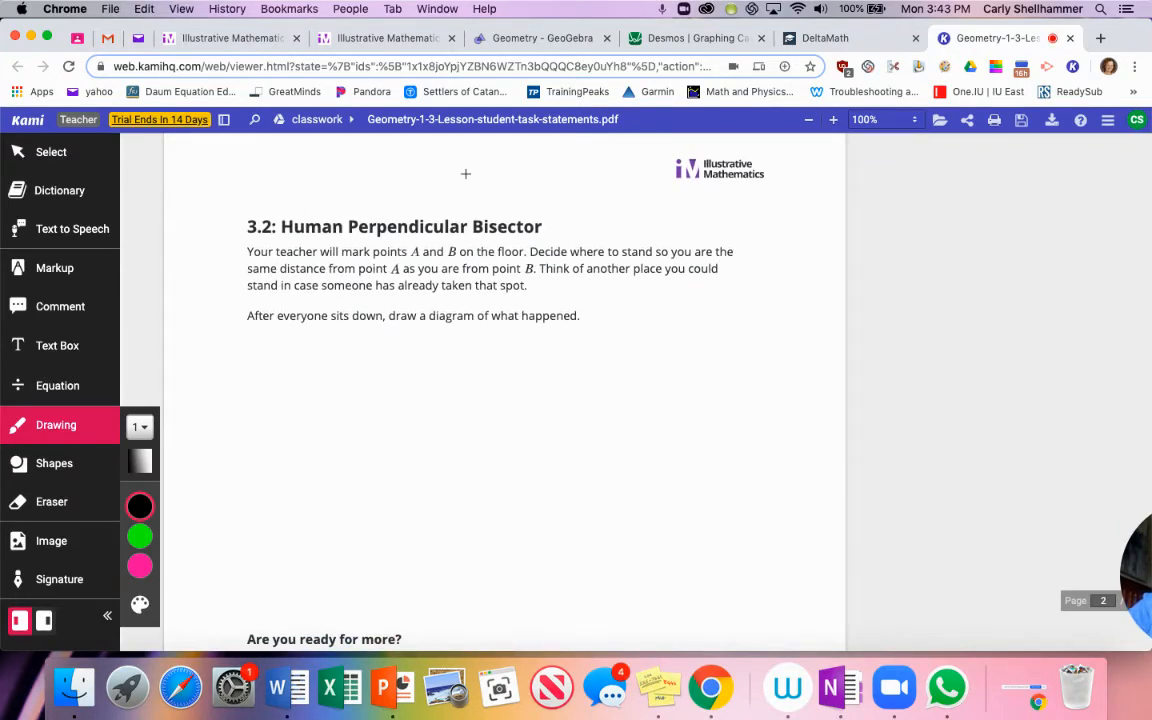
drag(395, 212, 405, 183)
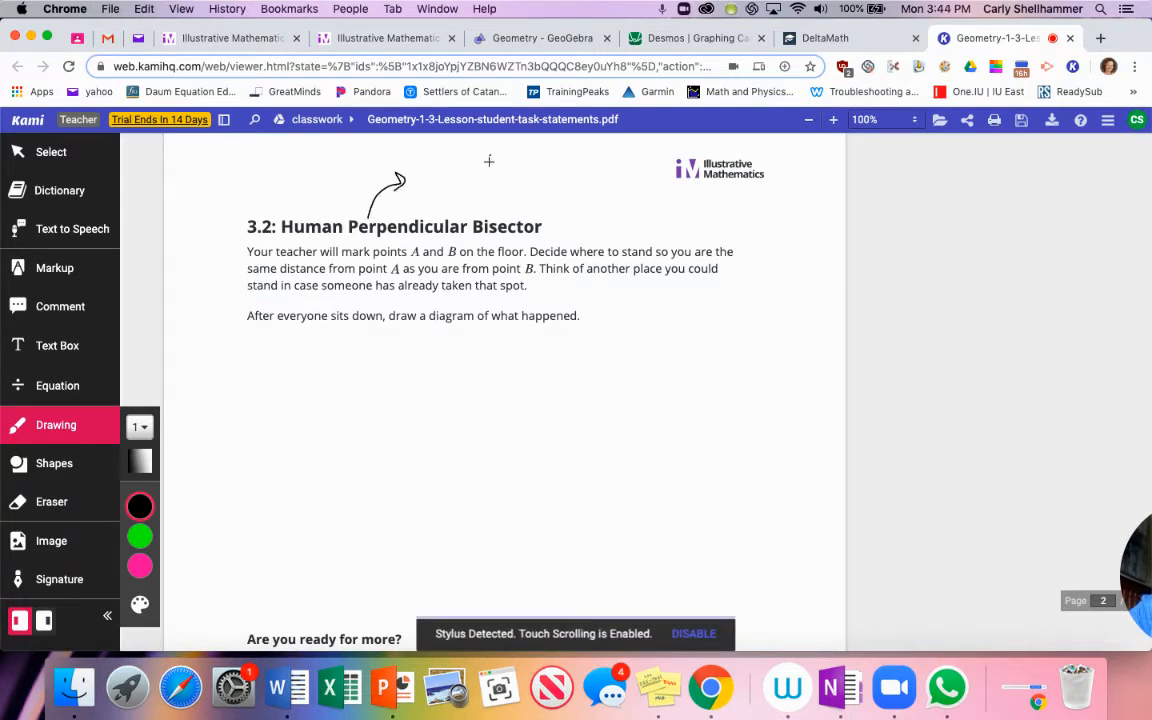
drag(488, 158, 525, 190)
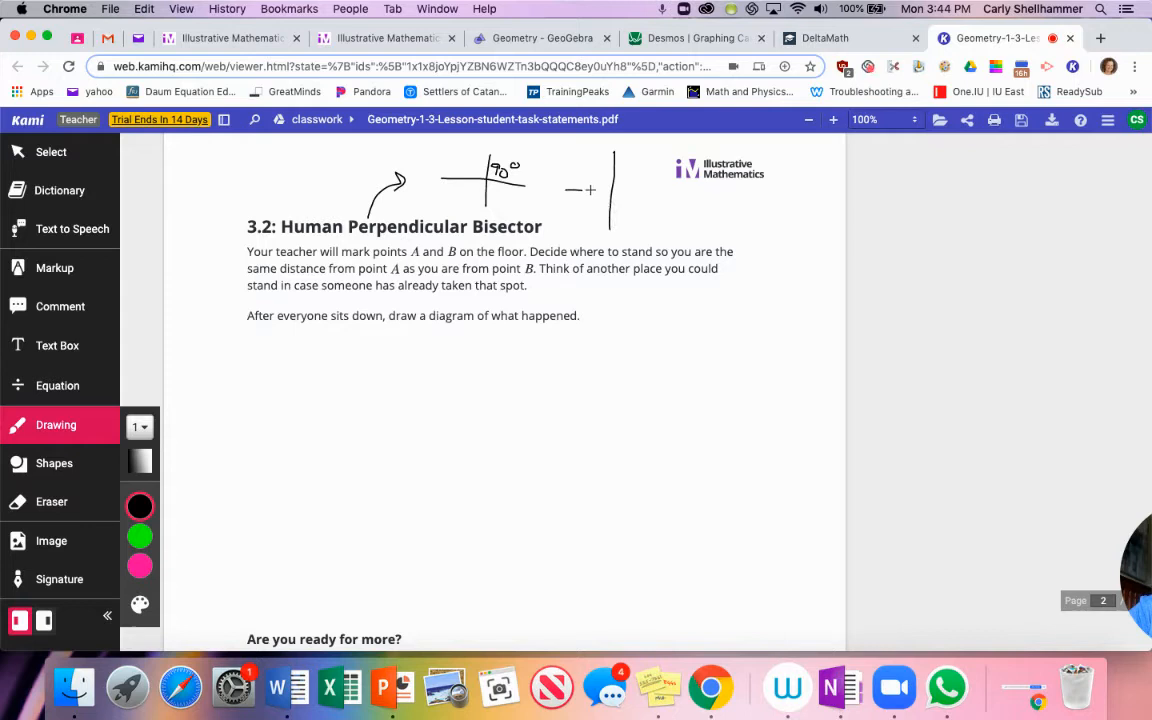
drag(566, 192, 651, 190)
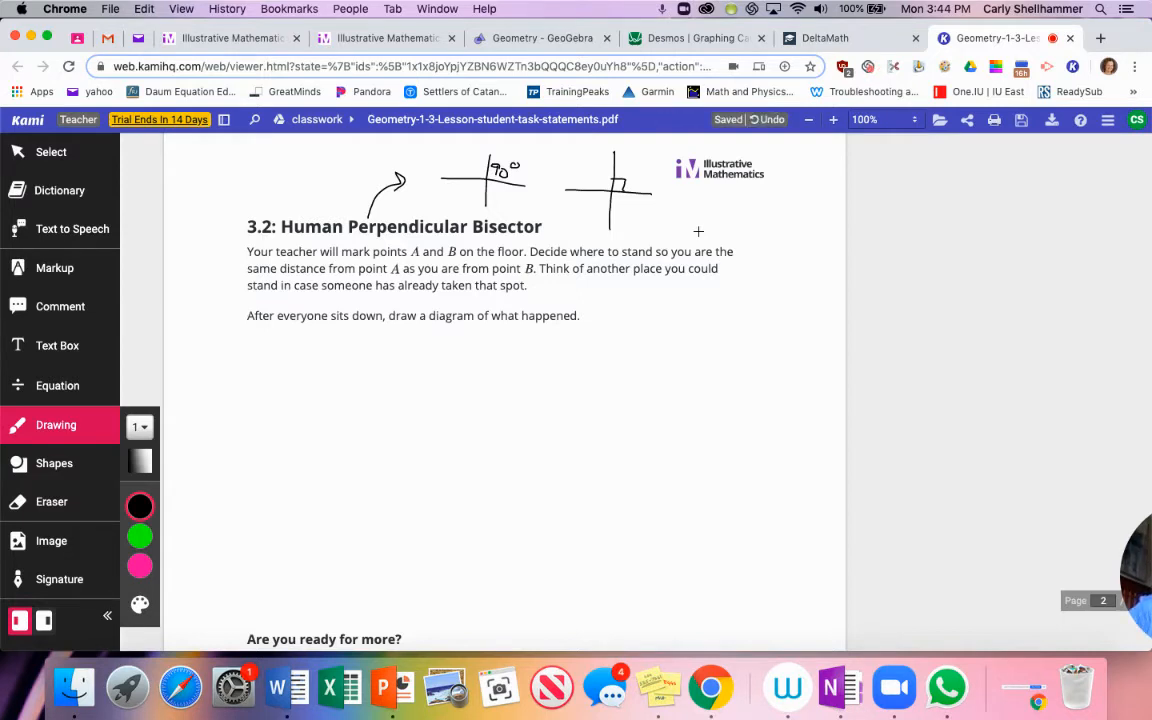
mouse_move(1008, 237)
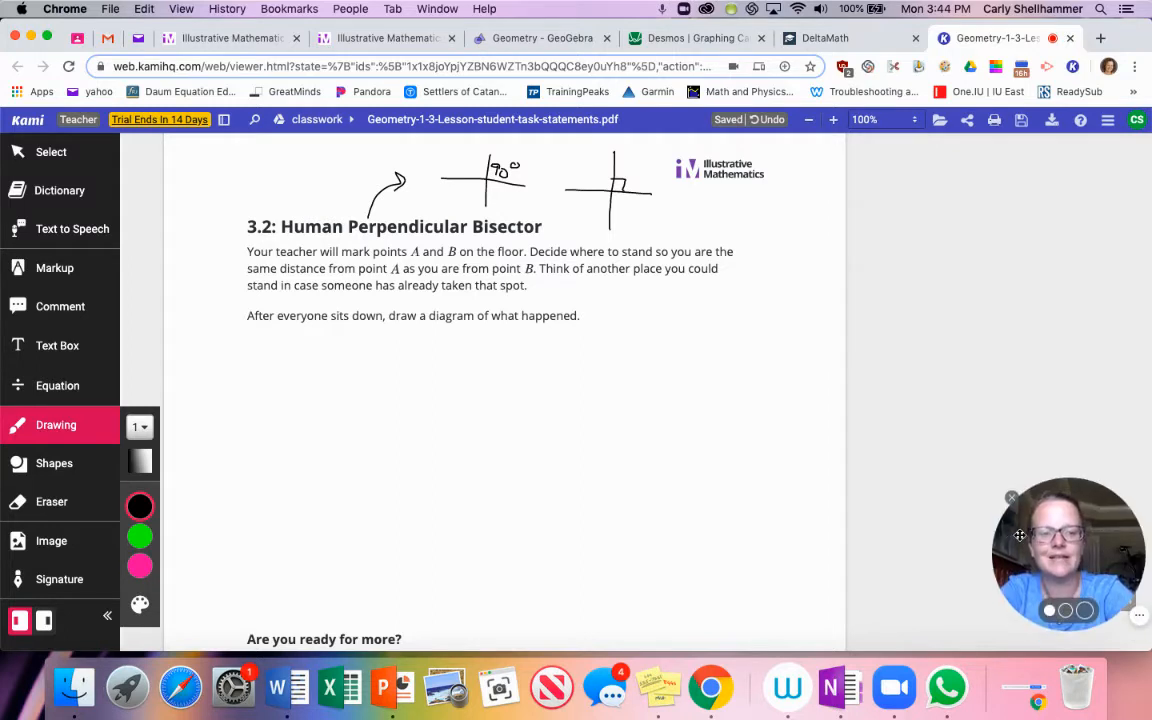
mouse_move(302, 368)
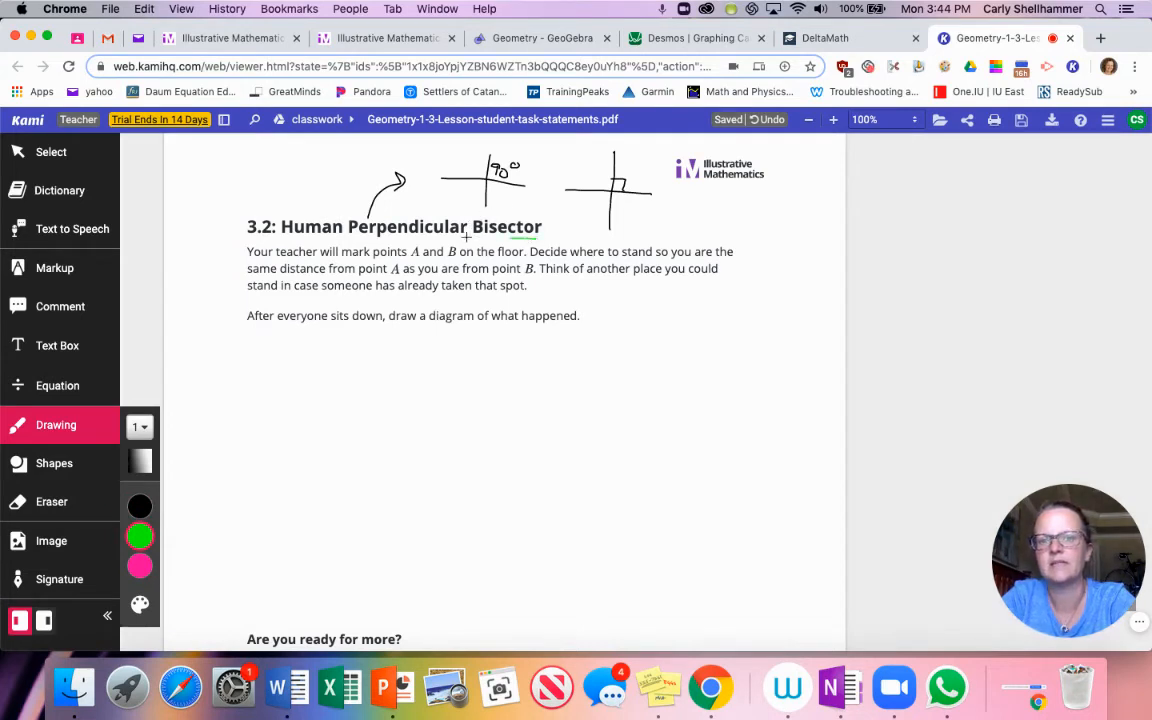
- Underline Bisector in green and write 'Cut into 2 equal Pieces', underlining Pieces
drag(465, 237, 610, 290)
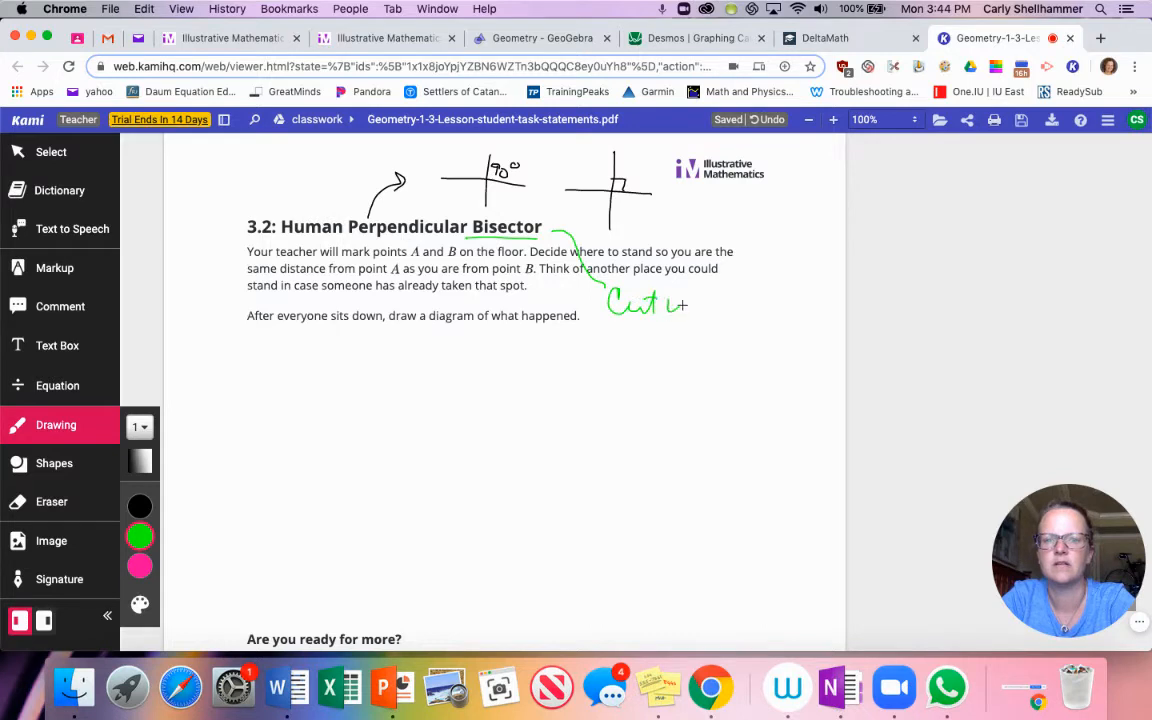
drag(650, 305, 755, 315)
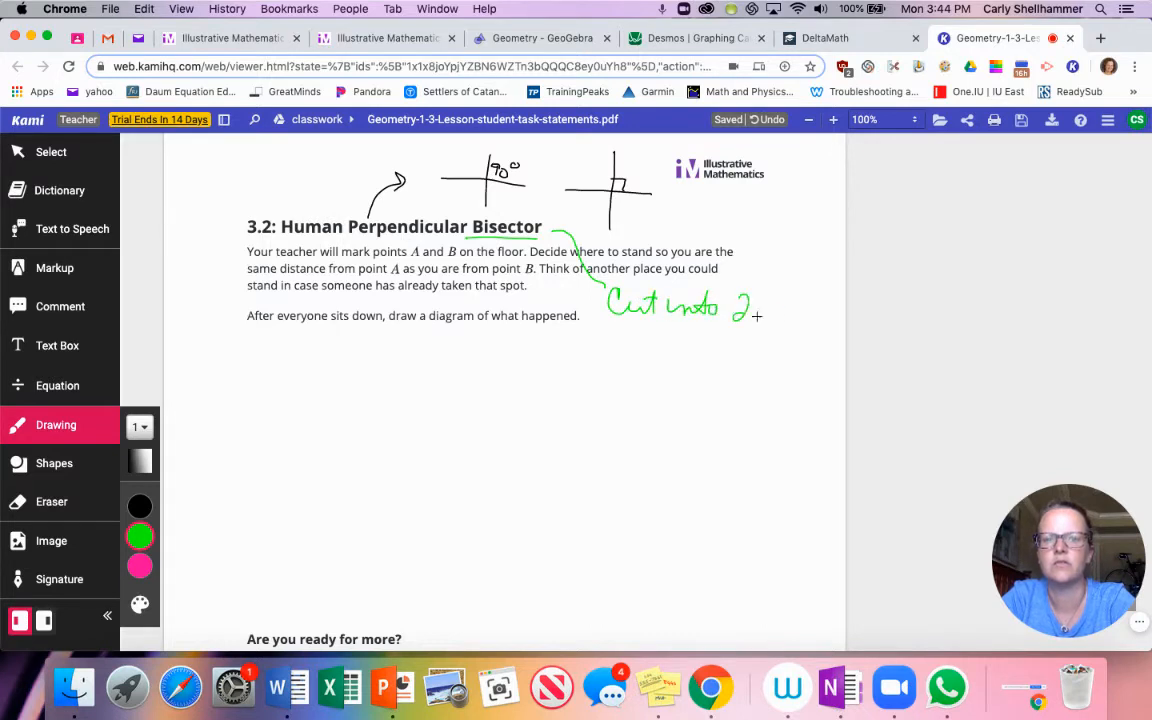
drag(775, 315, 795, 330)
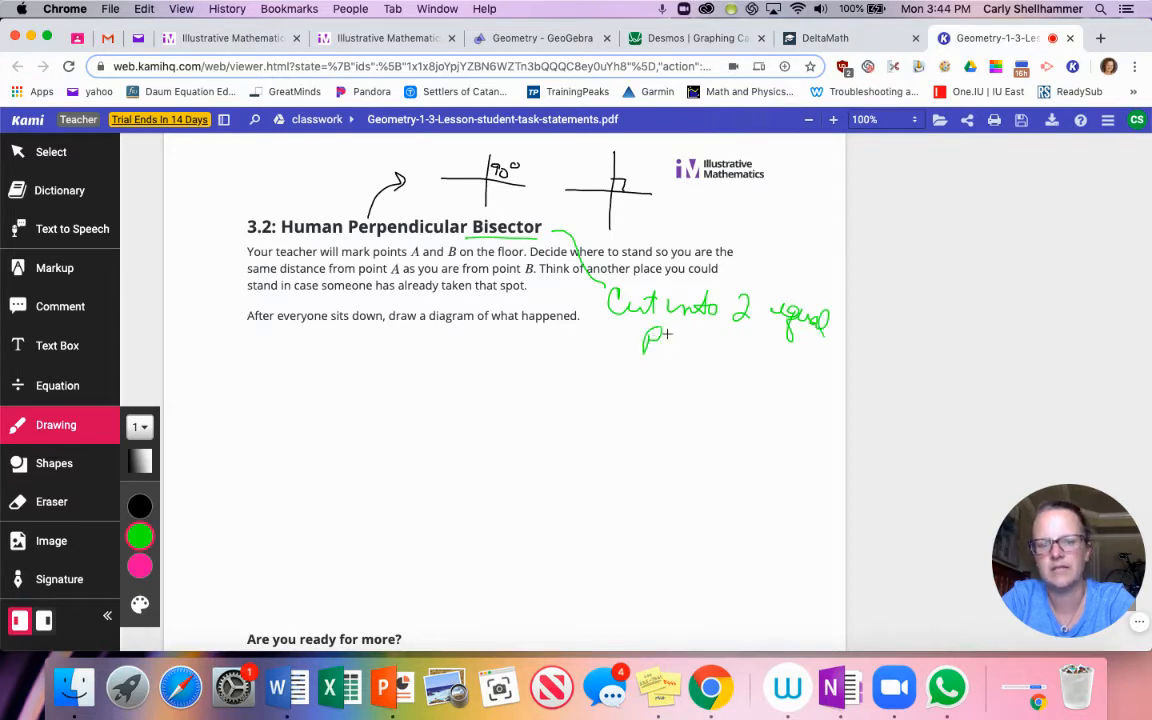
drag(645, 345, 745, 355)
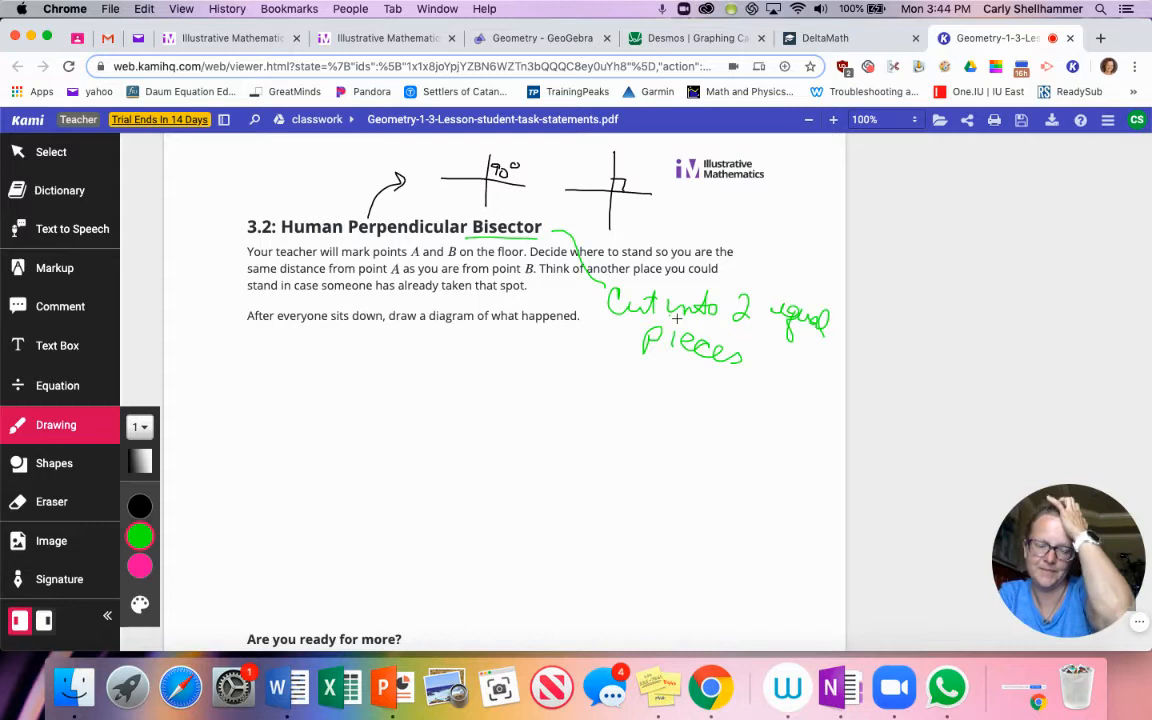
drag(645, 390, 655, 370)
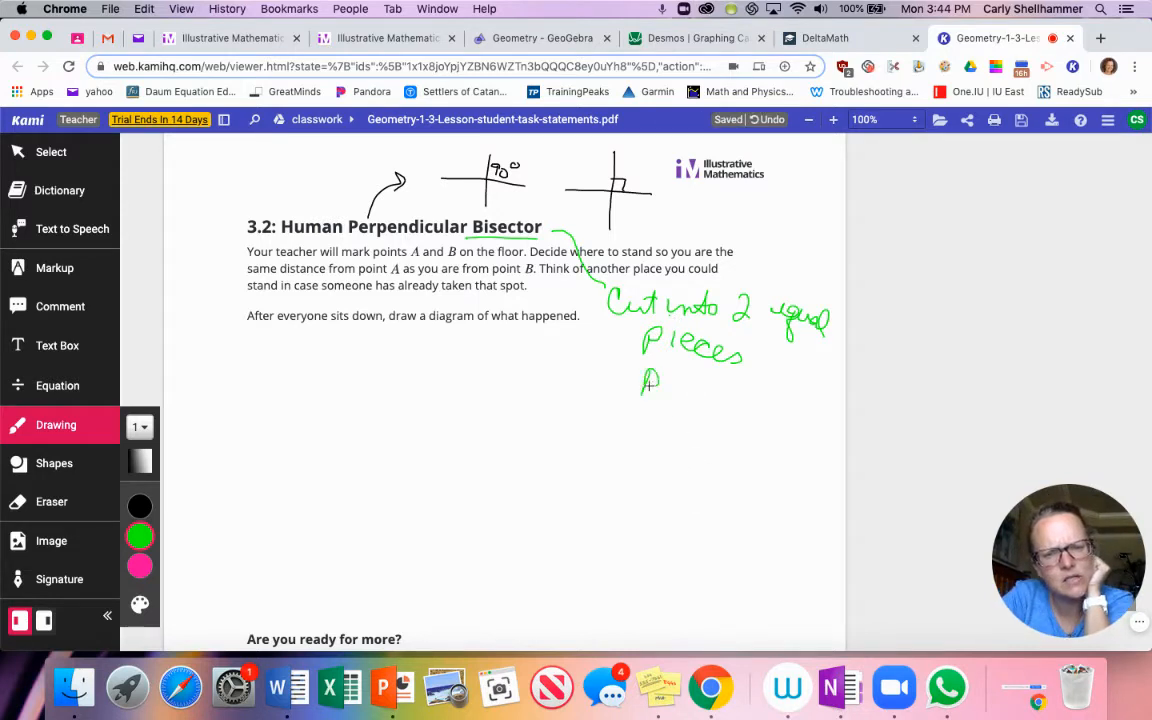
drag(650, 383, 710, 393)
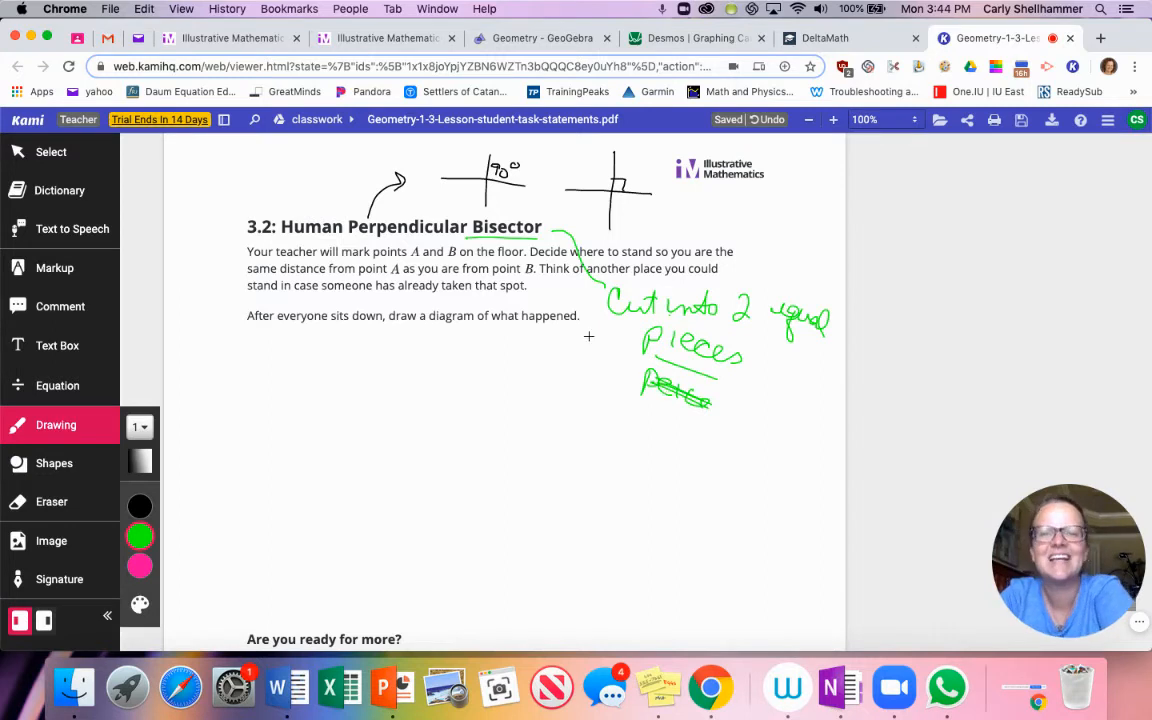
mouse_move(589, 333)
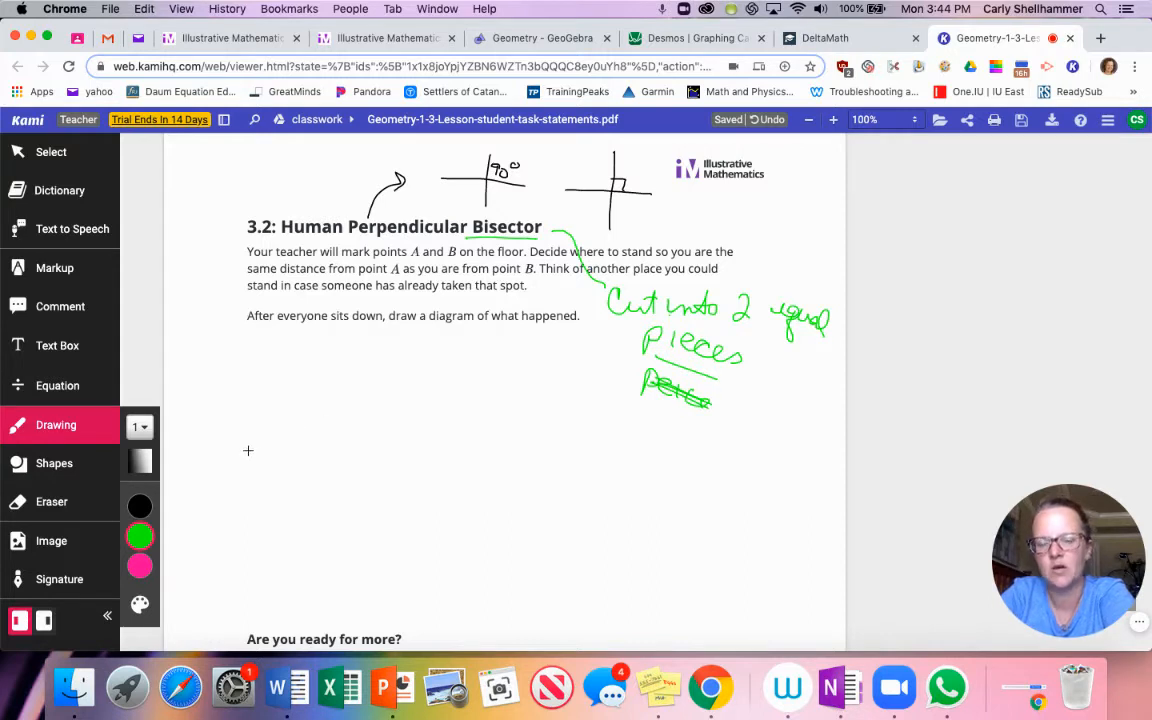
drag(248, 451, 557, 447)
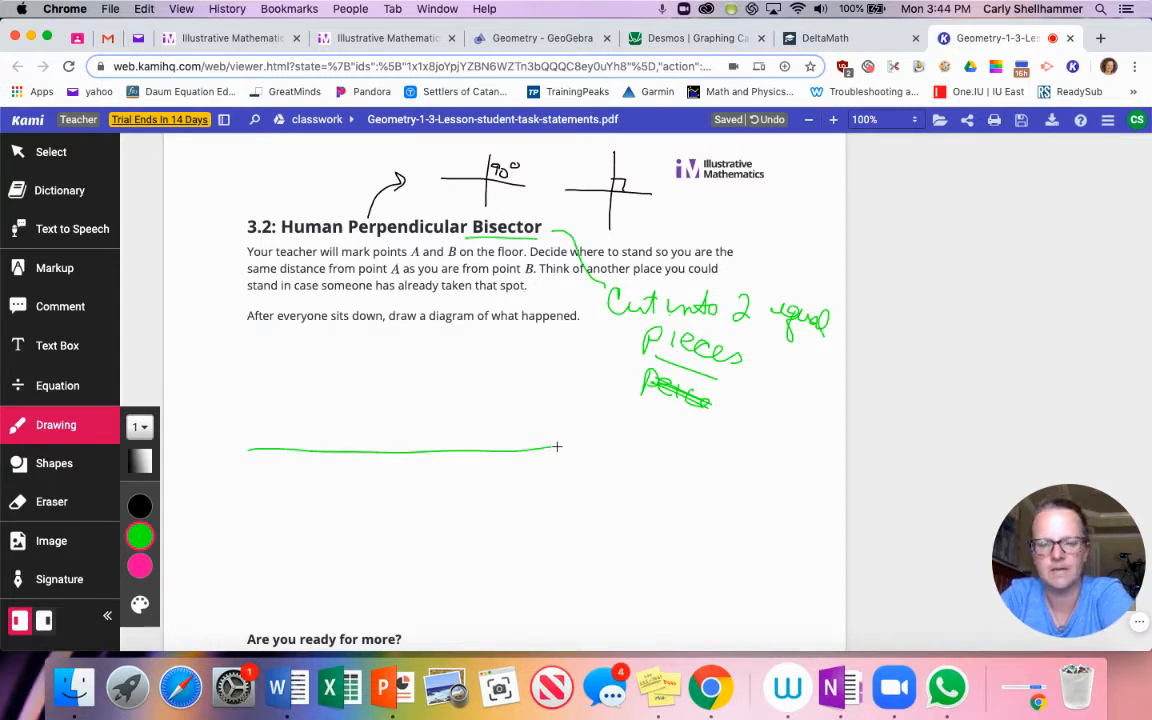
click(139, 565)
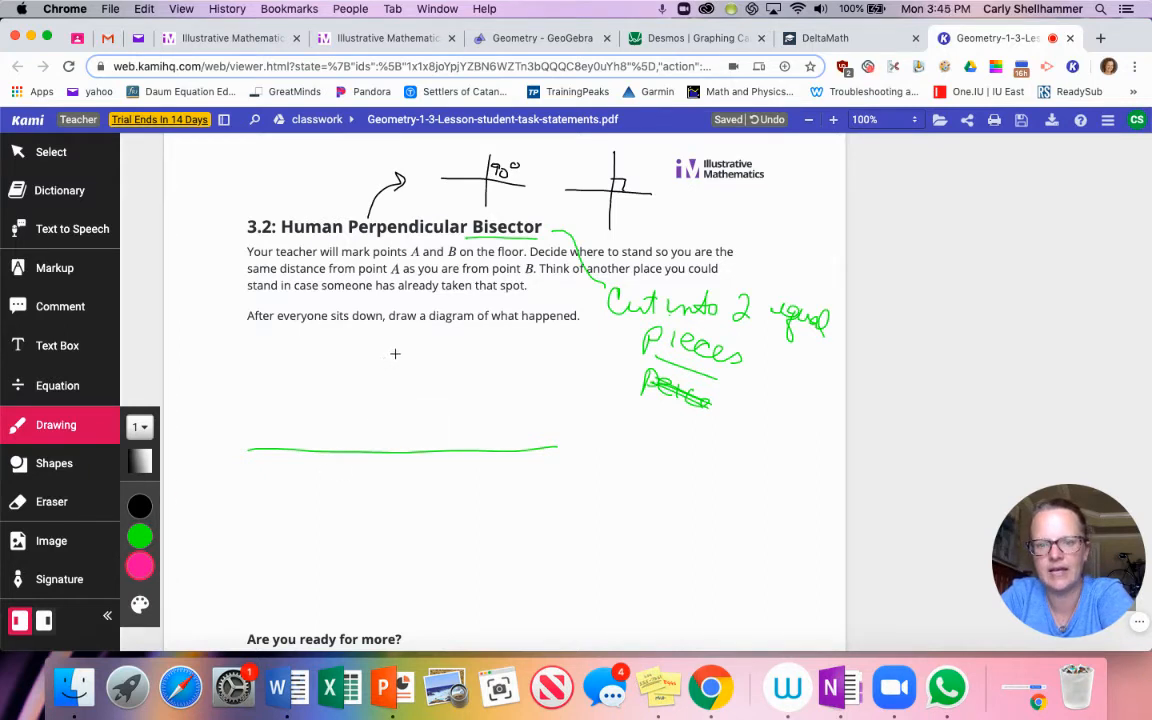
drag(392, 353, 388, 535)
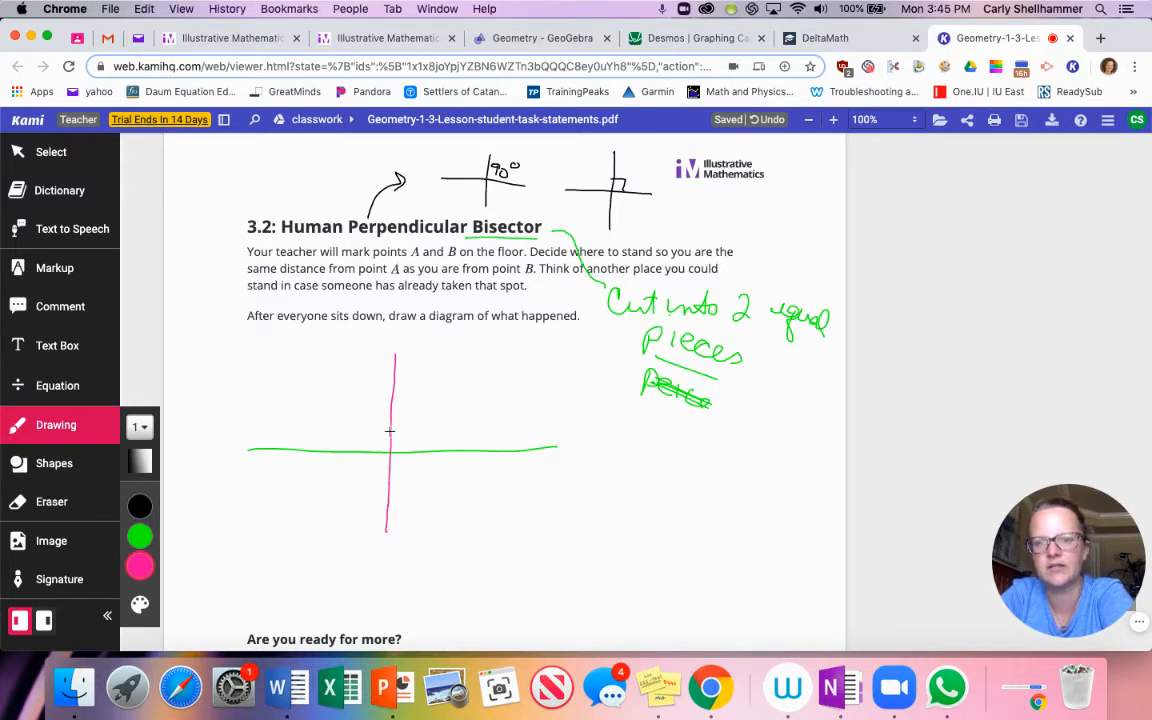
drag(395, 435, 405, 447)
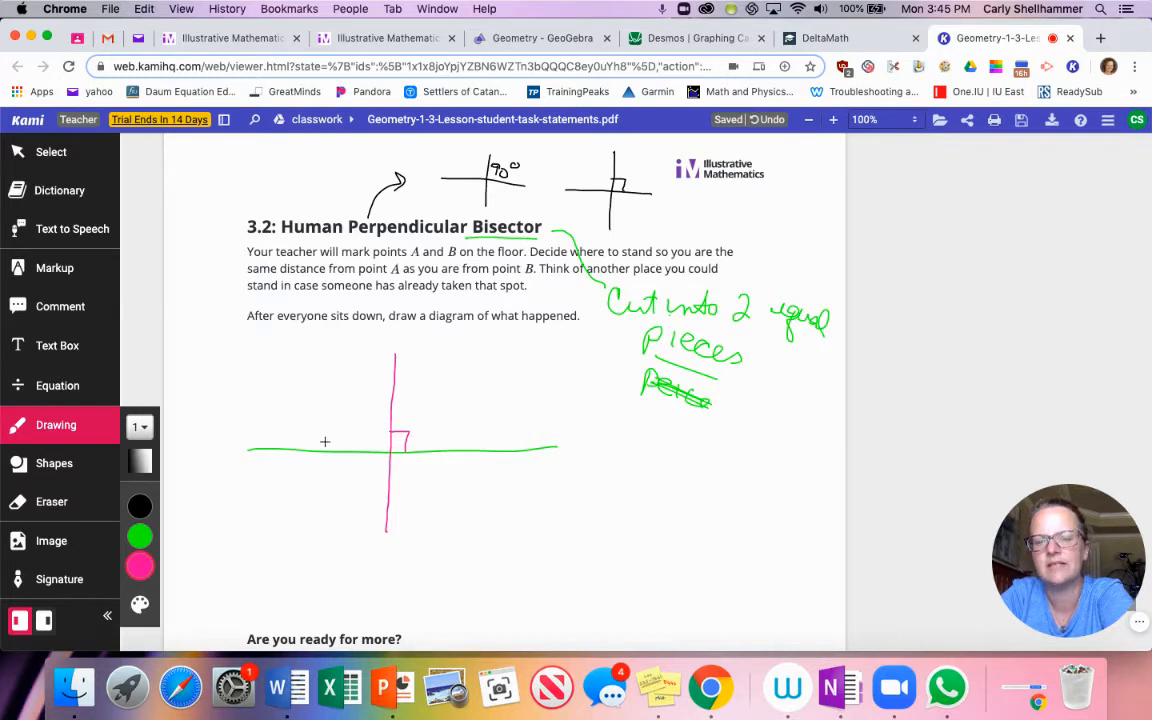
drag(322, 440, 320, 475)
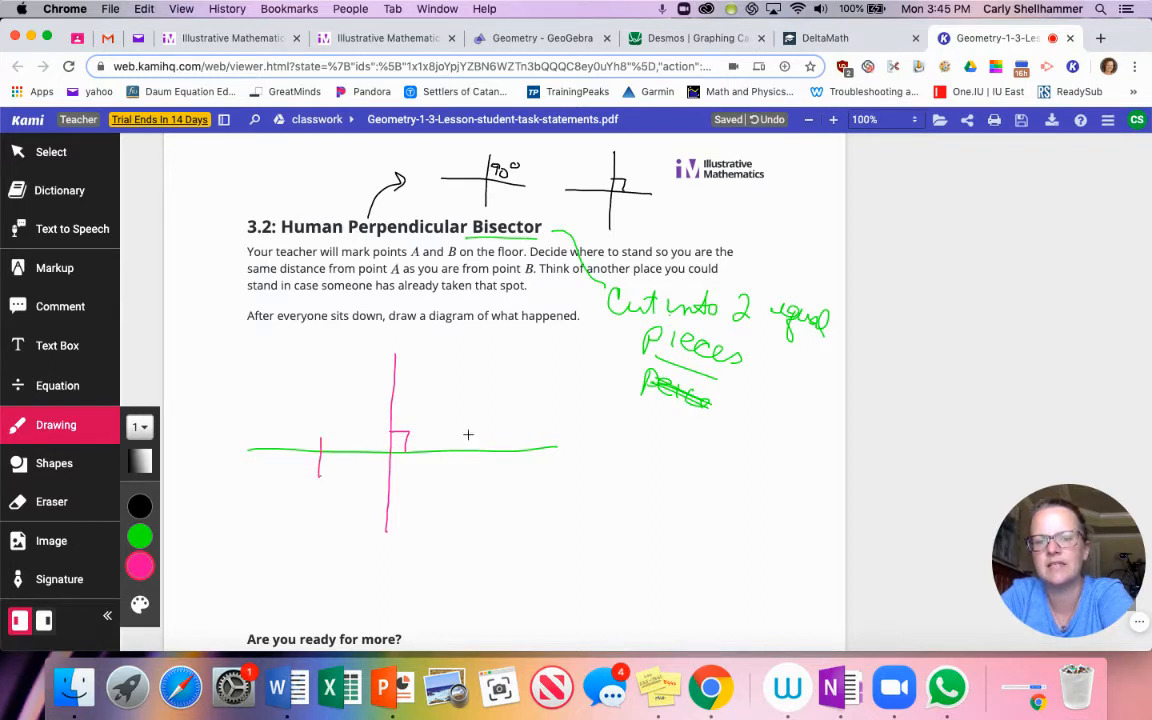
drag(465, 435, 462, 478)
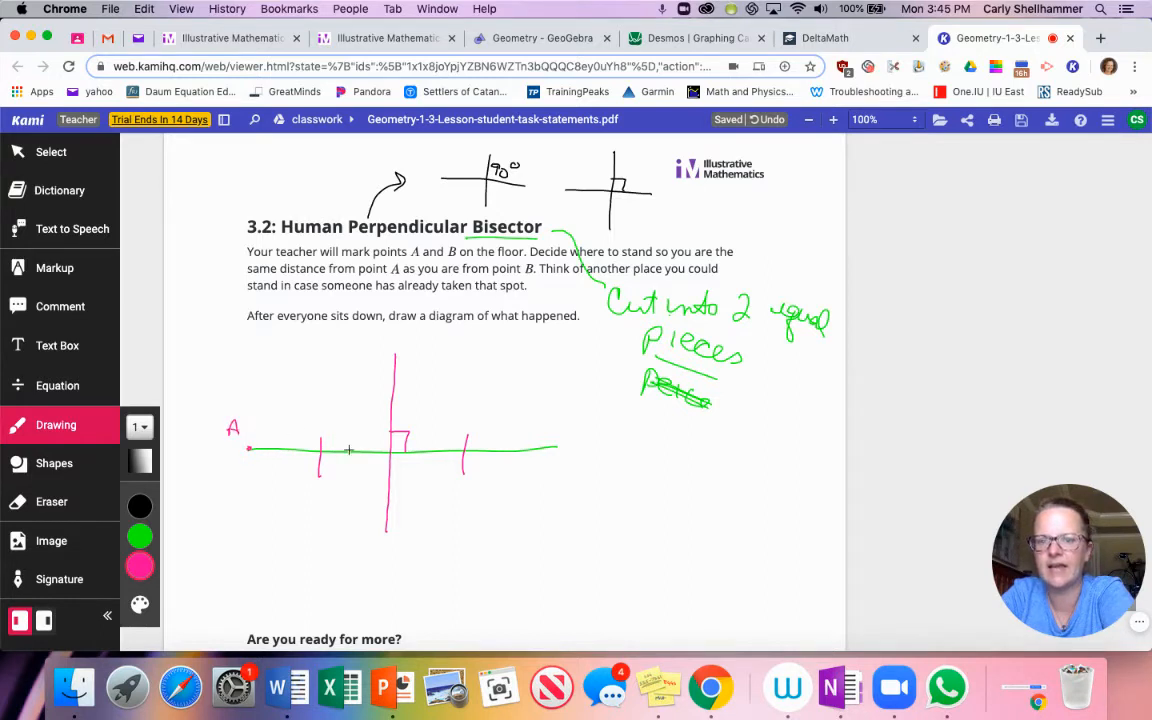
text(B)
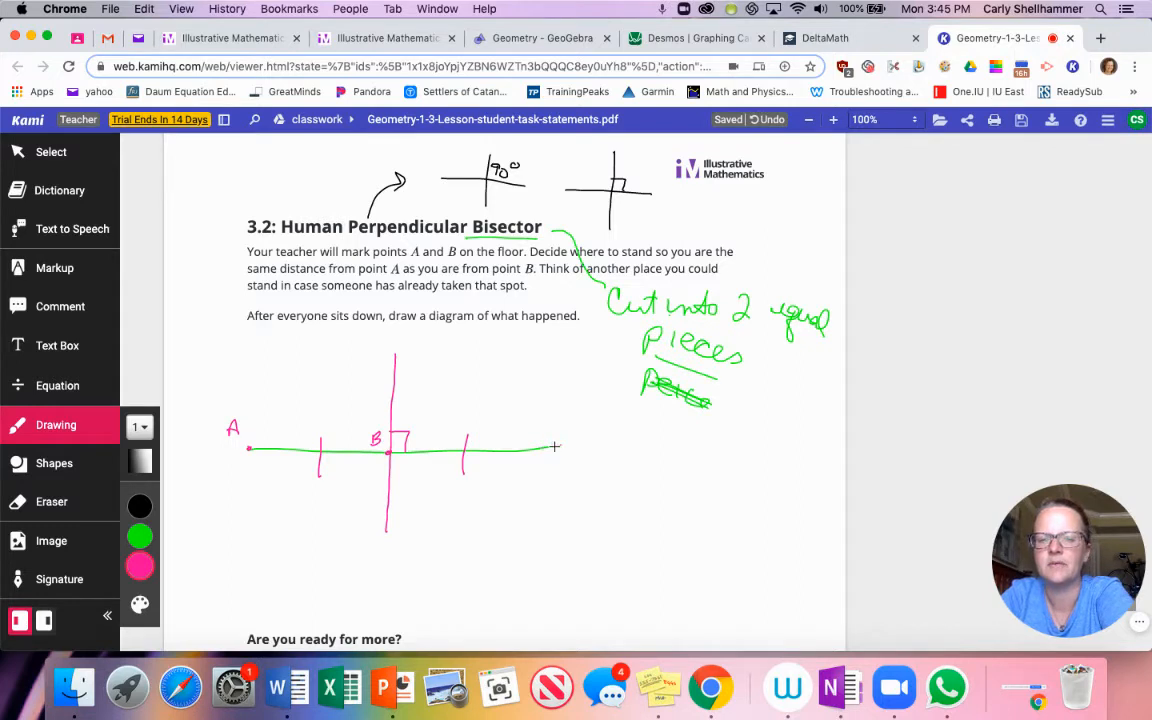
click(551, 425)
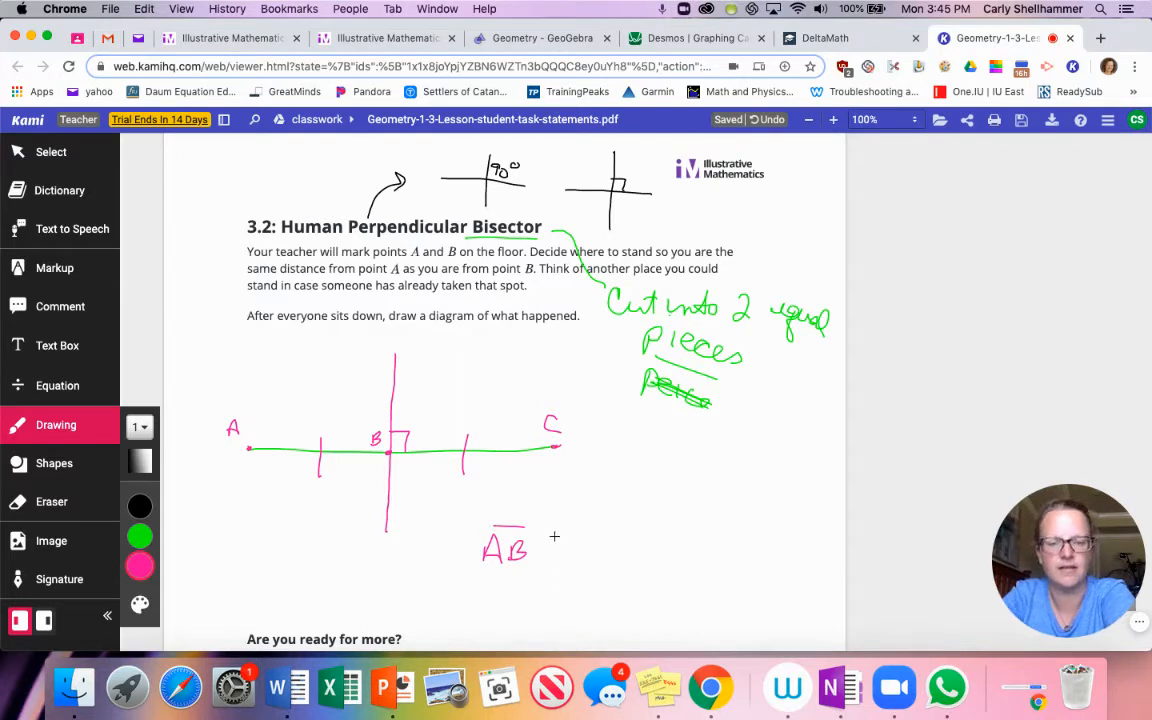
drag(560, 555, 580, 555)
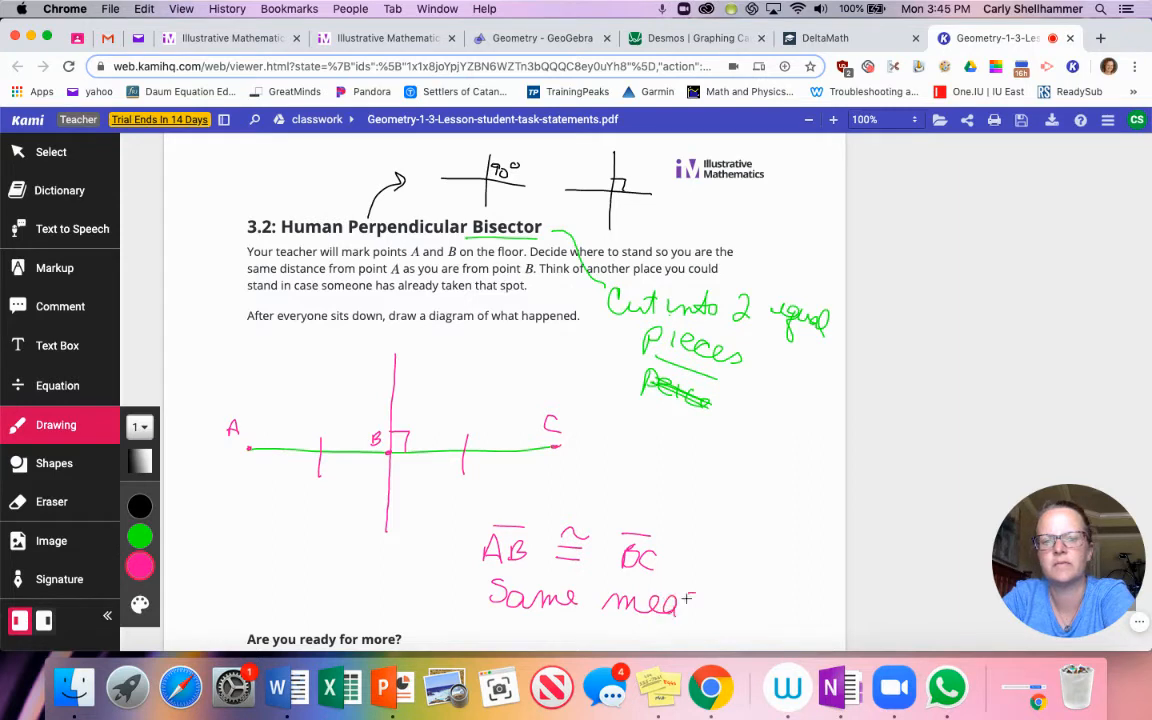
drag(700, 600, 760, 610)
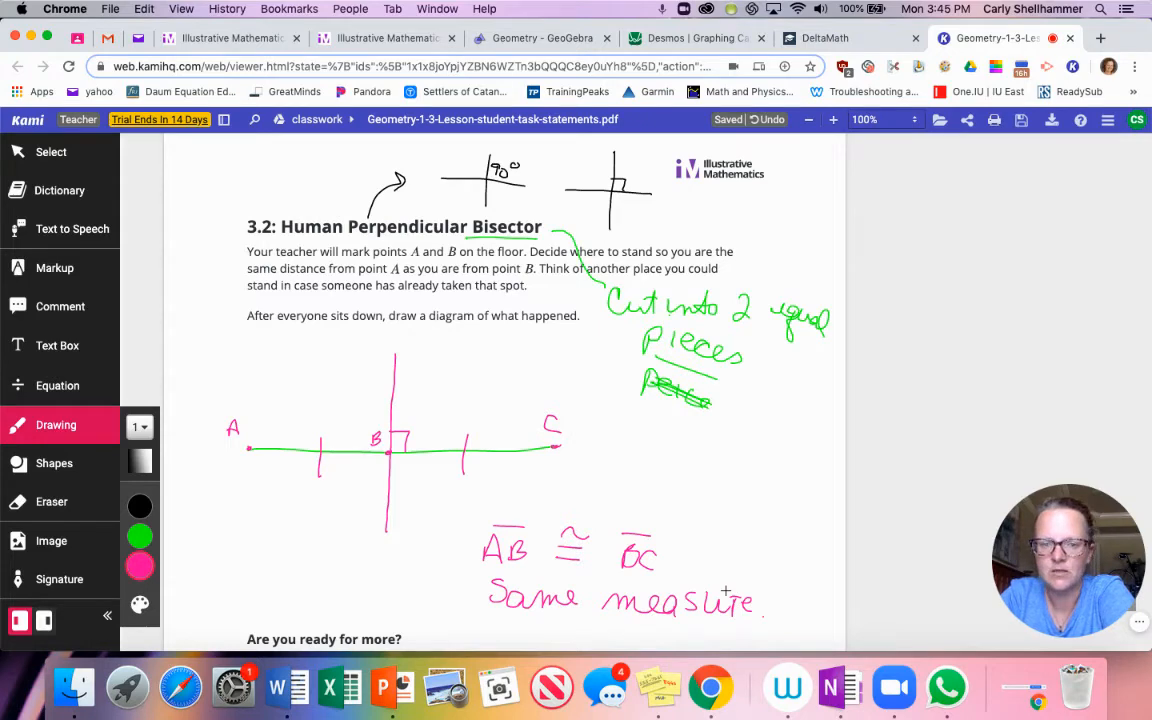
scroll(down, 3)
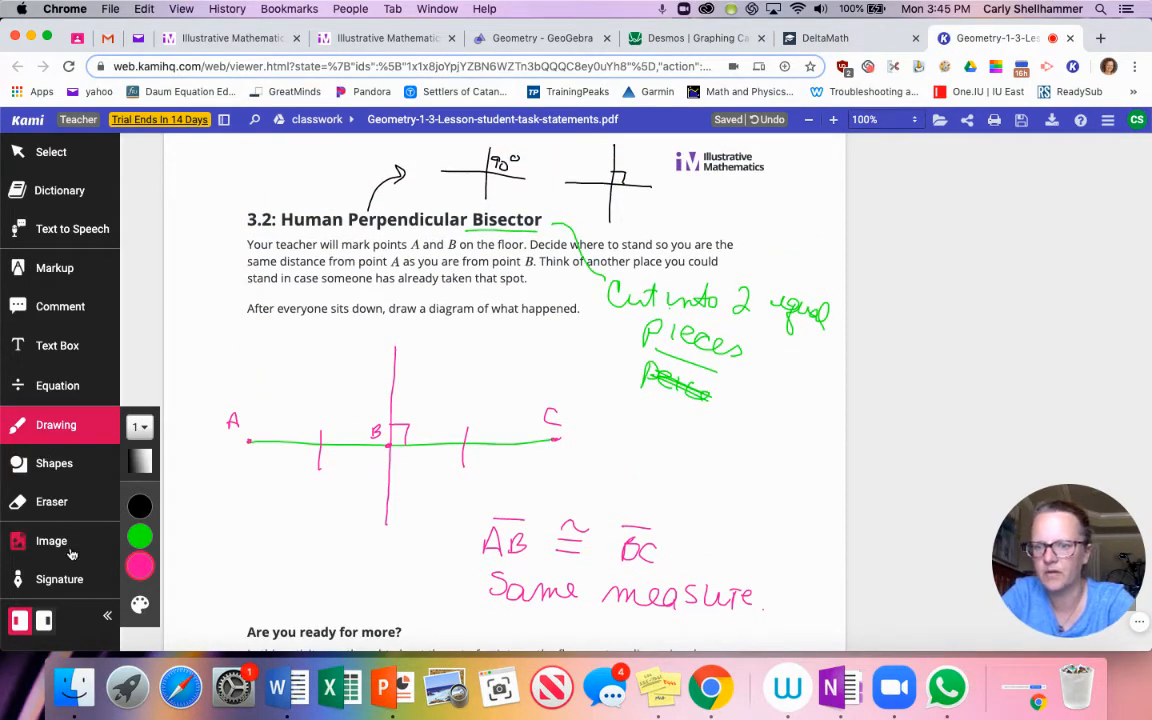
click(52, 501)
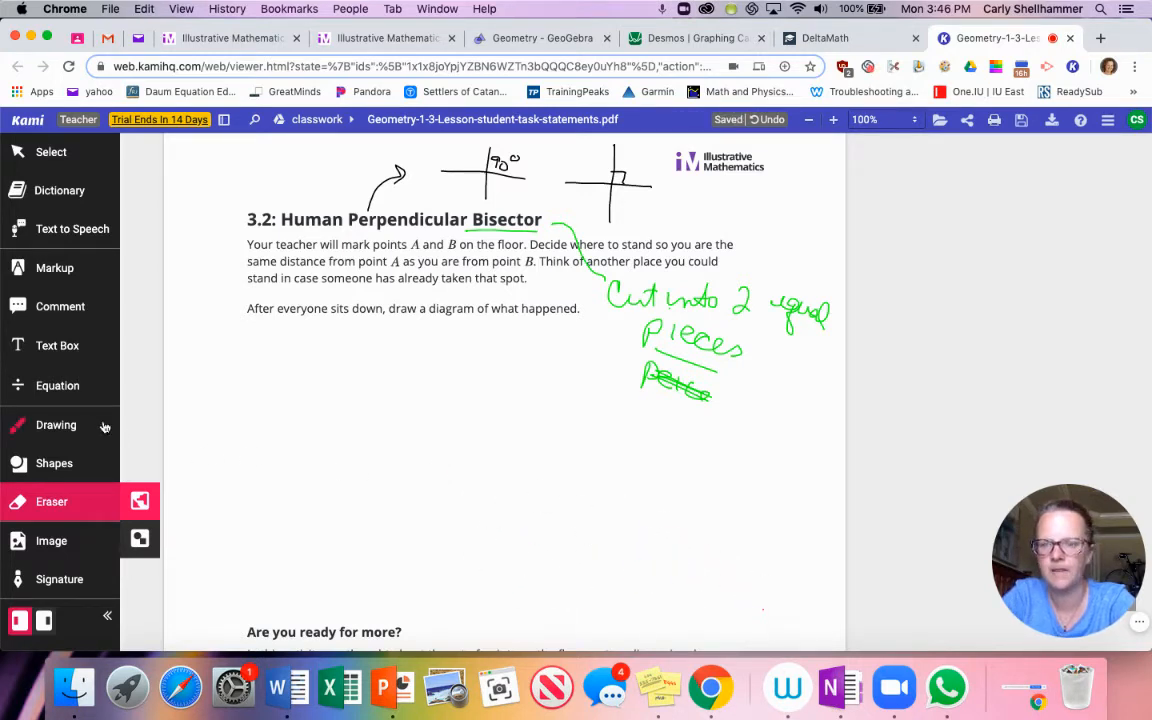
- Sketch points A and B in pink with people standing between them
click(55, 425)
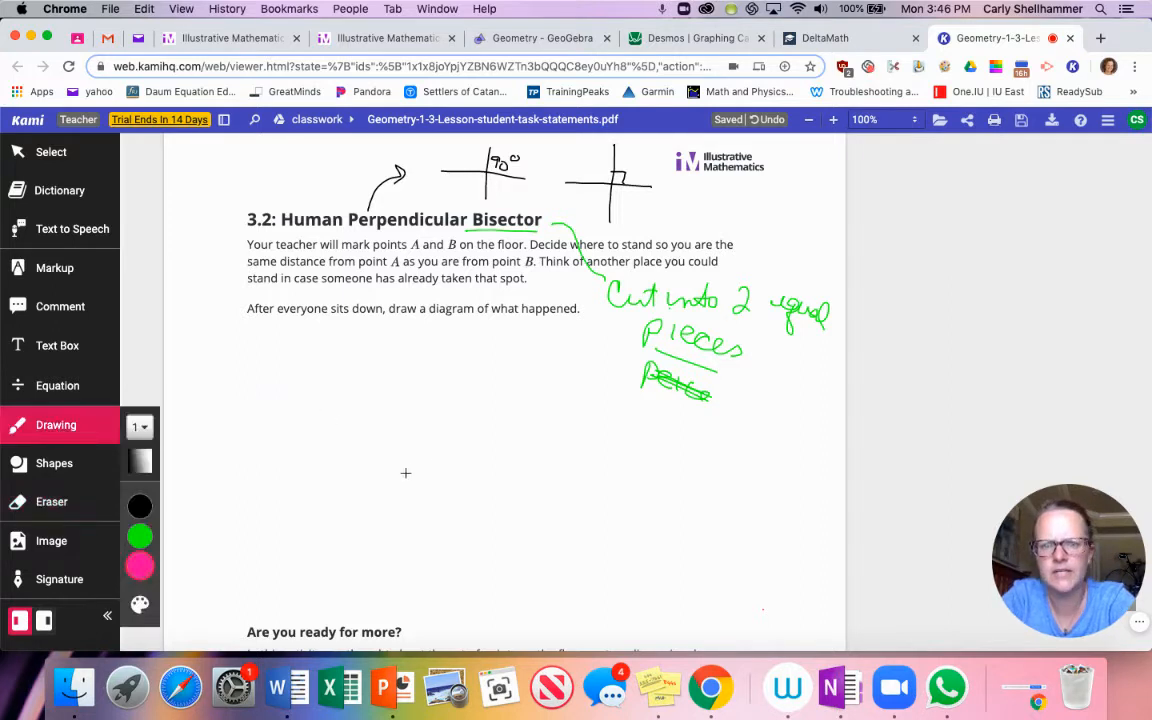
drag(345, 500, 355, 525)
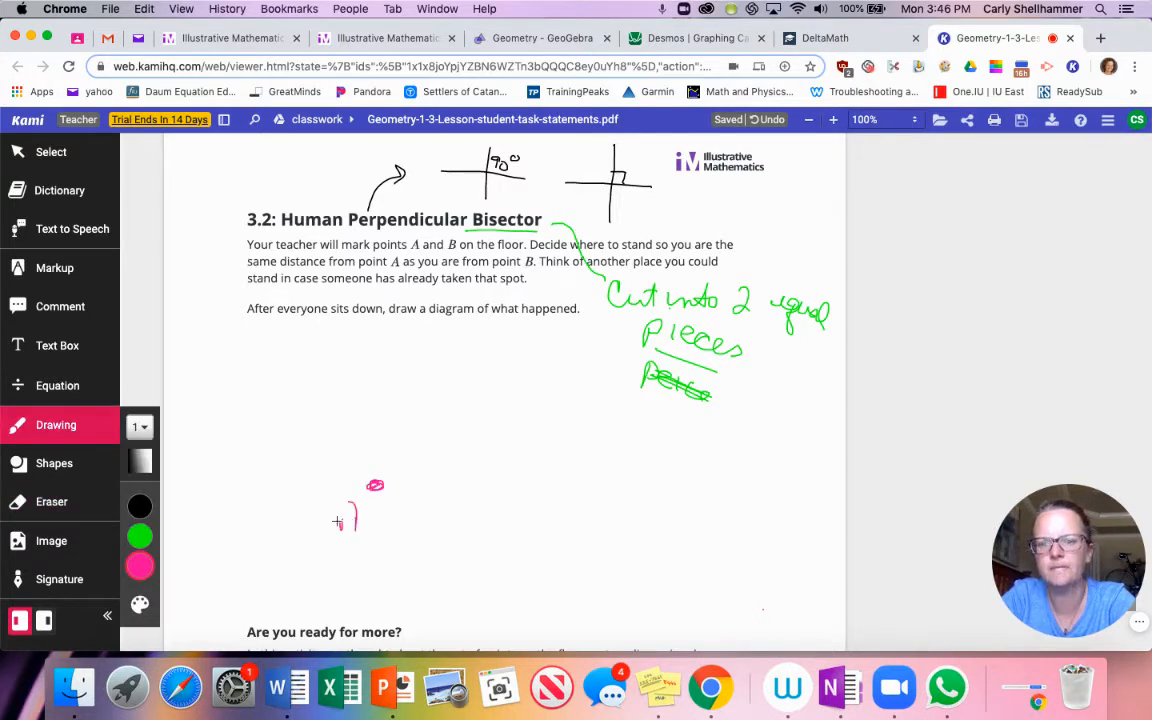
click(590, 494)
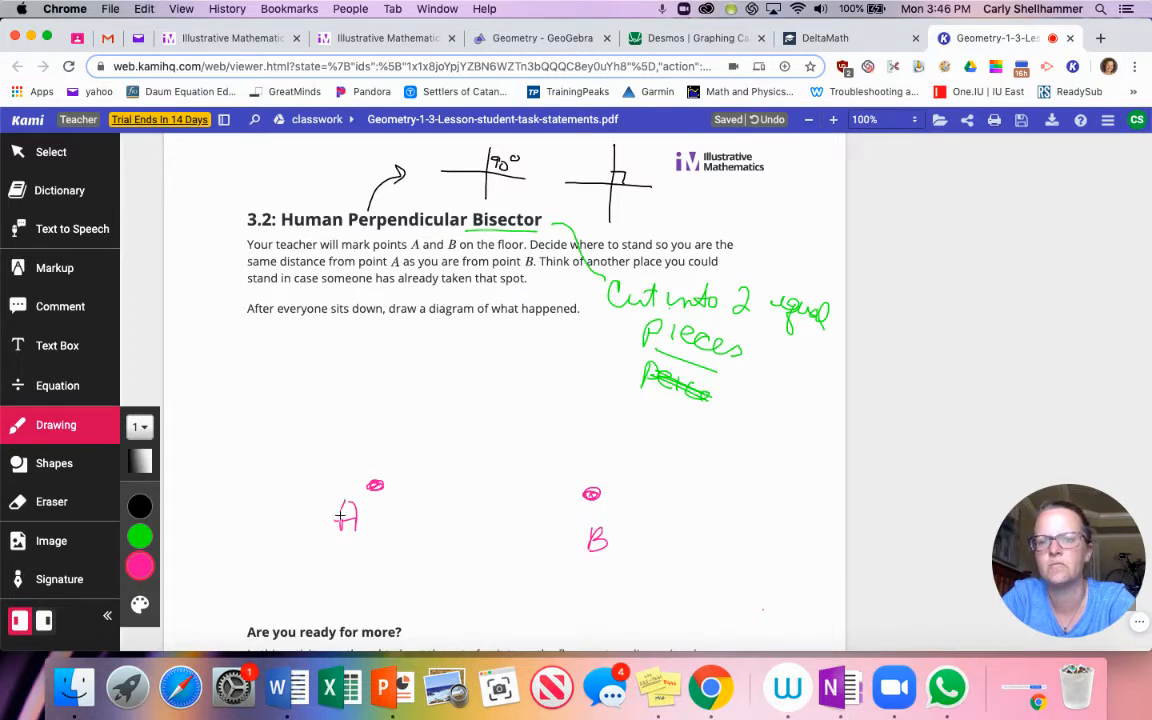
mouse_move(463, 477)
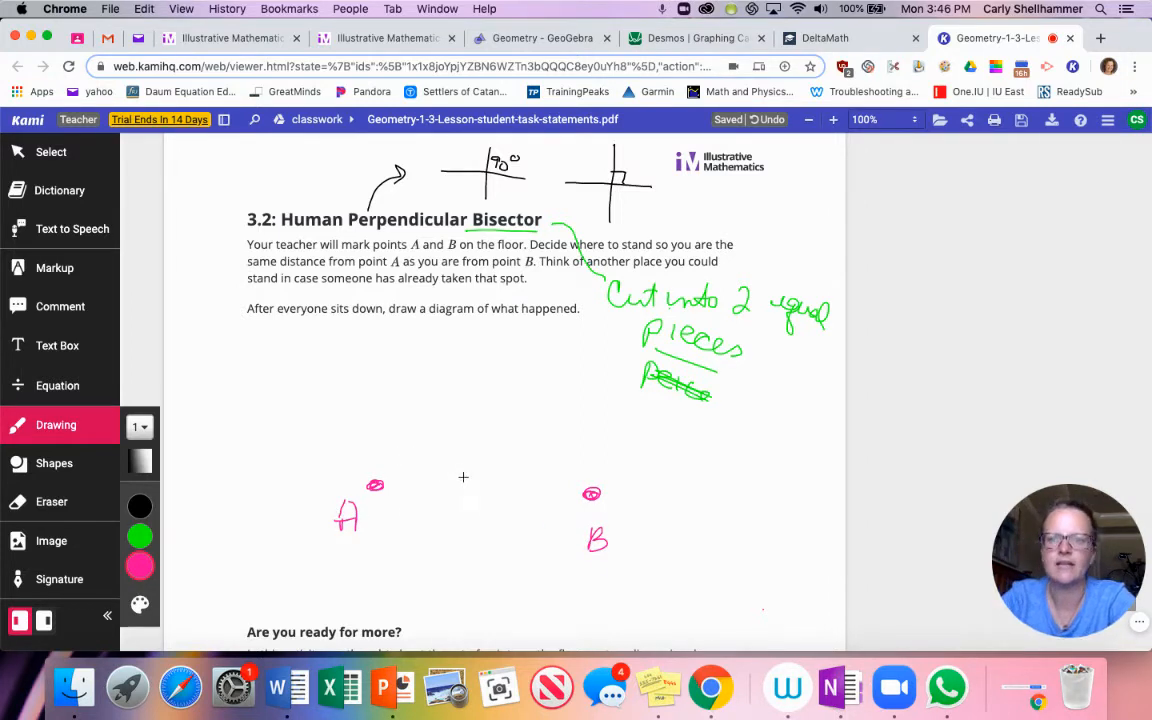
mouse_move(480, 403)
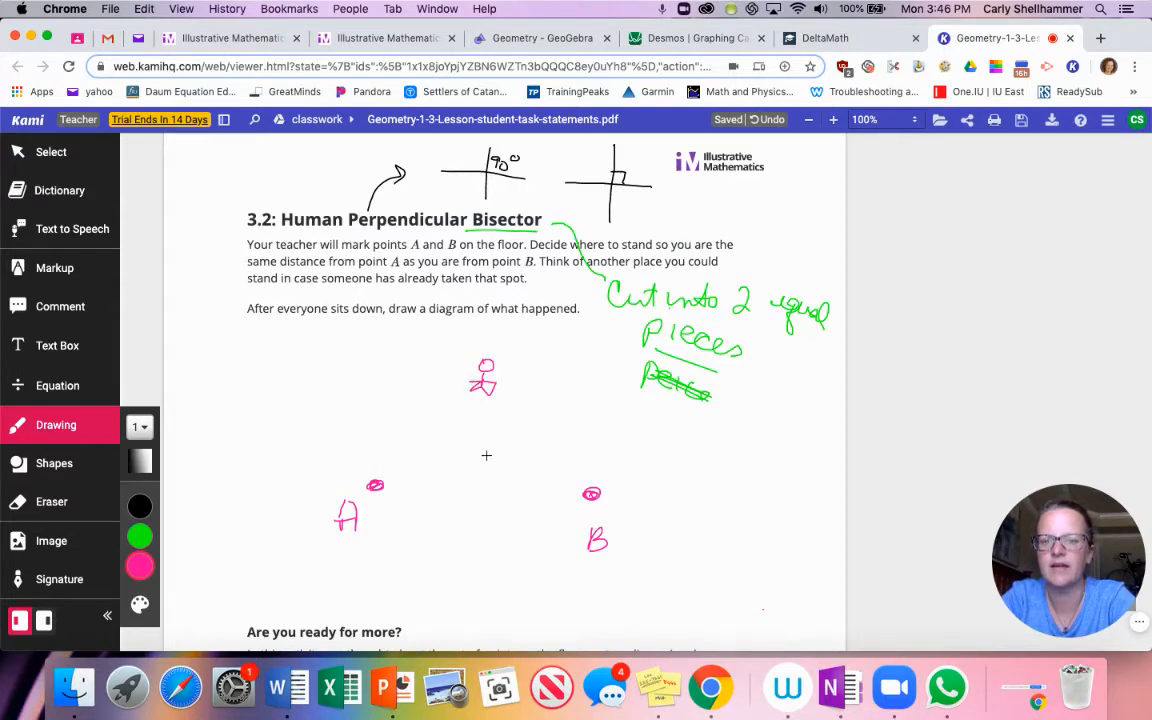
drag(473, 462, 468, 500)
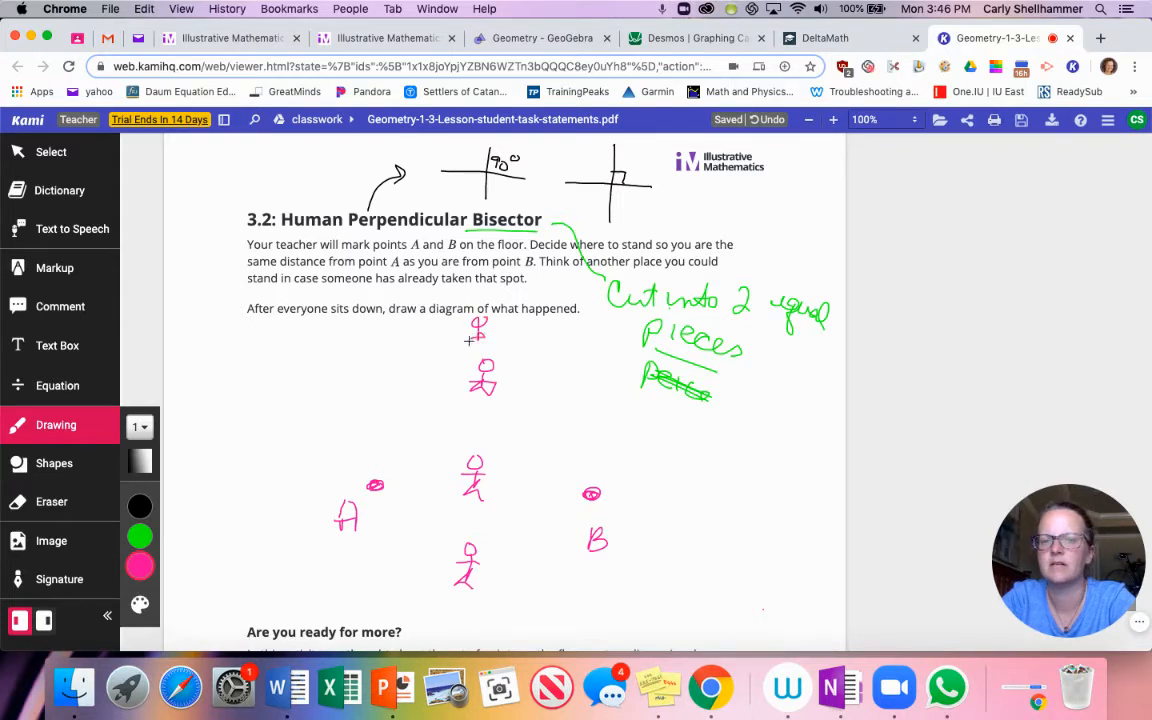
- Draw green lines from A and B to the top person, with equal-length tick marks
click(140, 461)
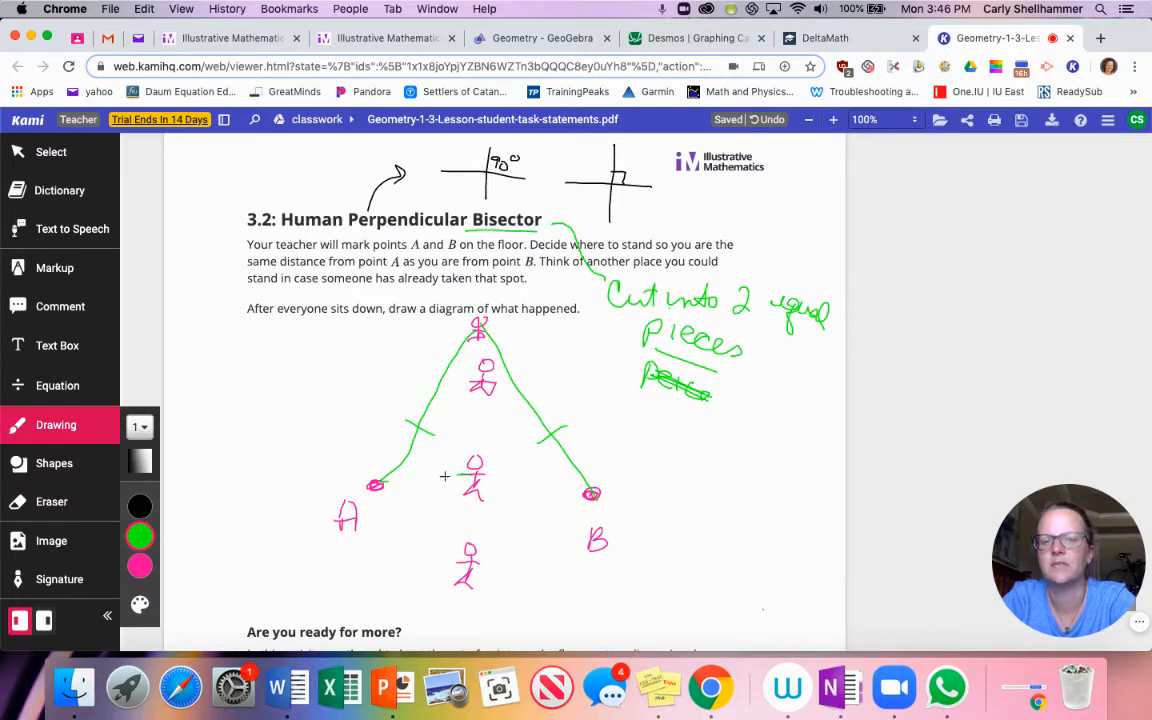
drag(375, 485, 590, 492)
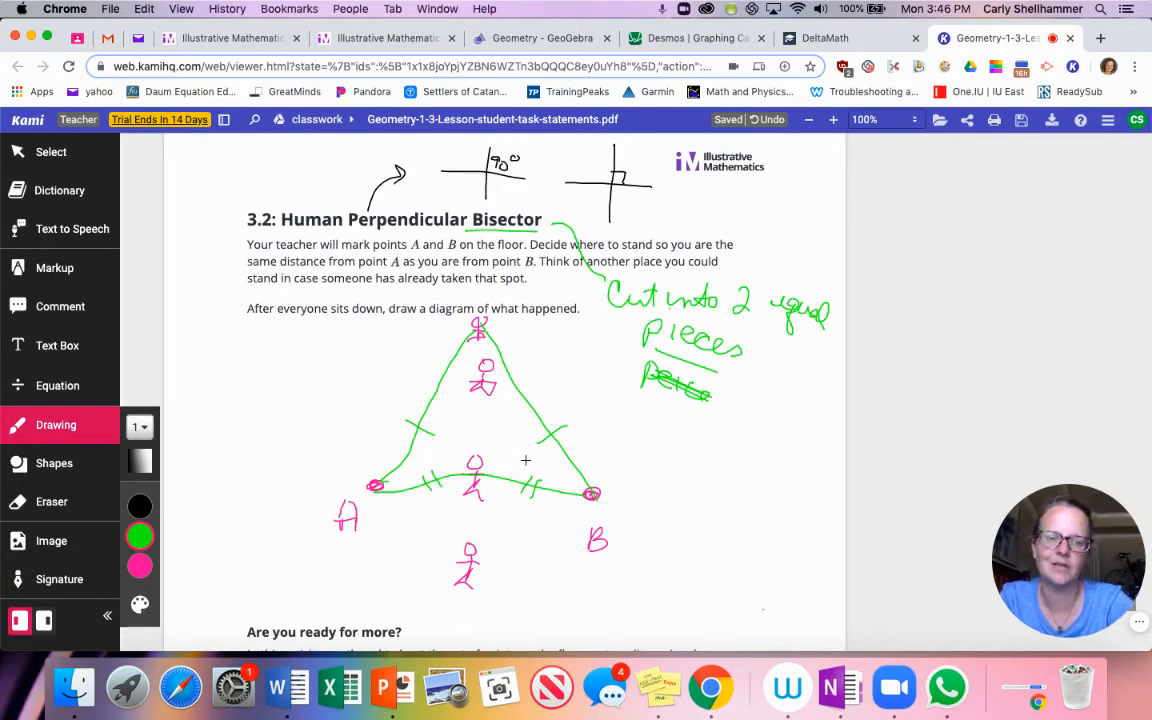
mouse_move(196, 528)
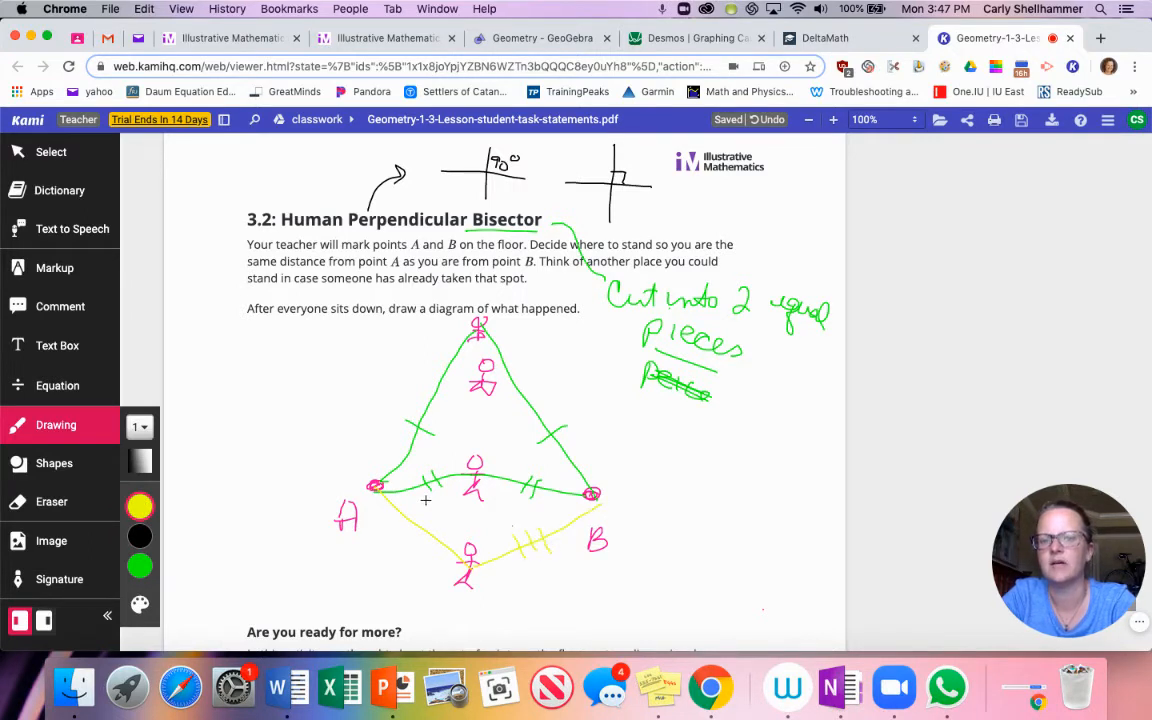
drag(415, 505, 435, 530)
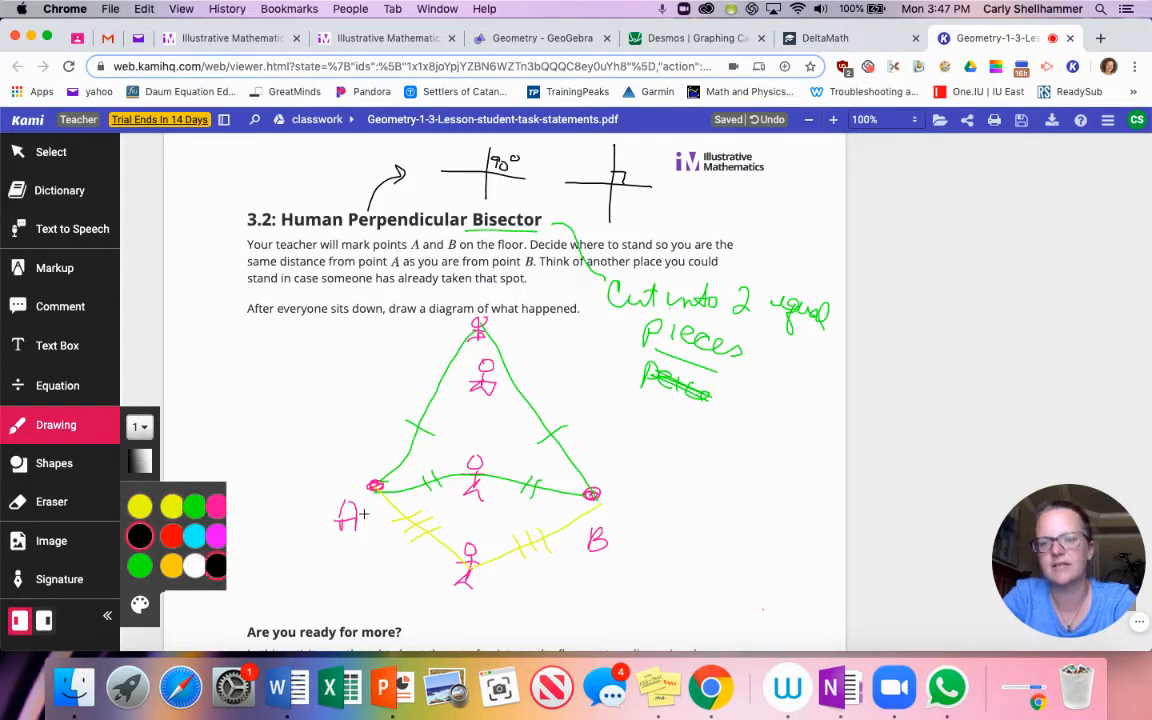
- Draw black segment AB and its perpendicular bisector through the people, with a right-angle mark
drag(375, 488, 590, 491)
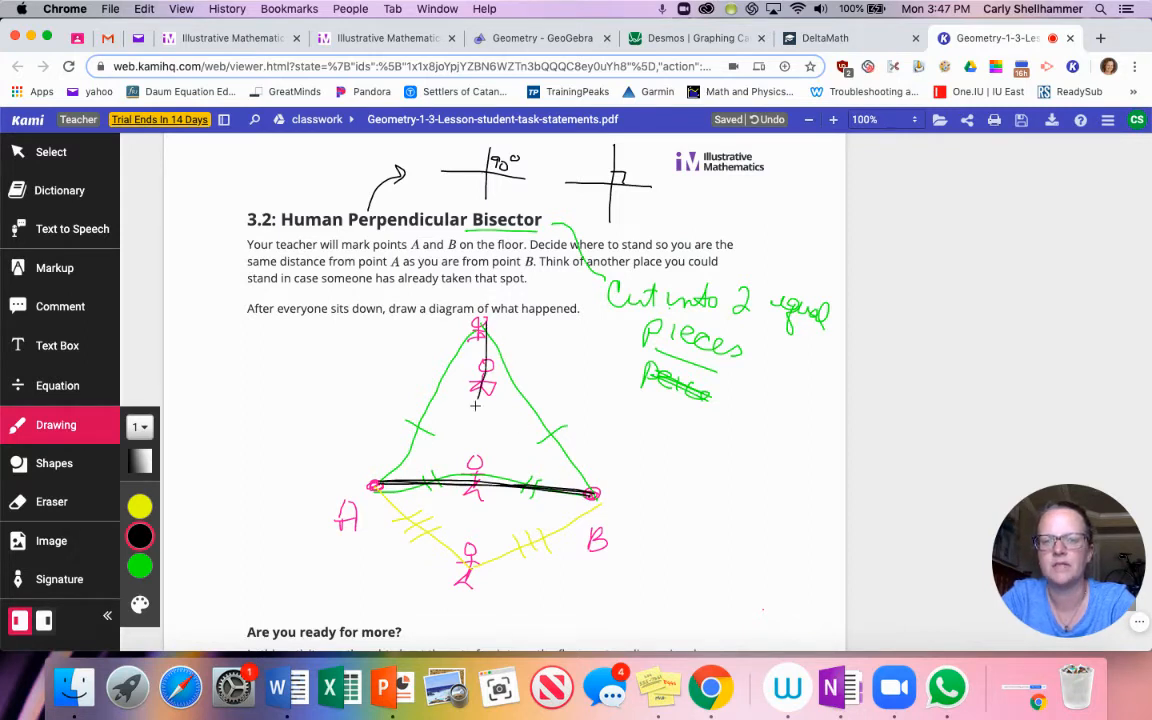
drag(477, 330, 465, 595)
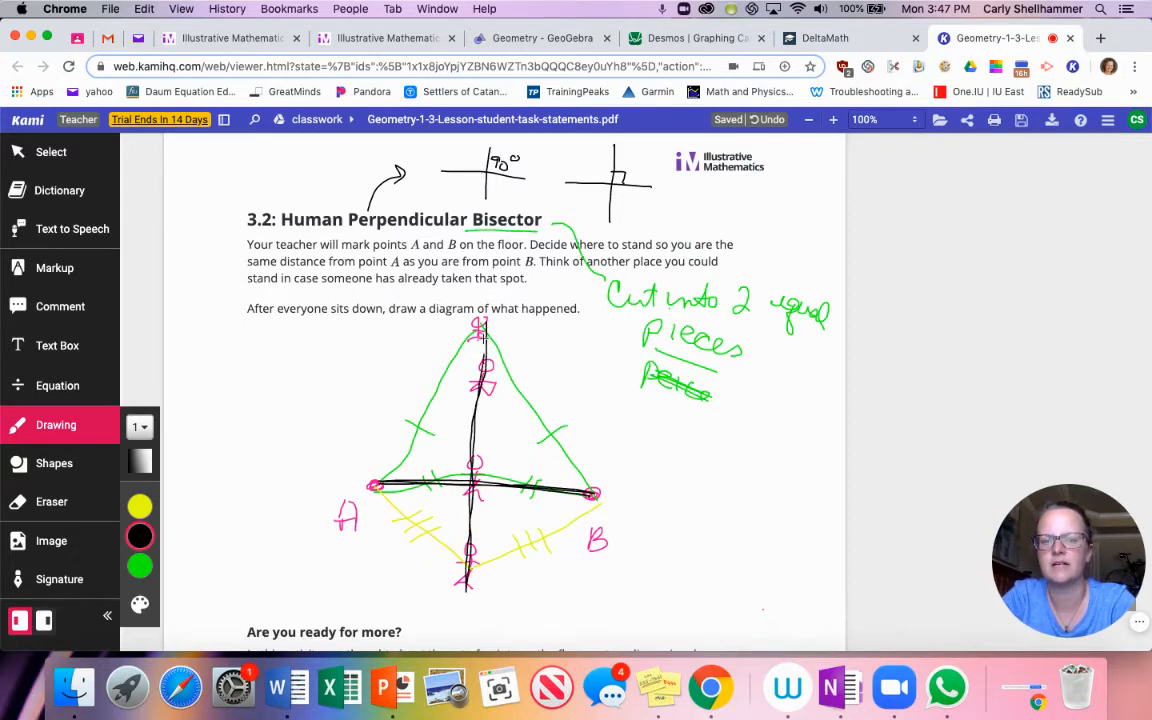
drag(445, 470, 460, 455)
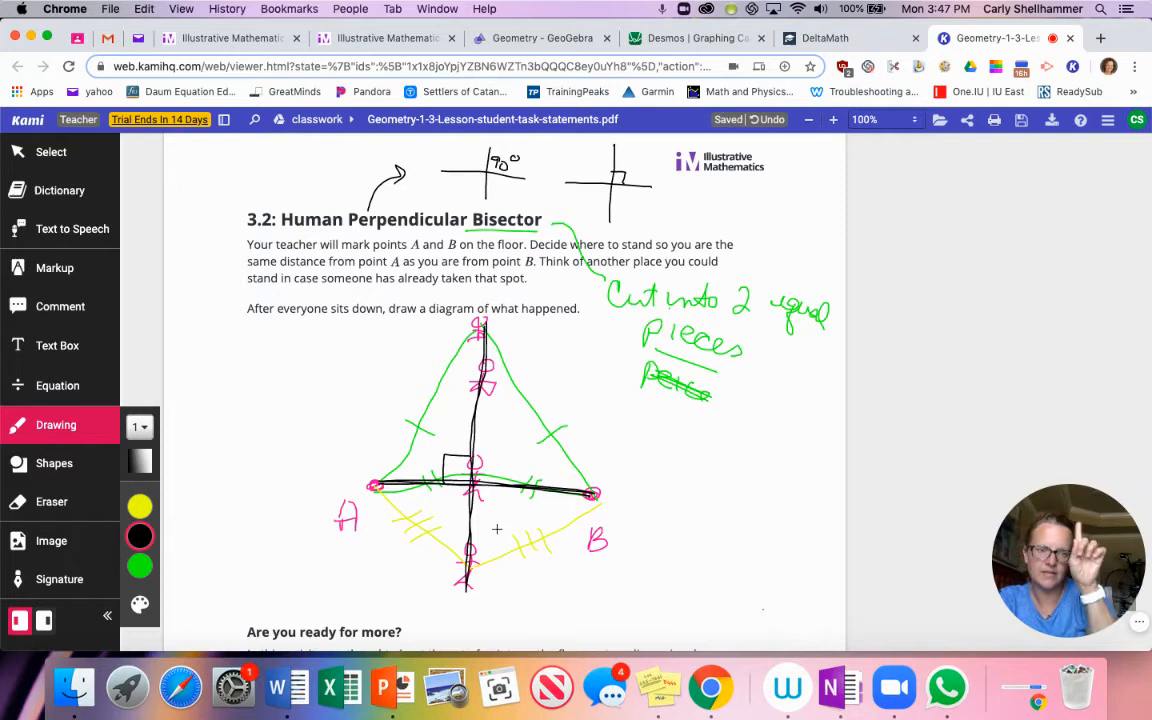
mouse_move(516, 515)
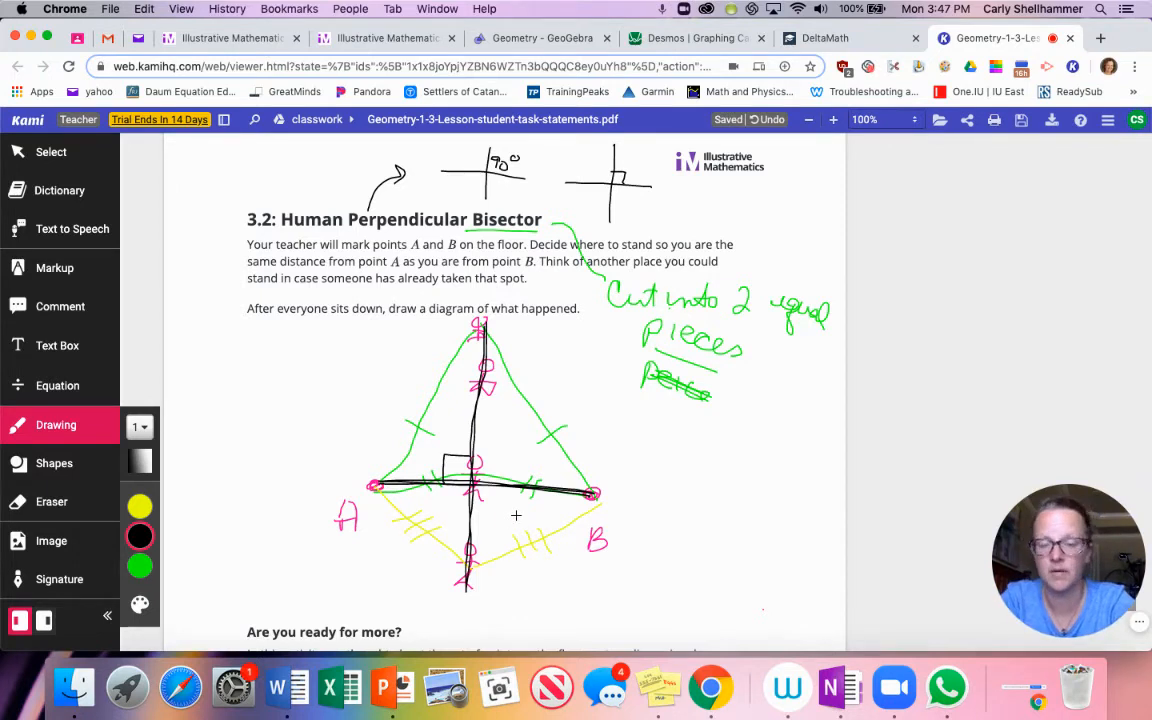
scroll(down, 3)
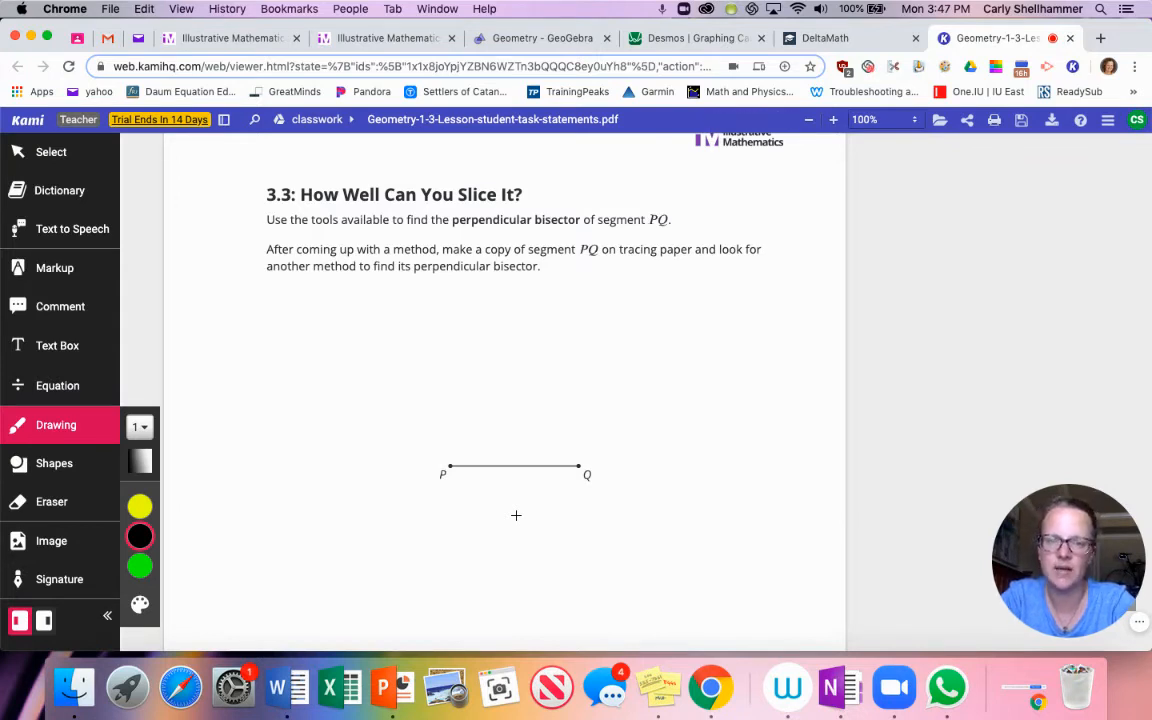
mouse_move(419, 404)
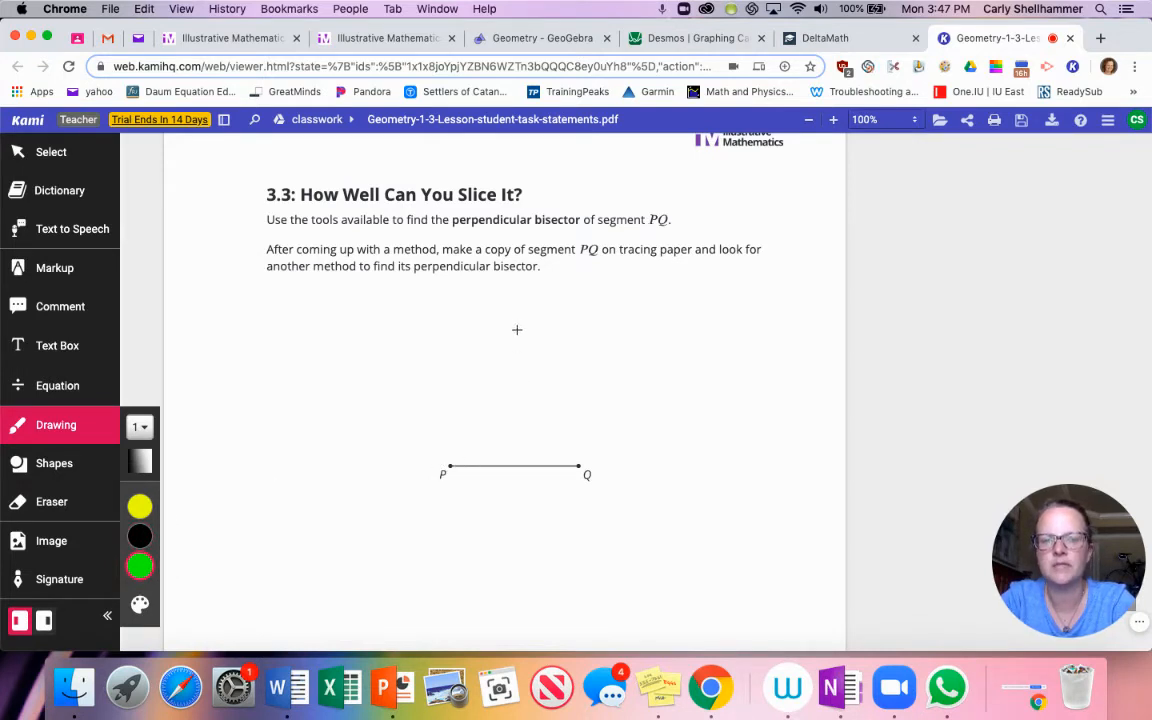
- Draw a green vertical line through segment PQ, then return to GeoGebra
drag(517, 330, 517, 570)
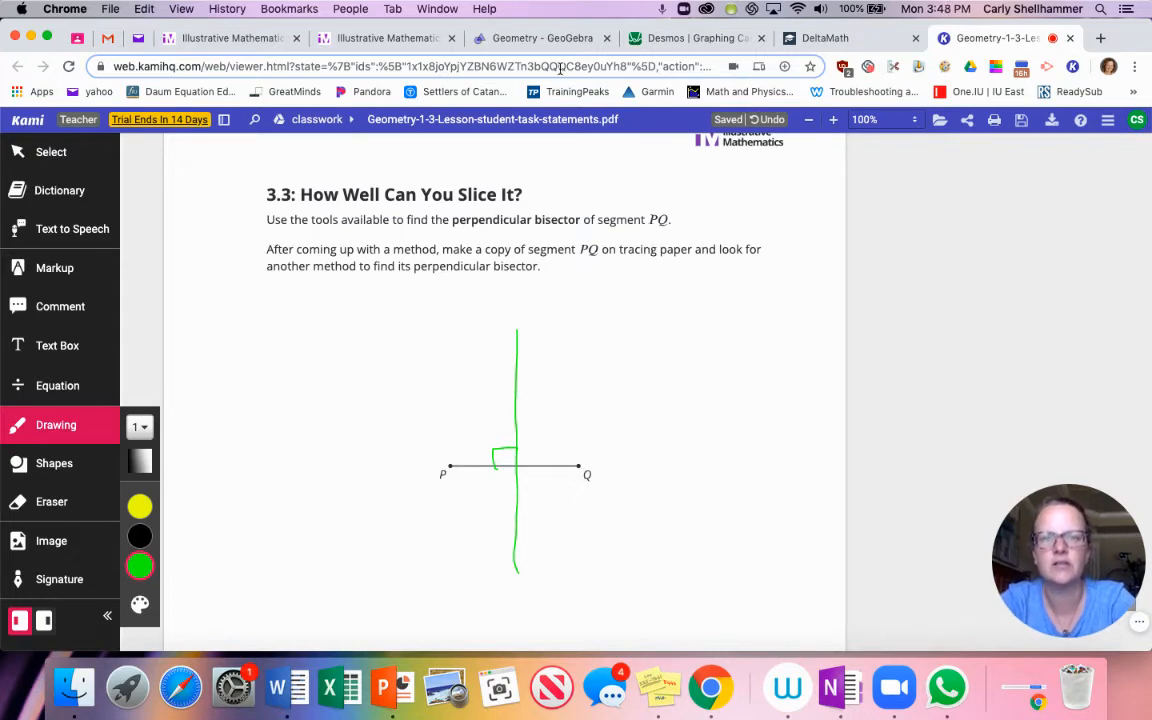
click(540, 38)
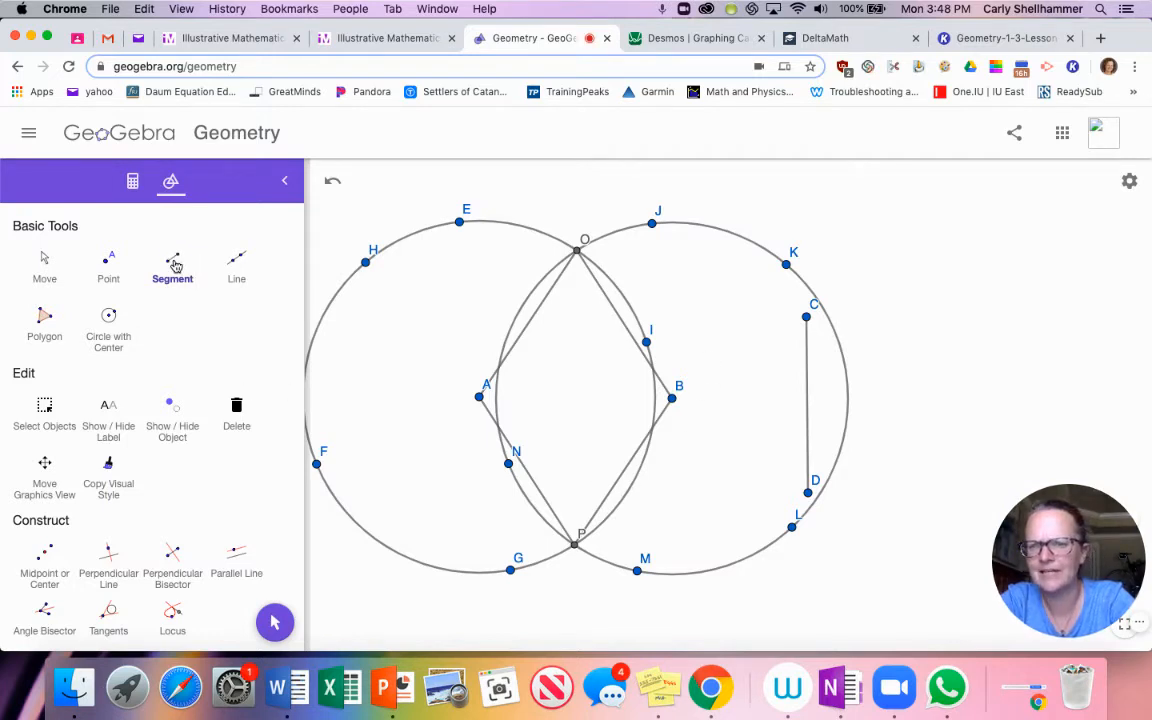
- Draw segment AB and line OP, then mark their intersection Q
click(236, 265)
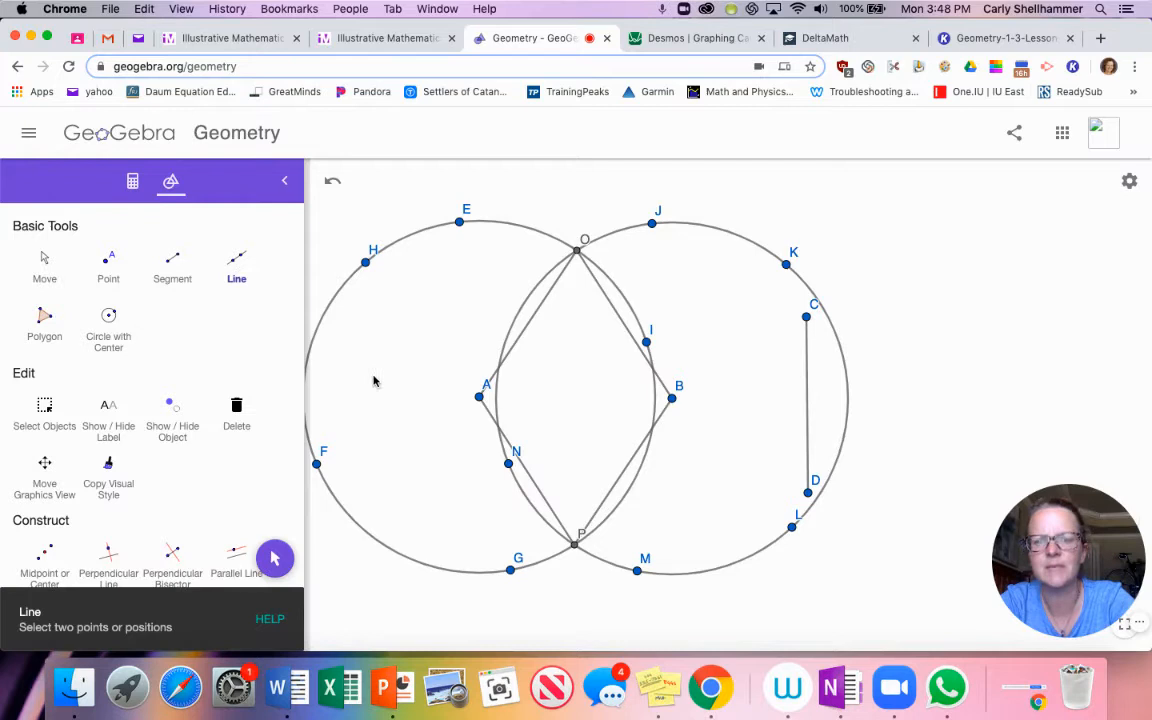
click(172, 265)
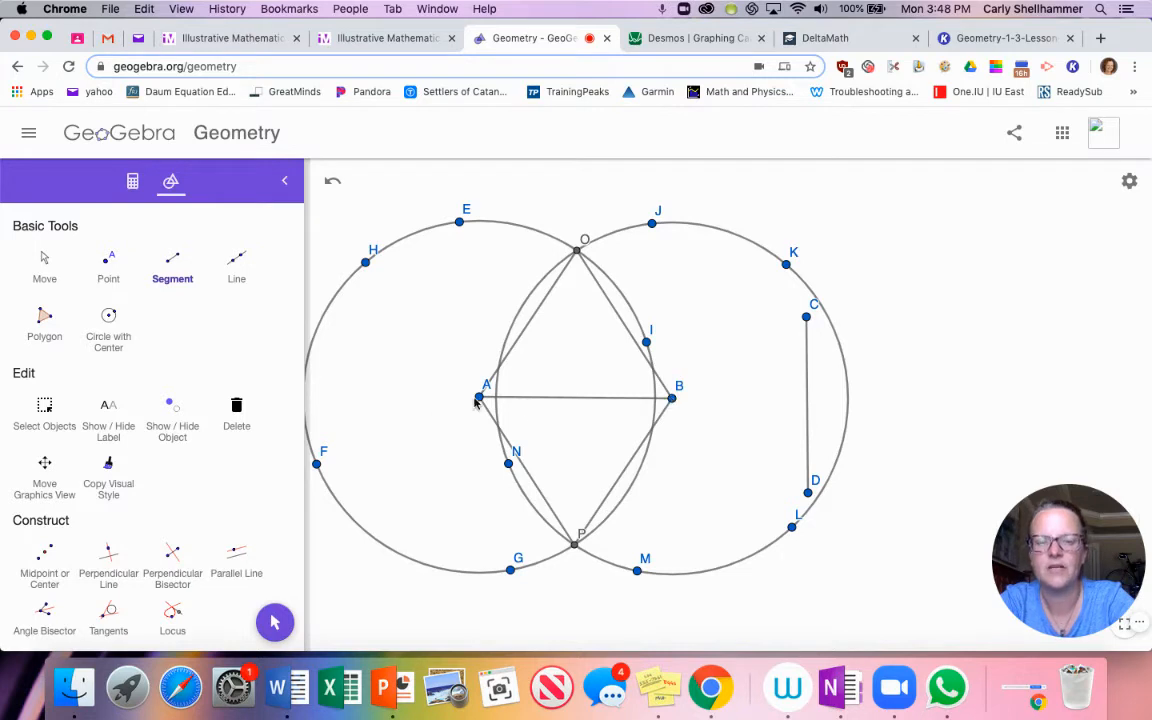
mouse_move(618, 390)
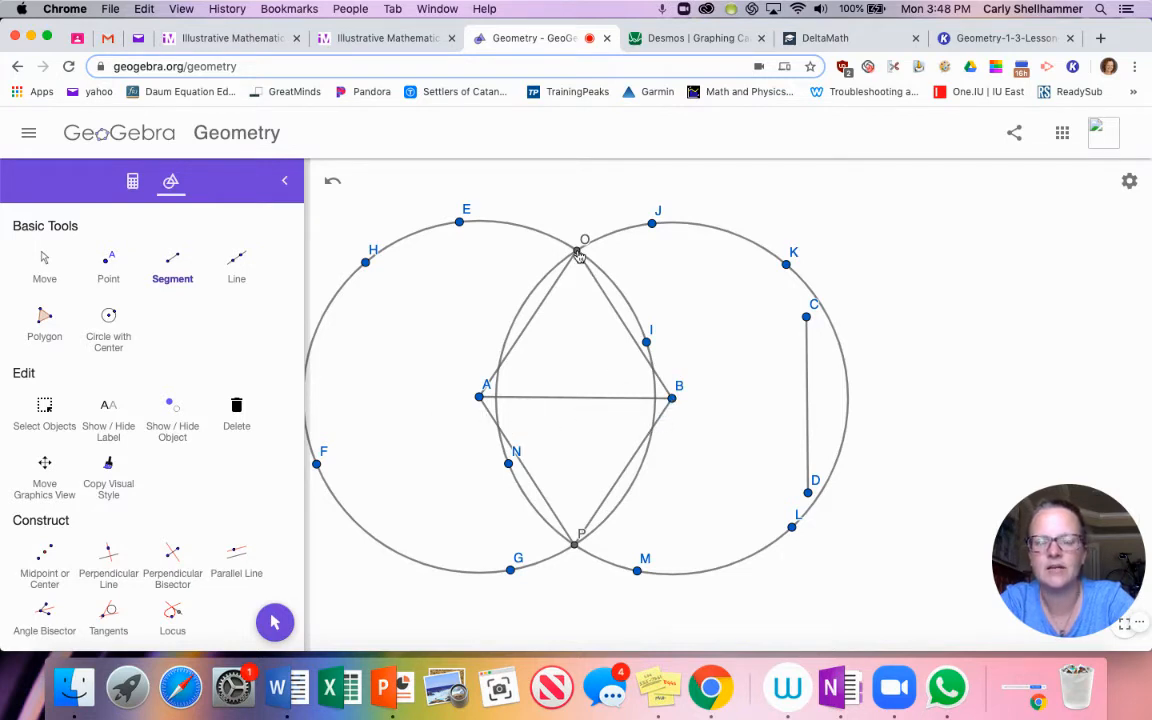
mouse_move(551, 293)
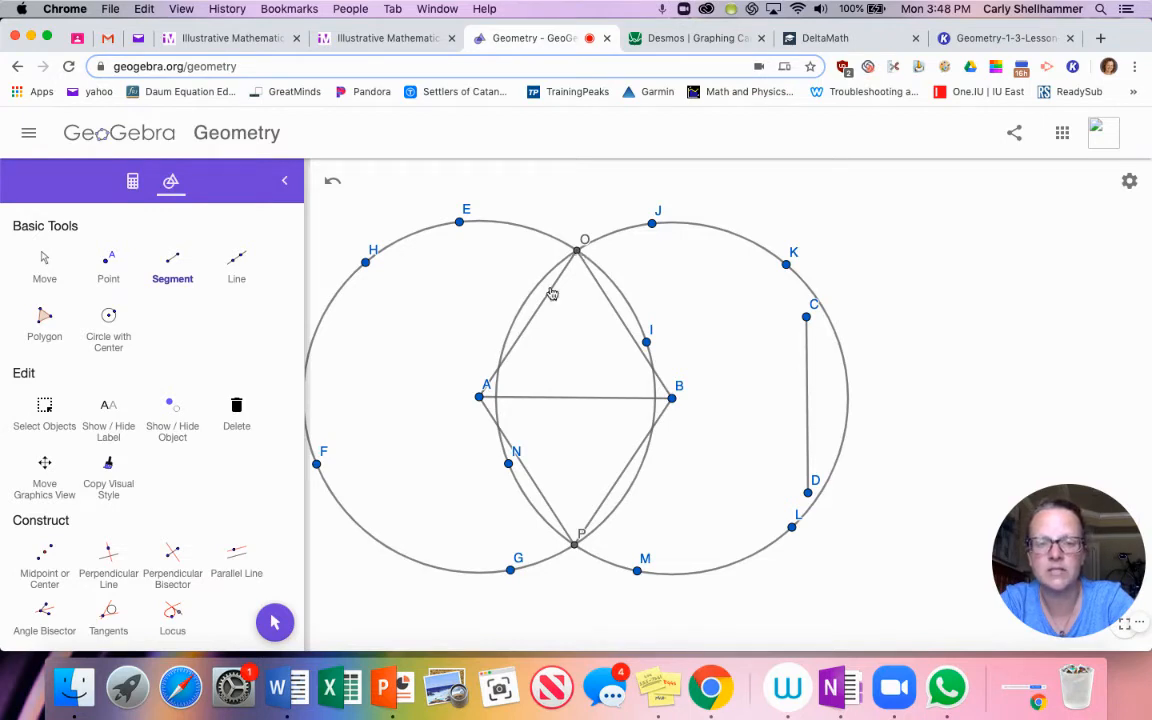
mouse_move(588, 556)
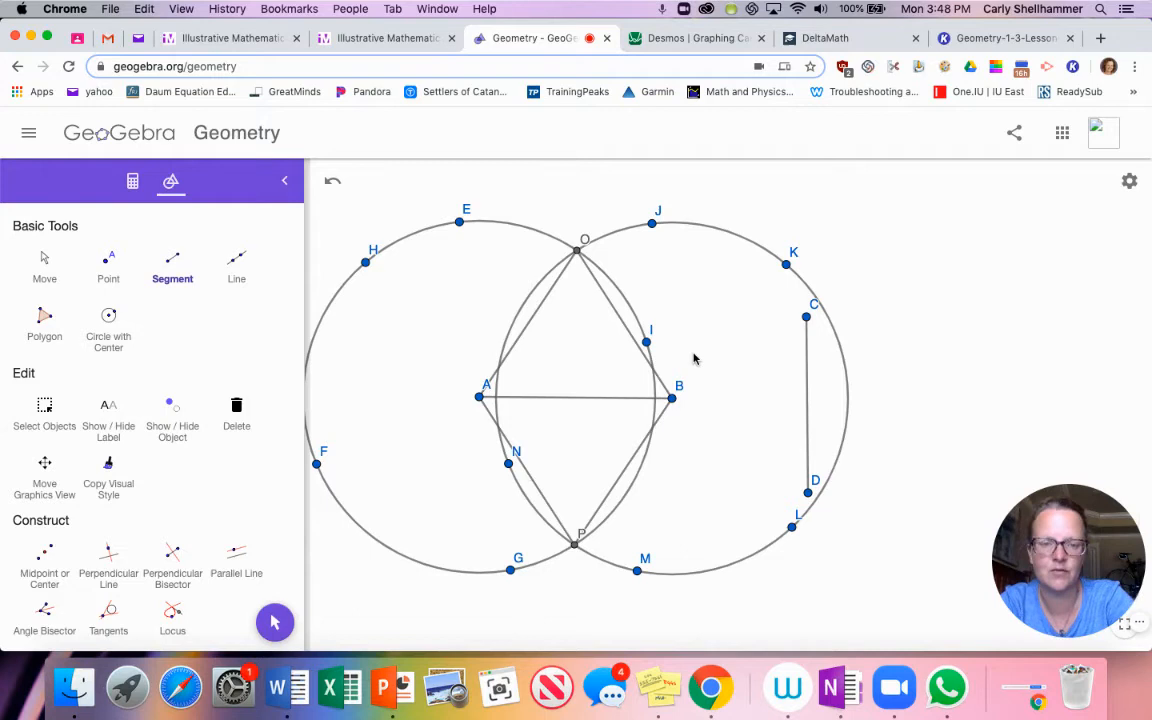
click(236, 265)
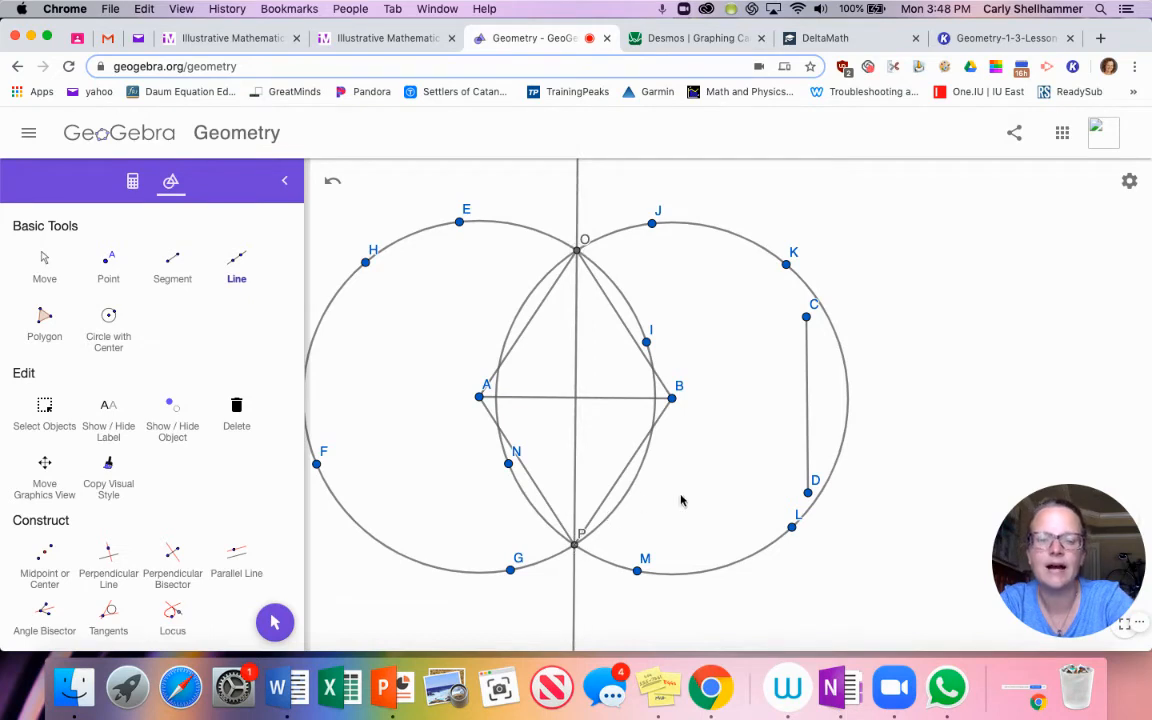
mouse_move(539, 404)
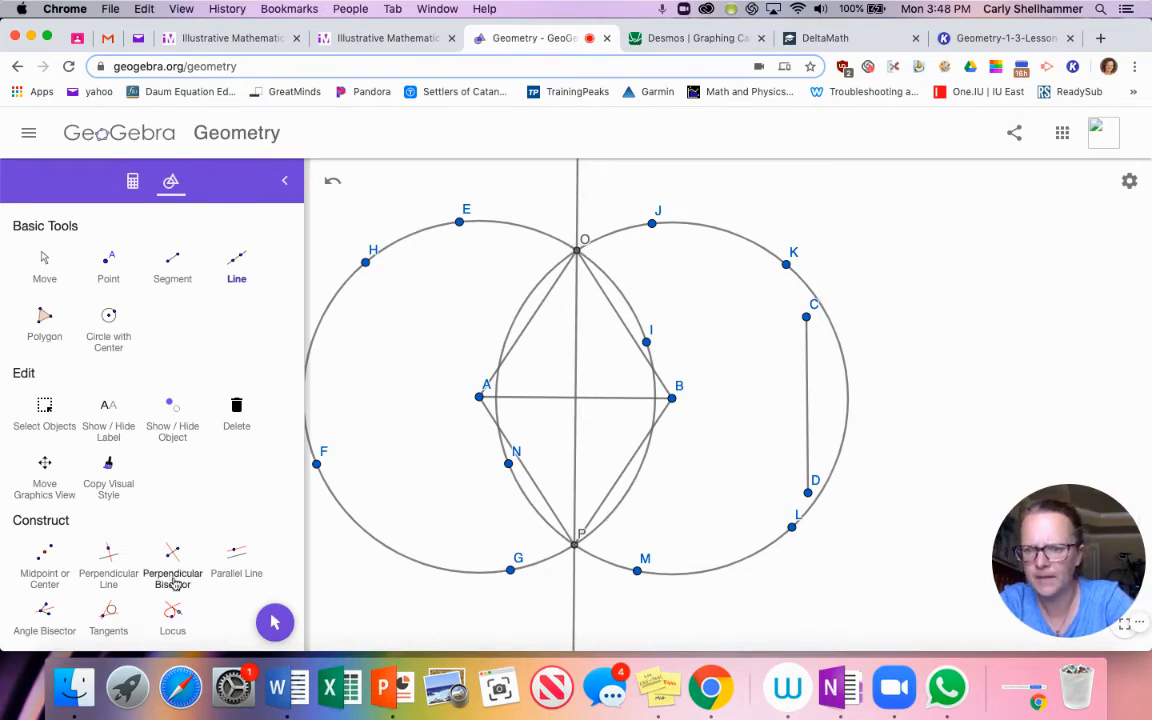
scroll(down, 3)
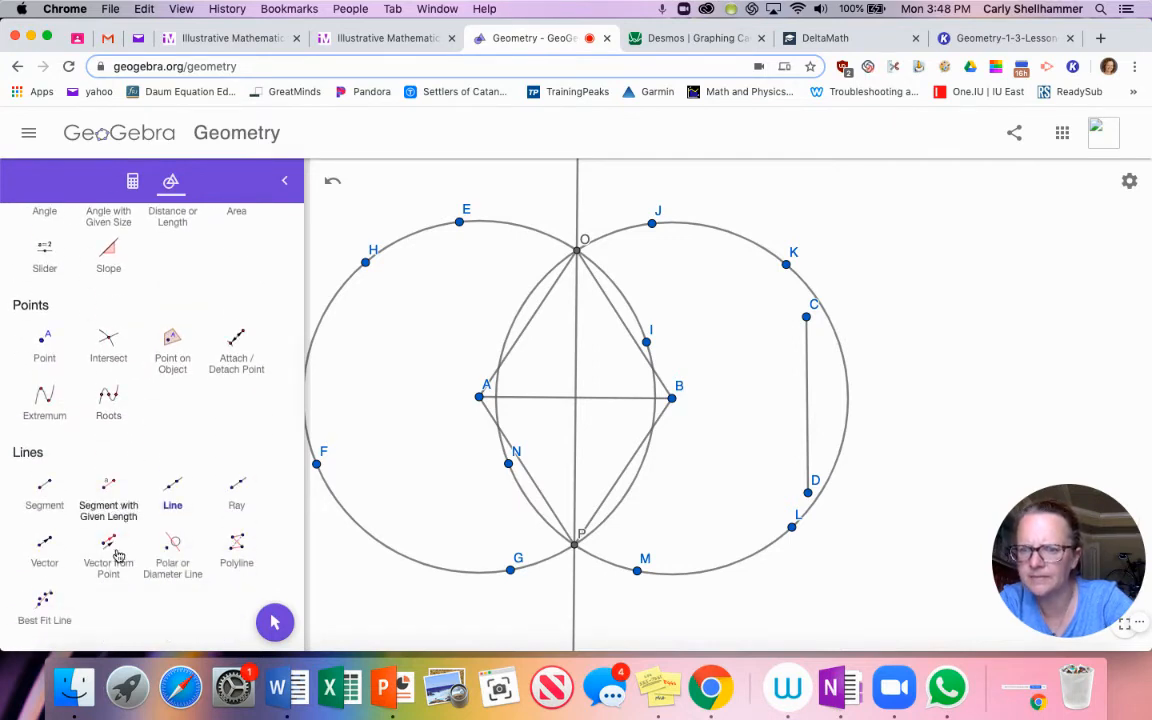
click(108, 343)
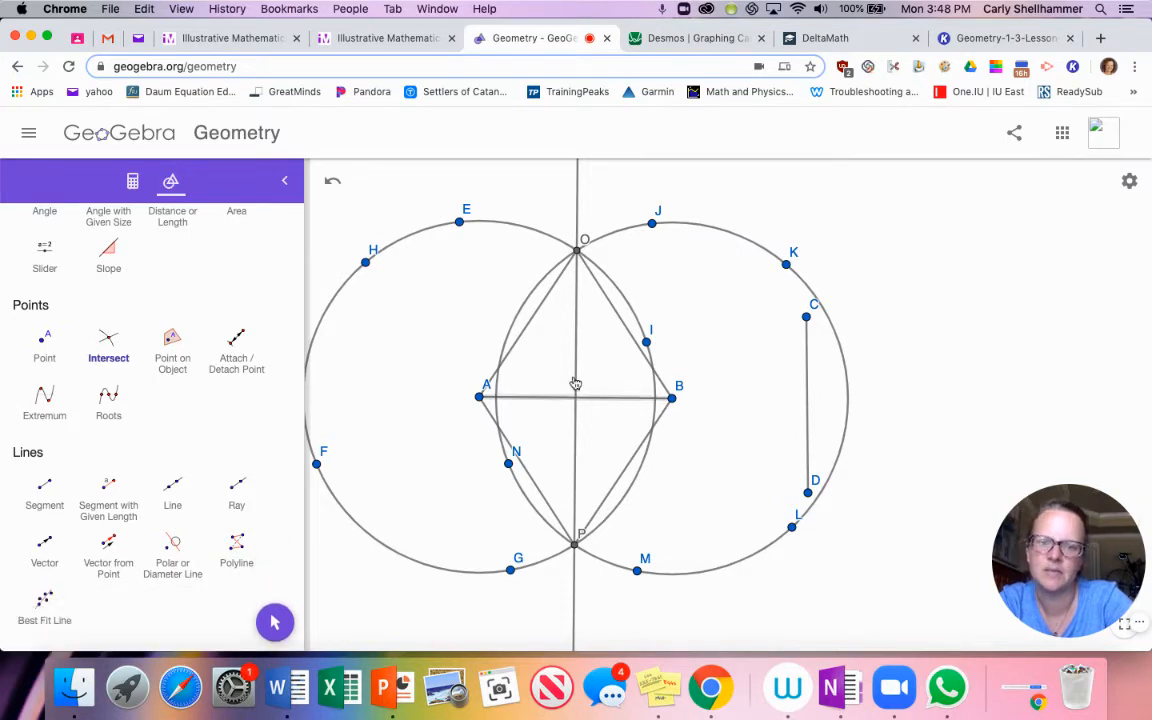
click(574, 398)
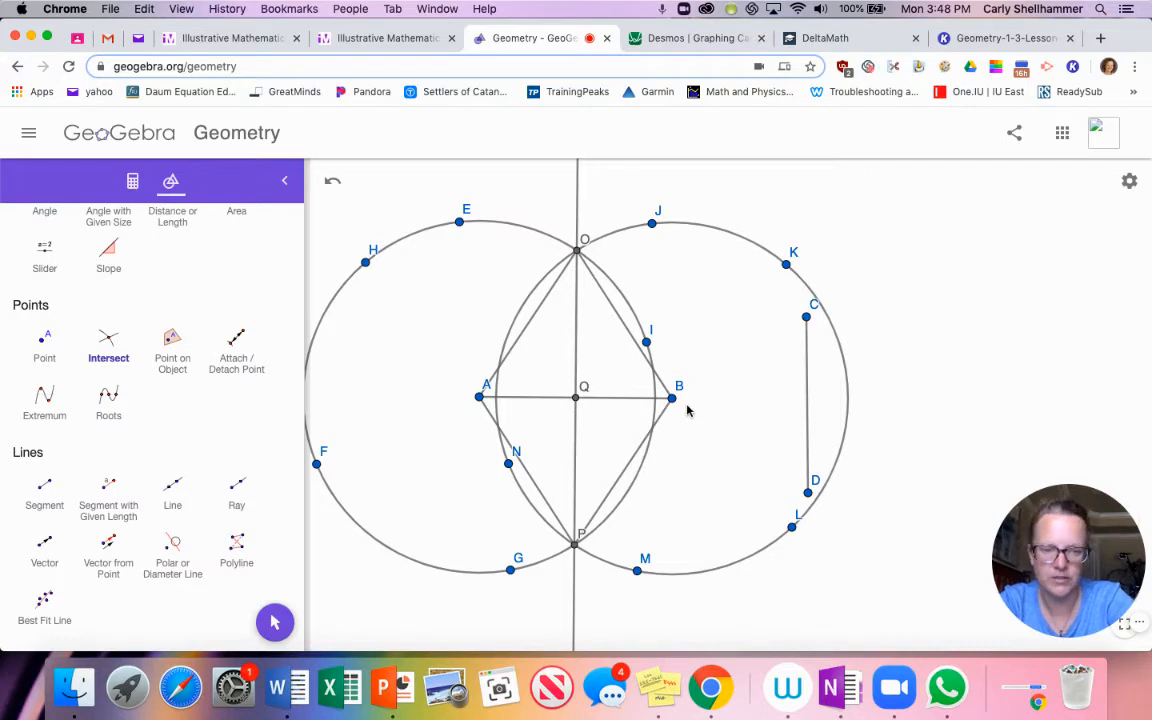
mouse_move(570, 378)
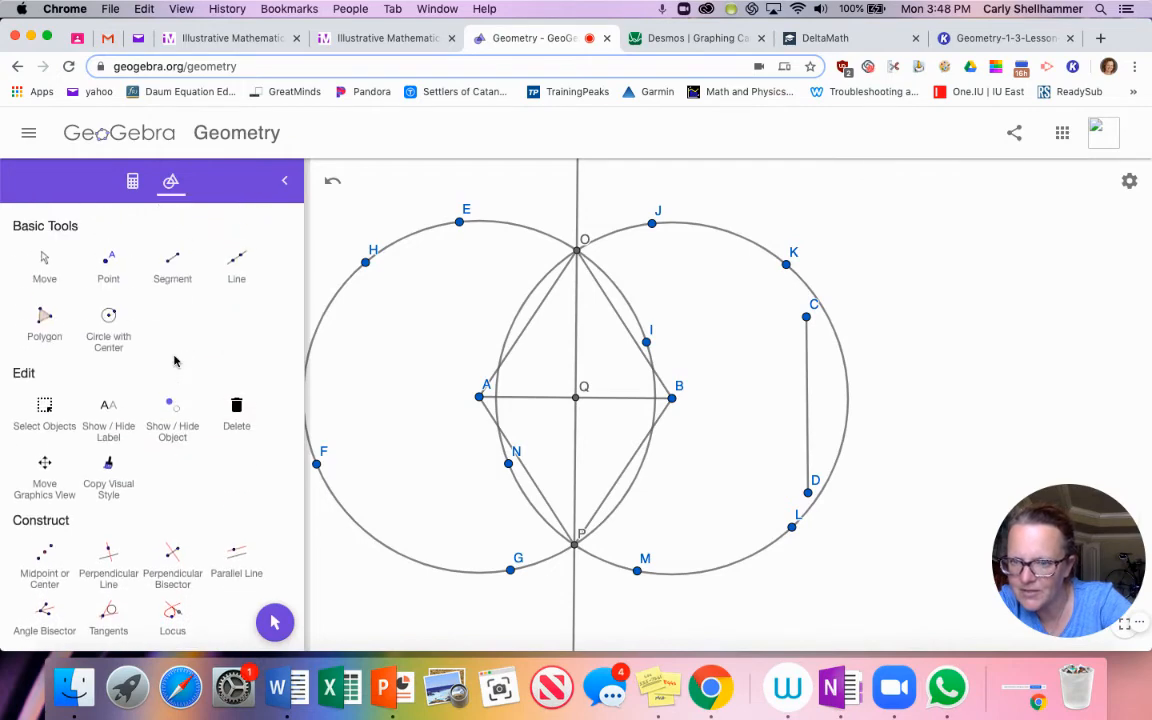
- Measure segment AB as 4.8, then return to the Illustrative Mathematics lesson page
scroll(down, 3)
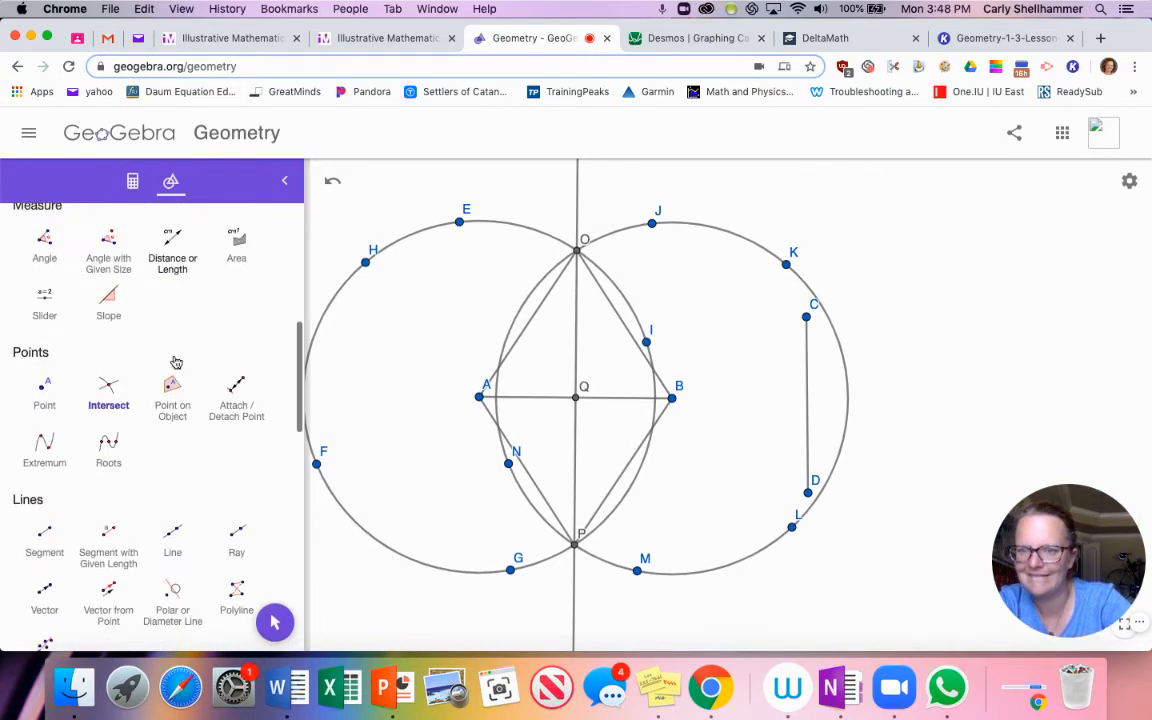
scroll(down, 3)
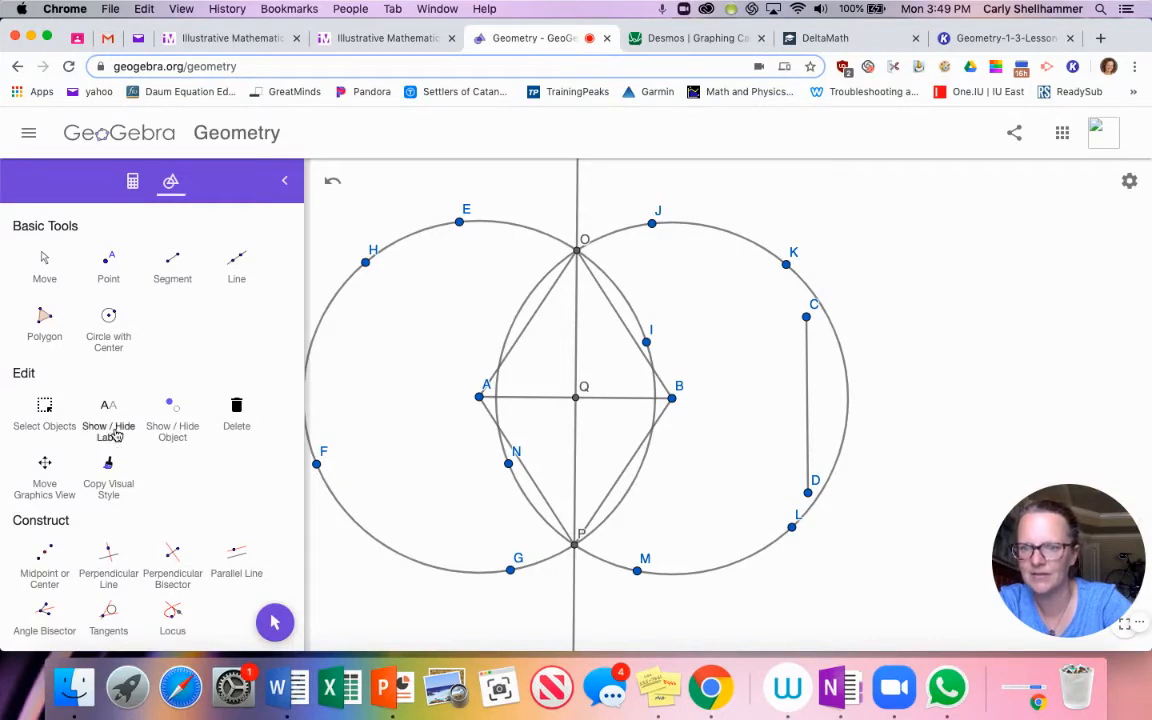
scroll(down, 3)
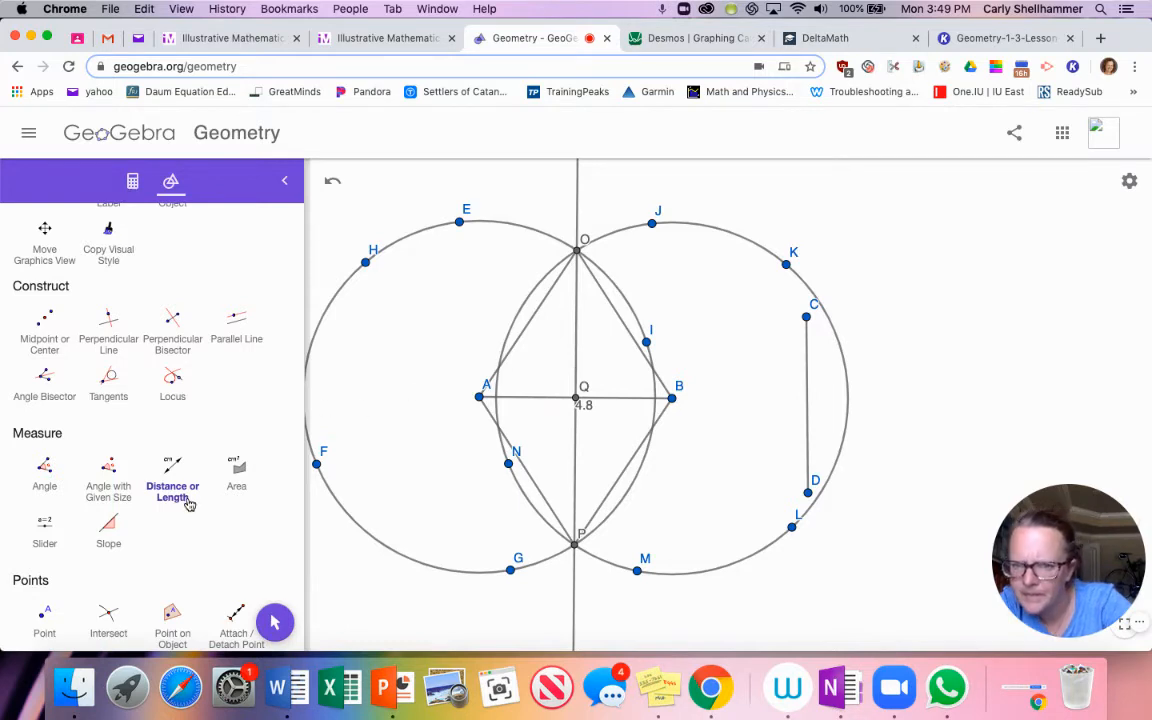
scroll(down, 3)
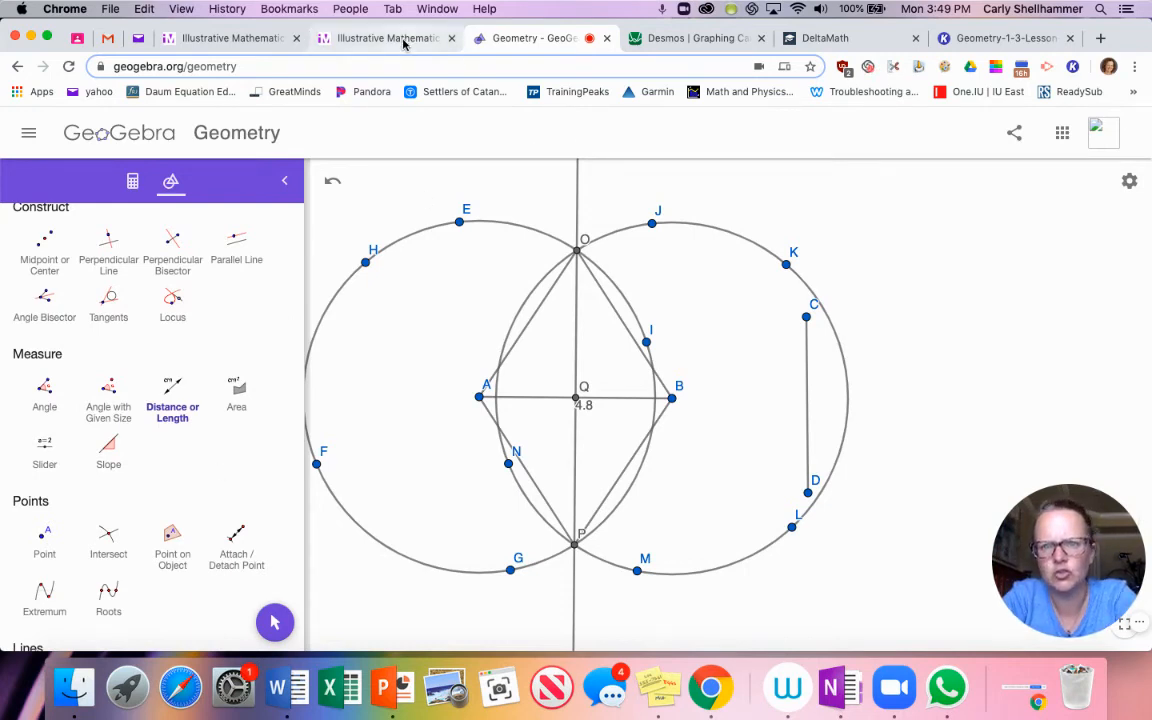
click(385, 38)
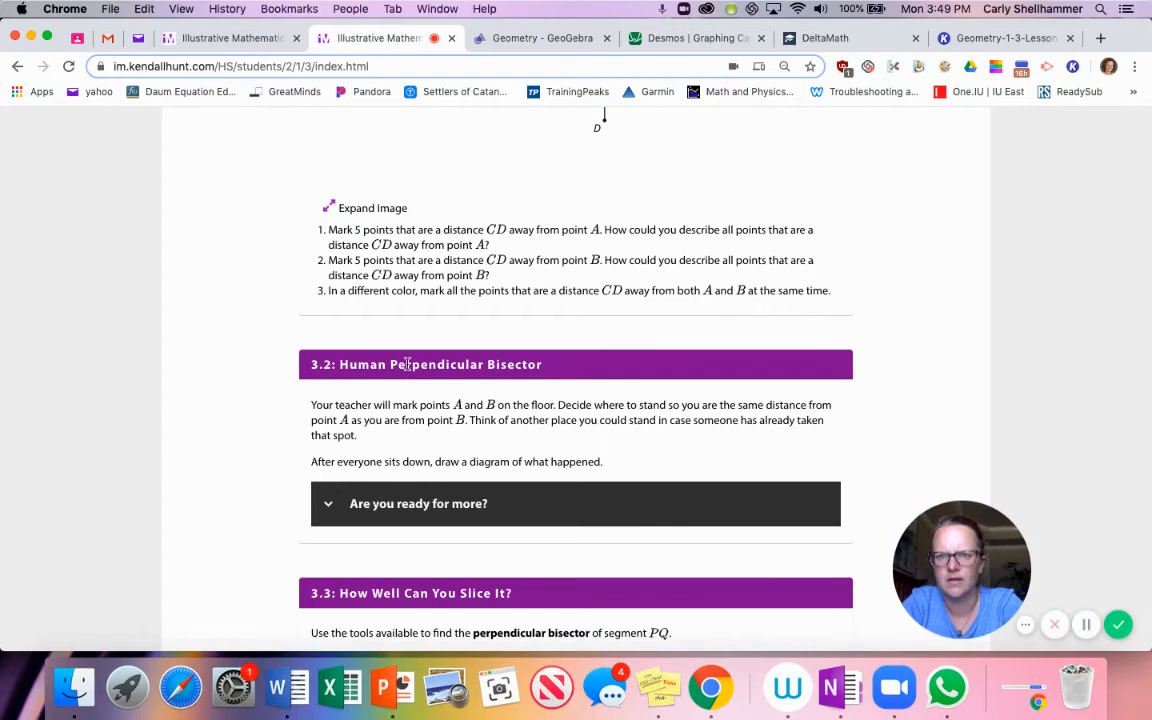
- Draw a yellow circle around P and a blue circle around Q on the worksheet
scroll(down, 3)
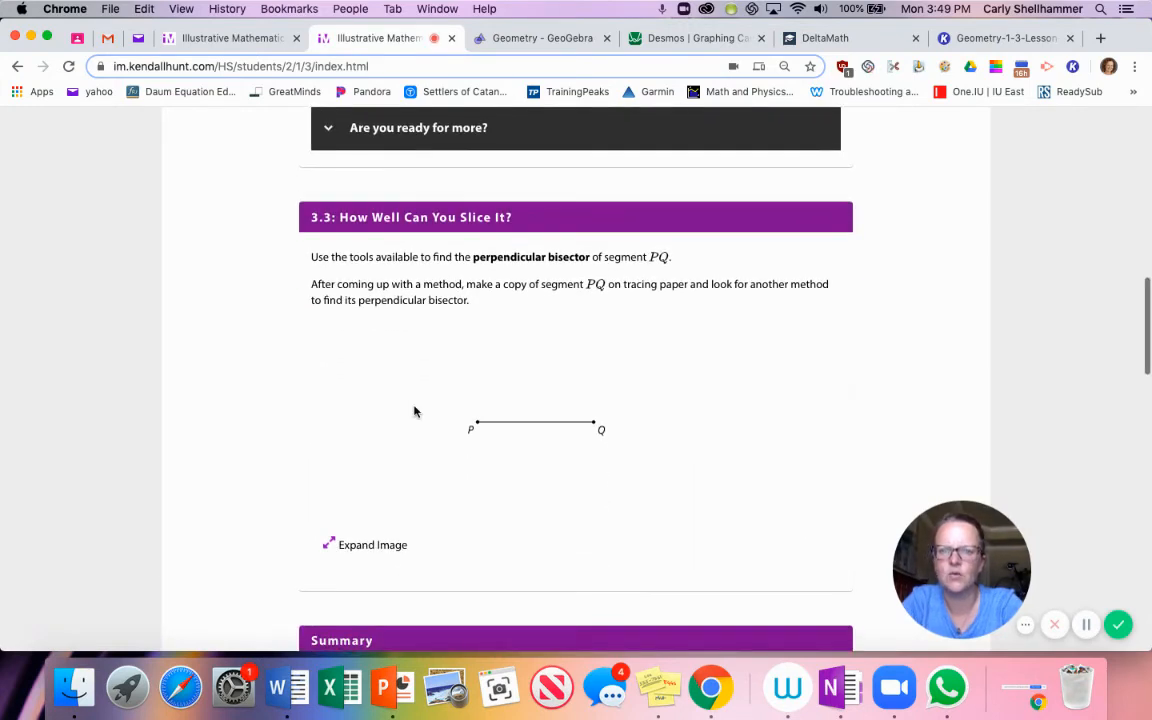
mouse_move(483, 424)
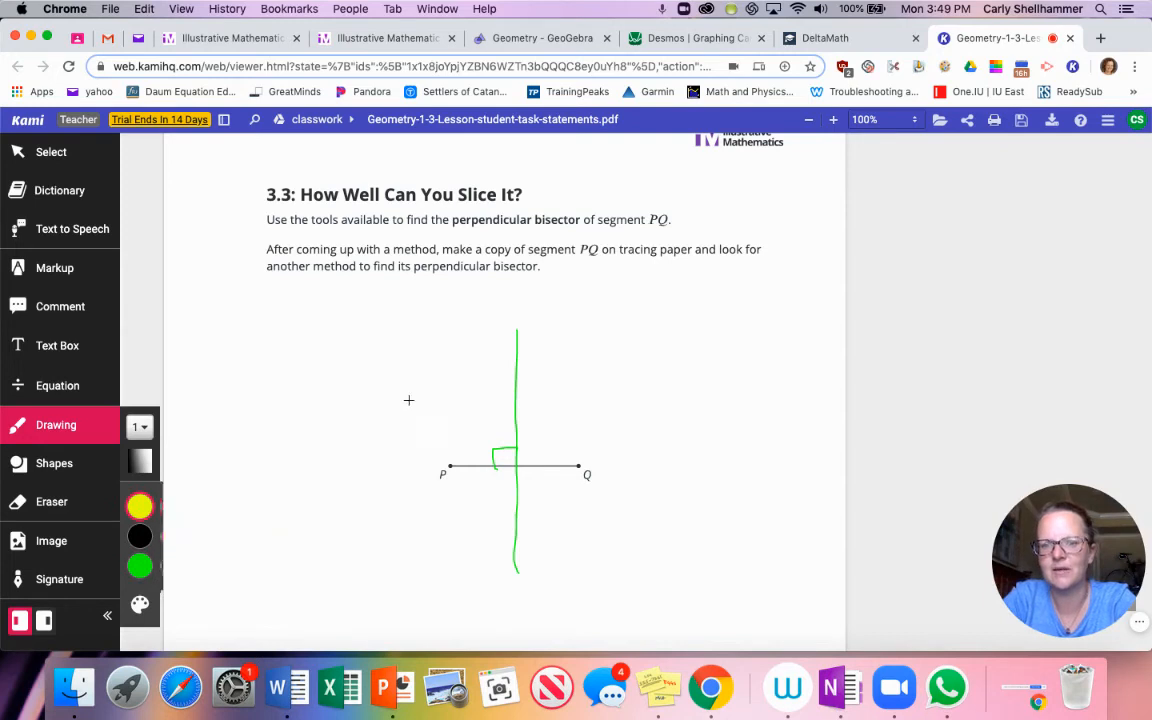
mouse_move(442, 377)
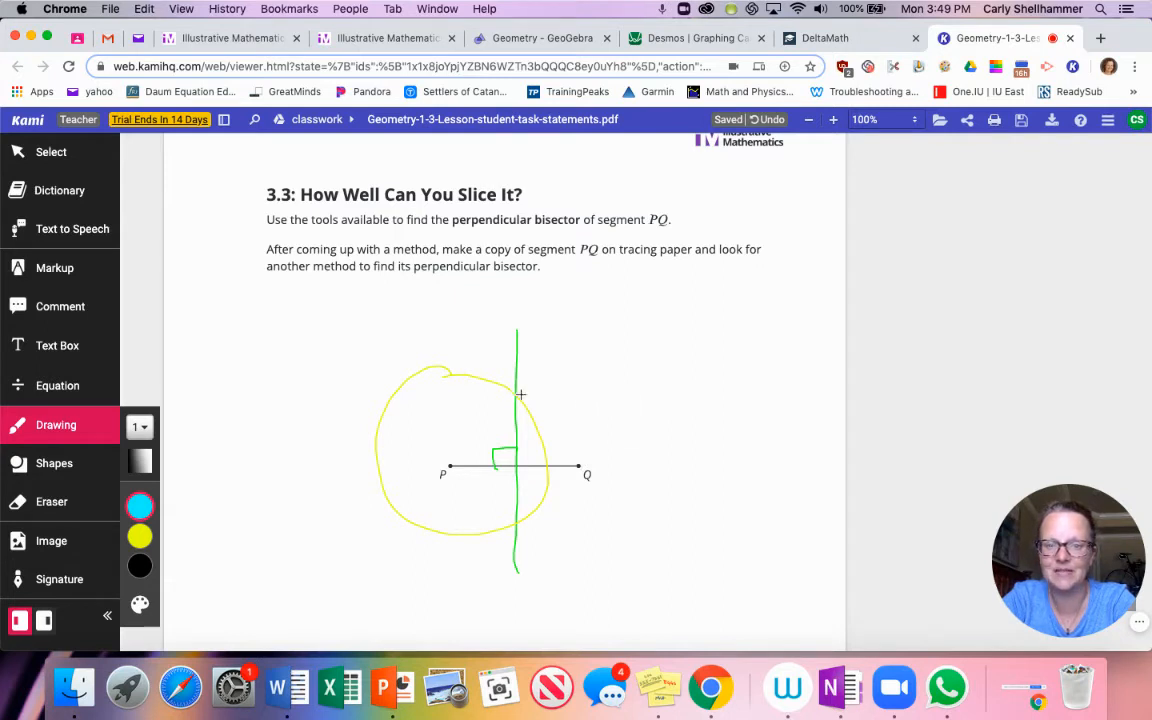
drag(515, 402, 603, 383)
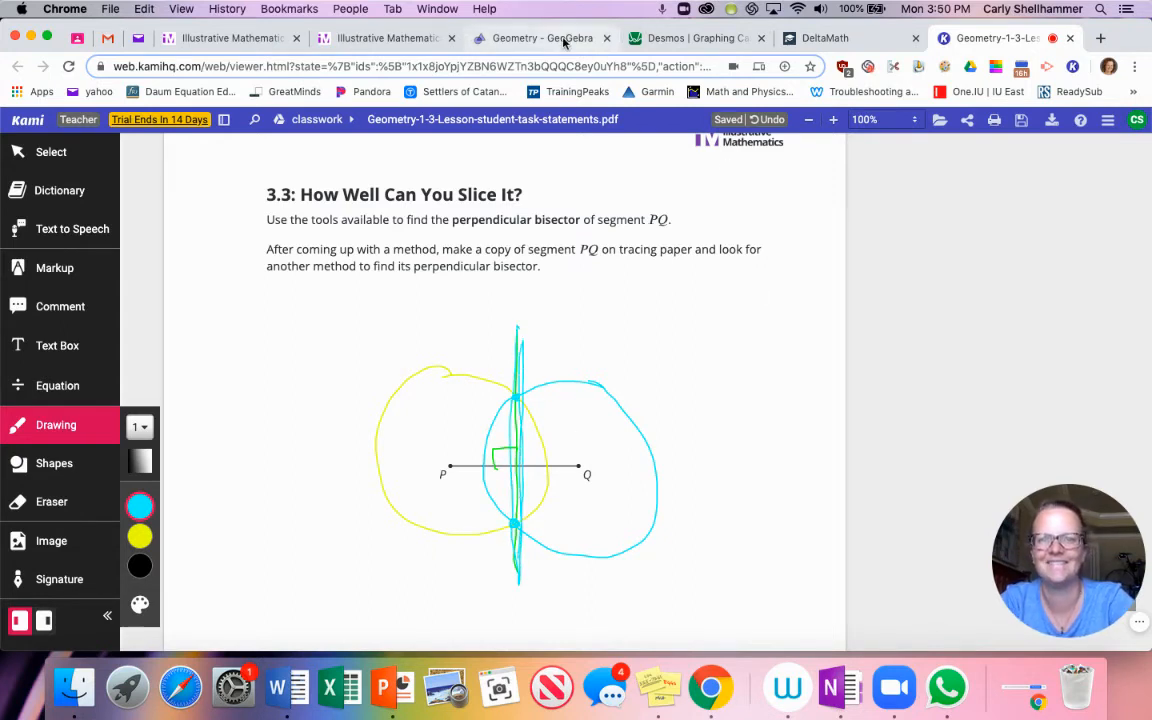
- Clear the GeoGebra circle construction with Clear All and choose Don't Save
click(542, 38)
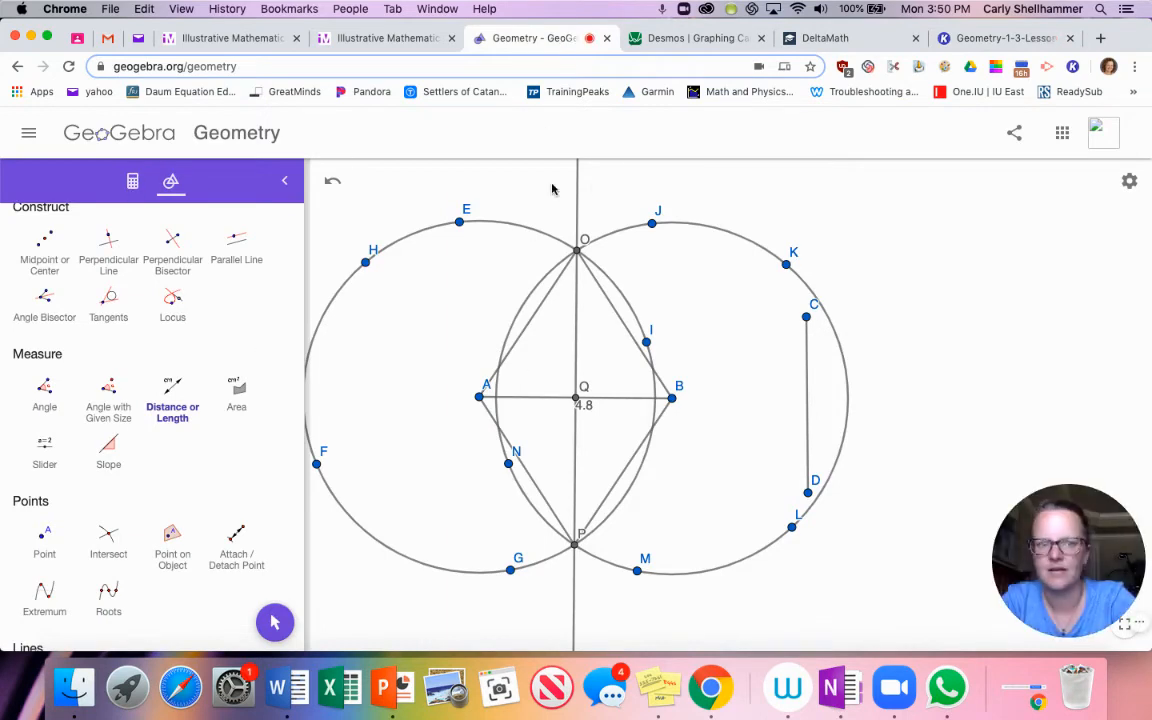
click(28, 132)
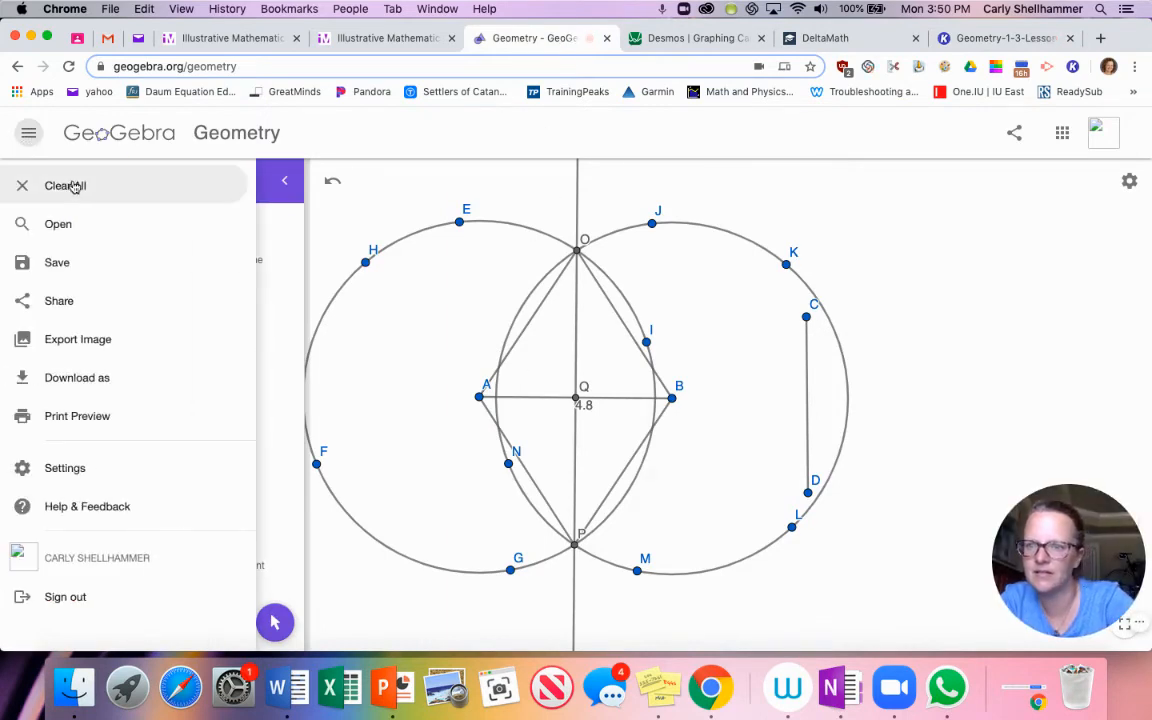
click(65, 185)
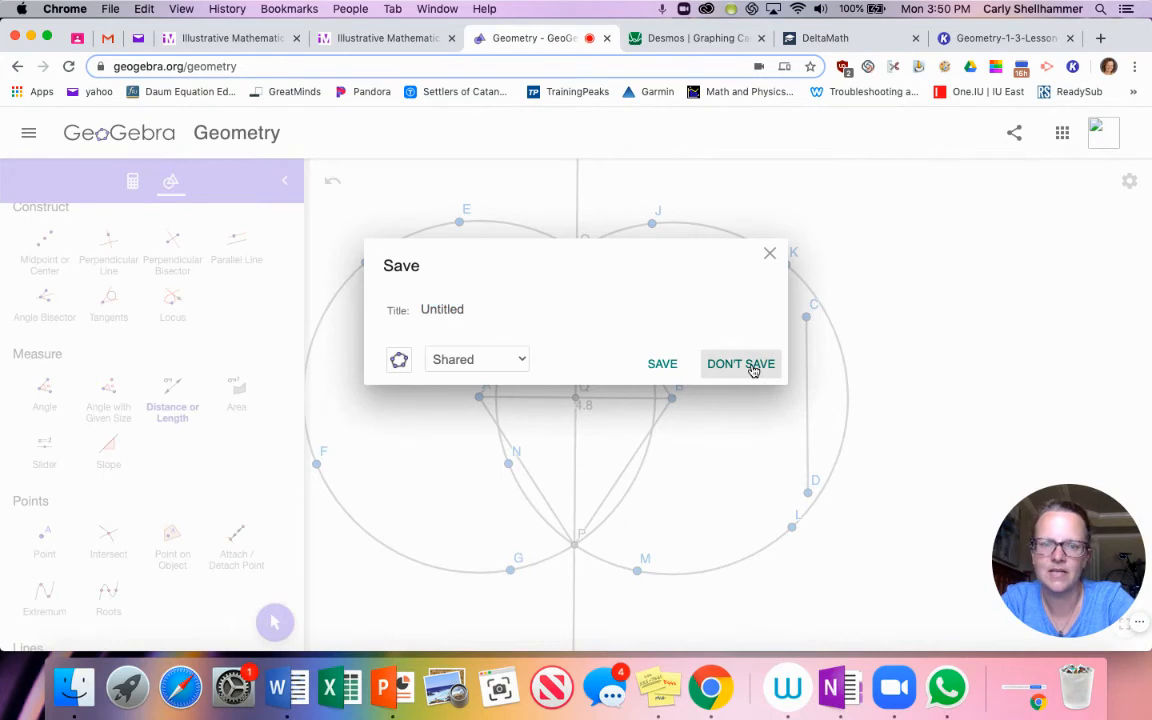
click(740, 363)
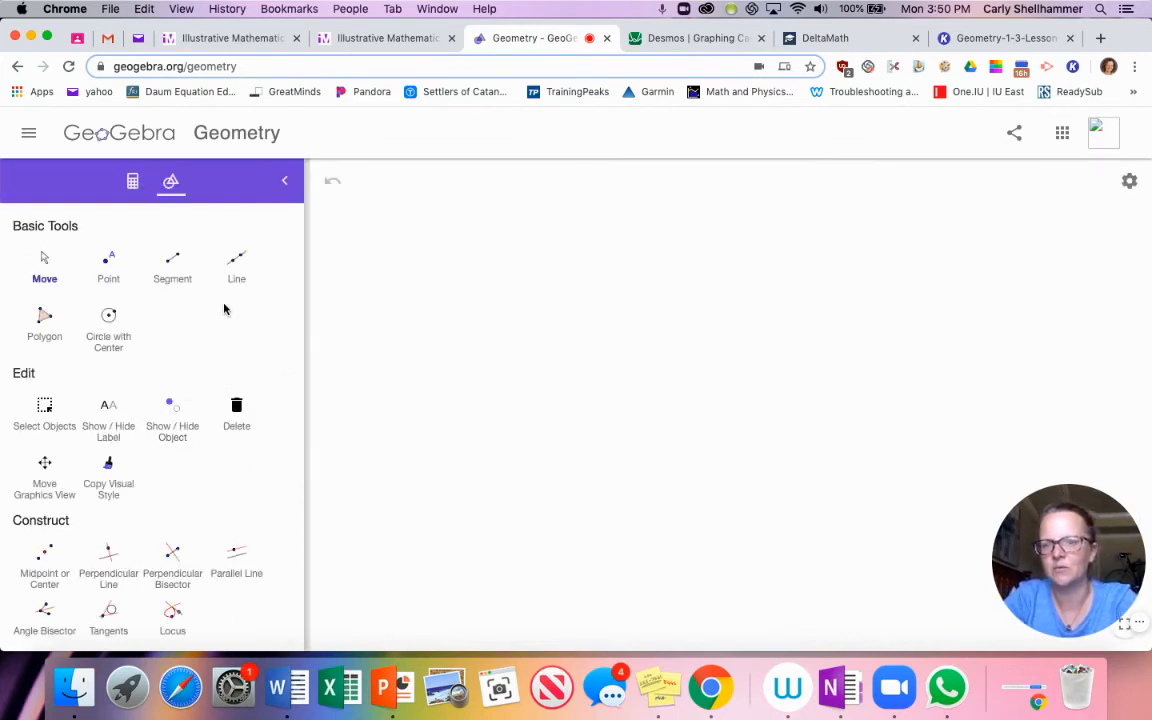
- Draw segment AB and a circle centred on A, then copy its radius to a circle at B
click(172, 265)
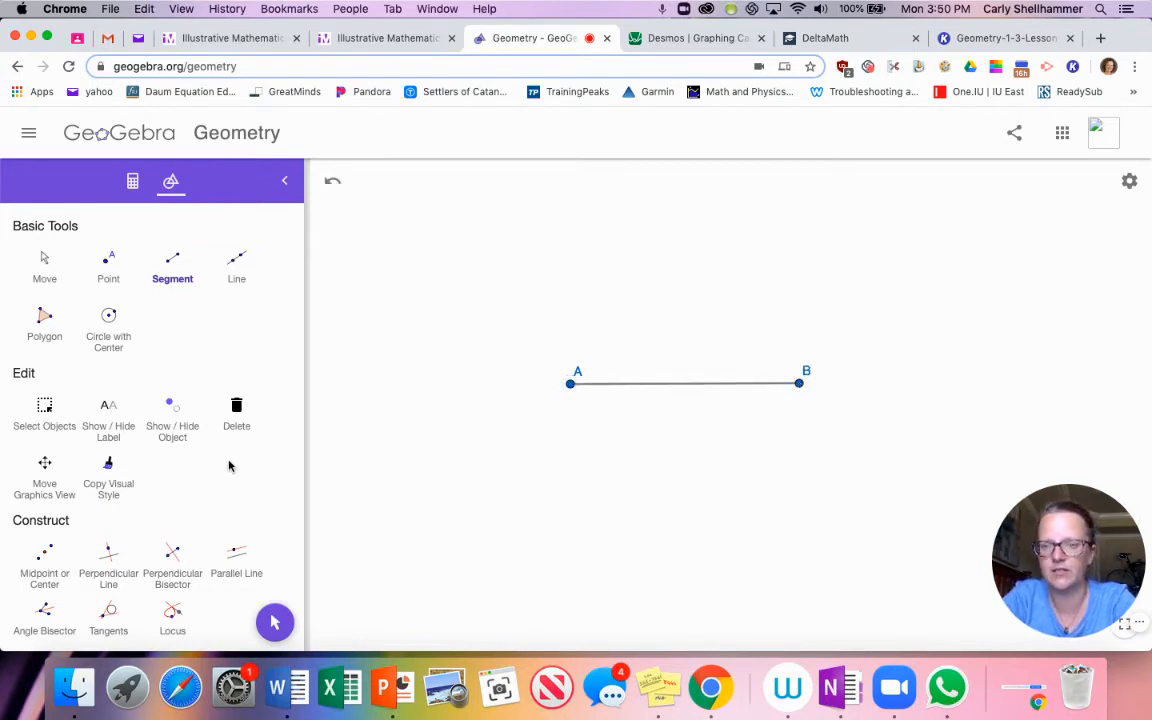
mouse_move(108, 315)
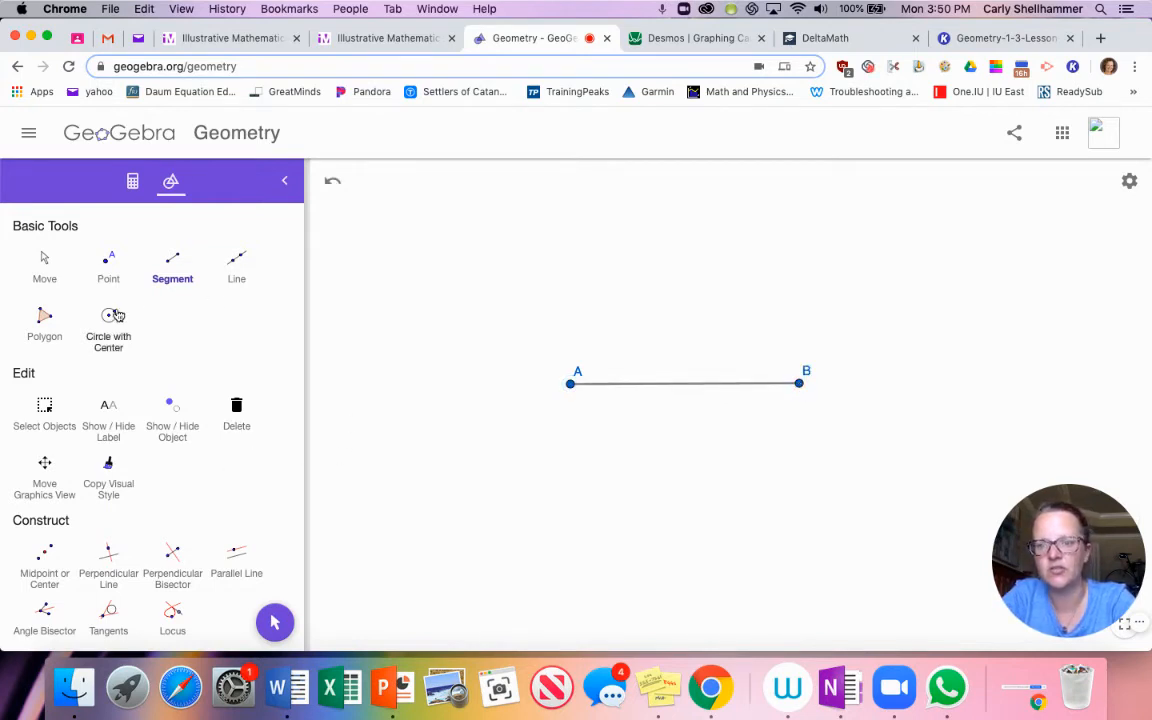
click(108, 320)
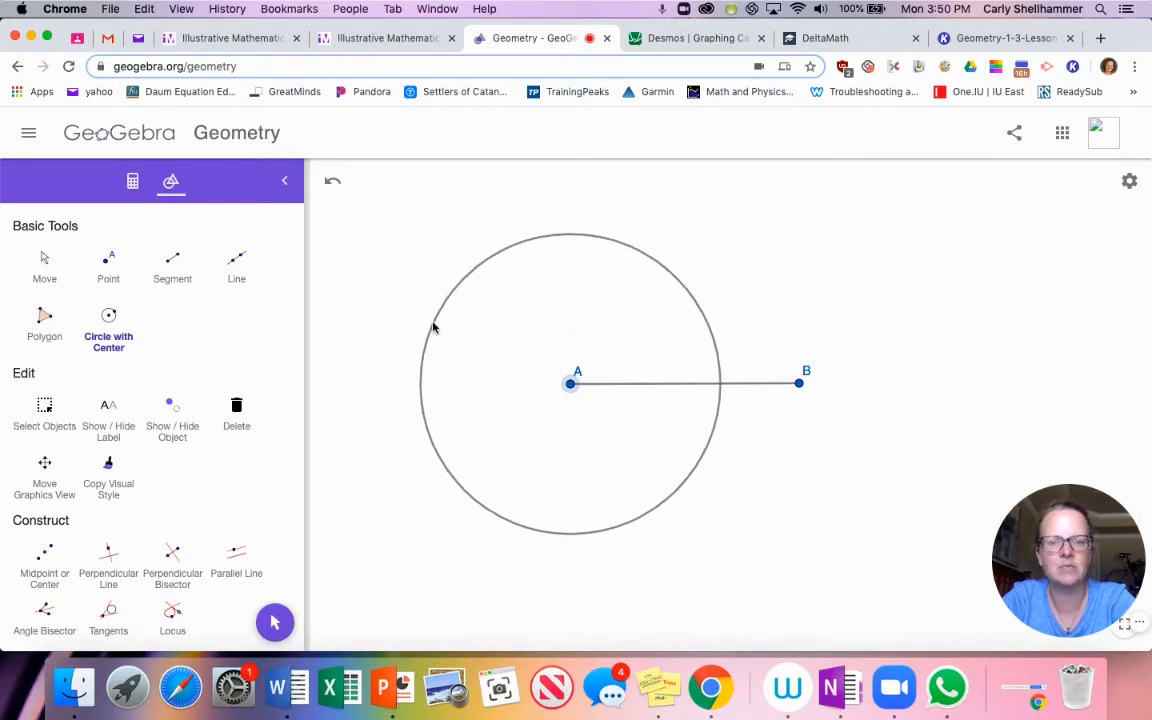
click(425, 328)
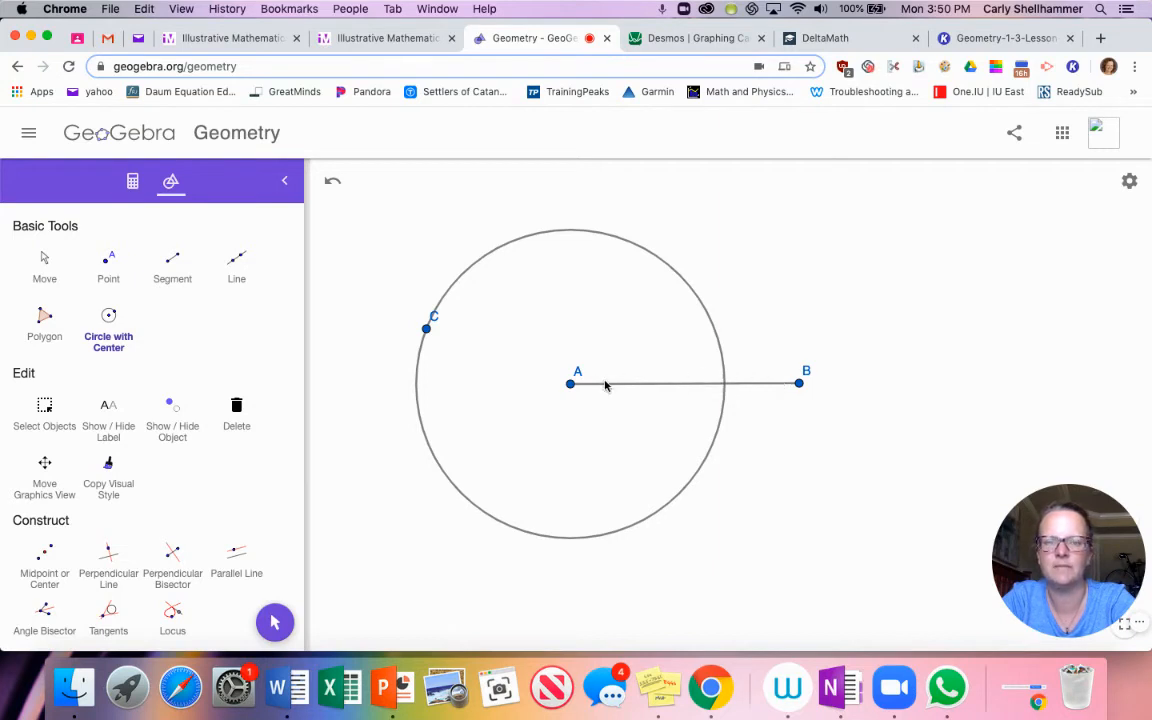
mouse_move(252, 485)
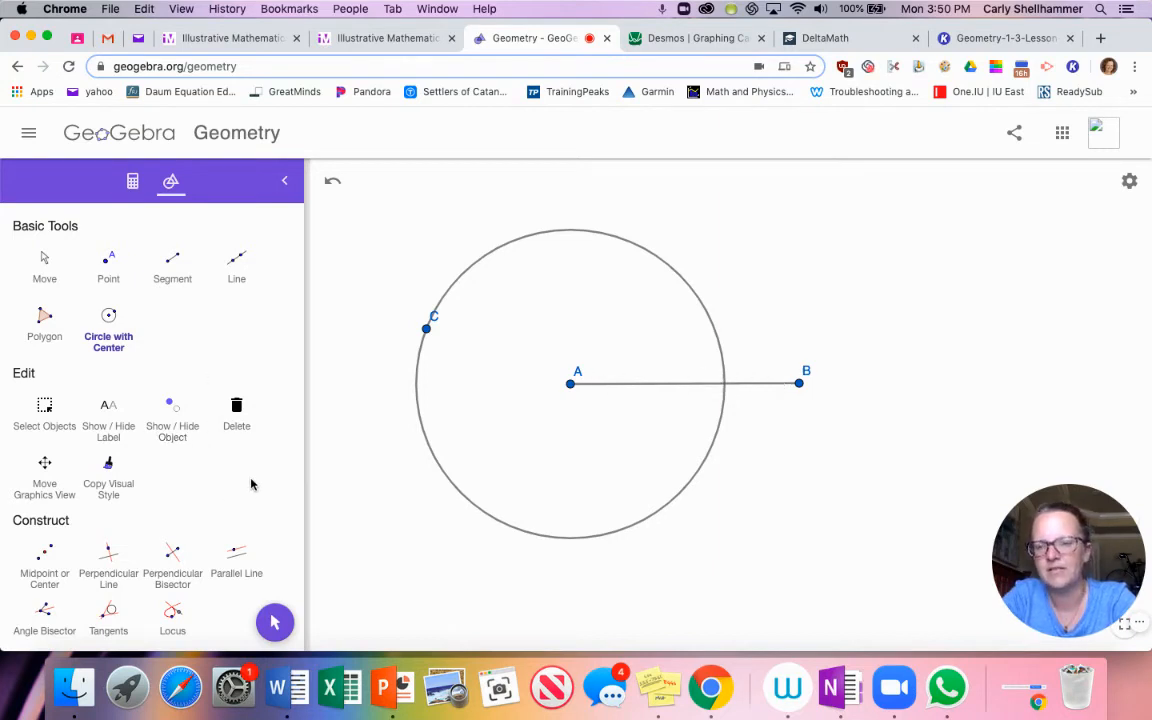
scroll(down, 3)
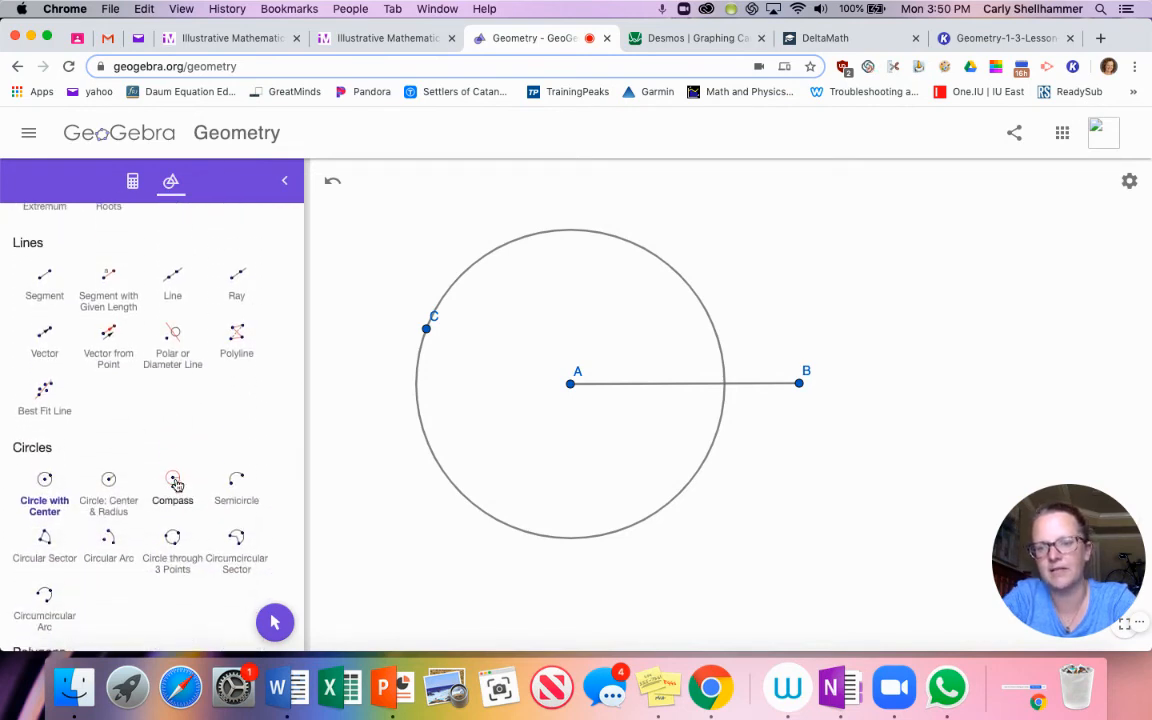
click(172, 485)
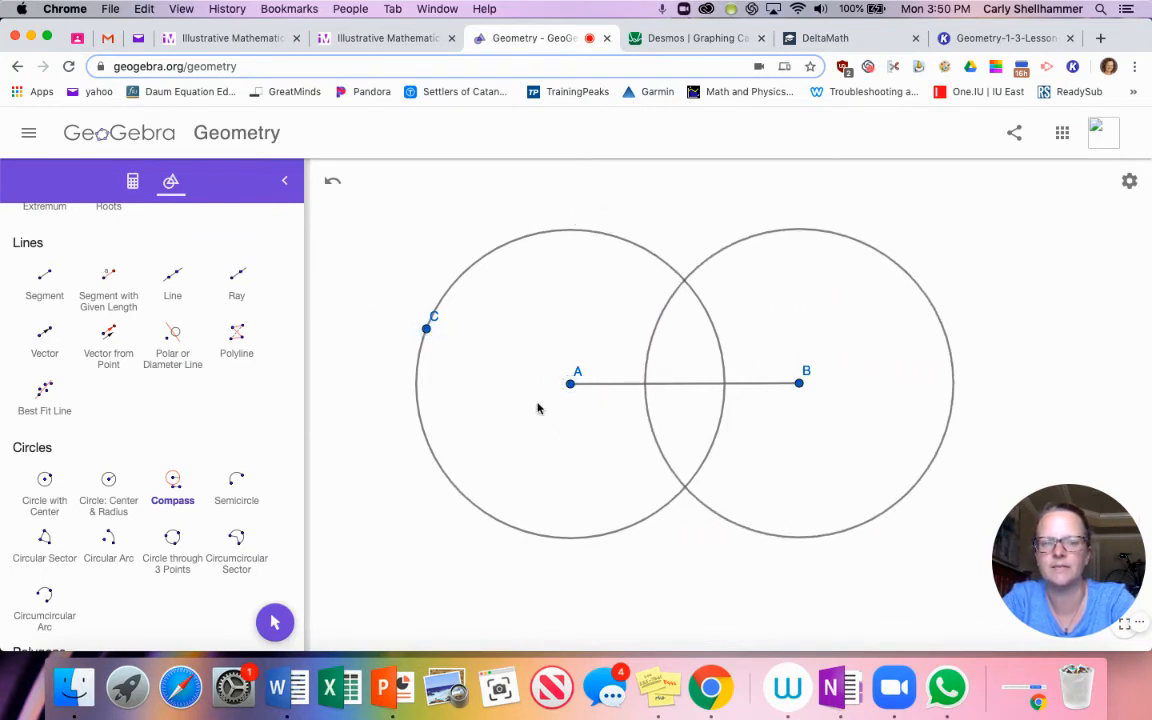
scroll(down, 3)
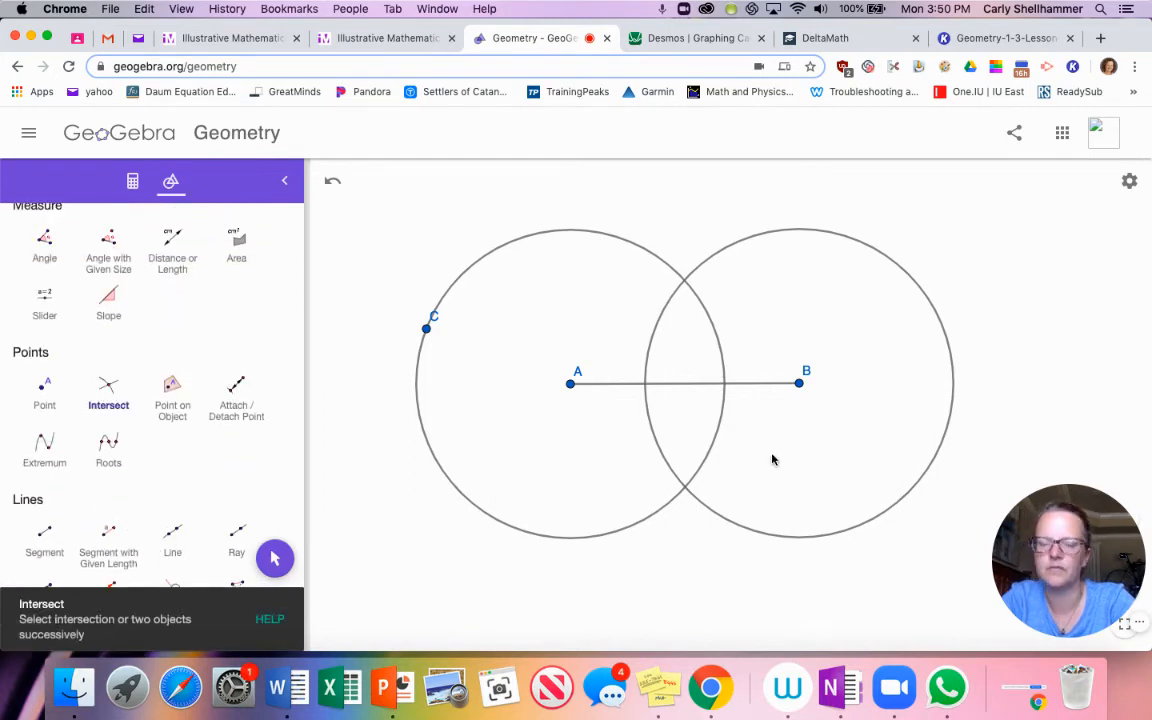
mouse_move(699, 273)
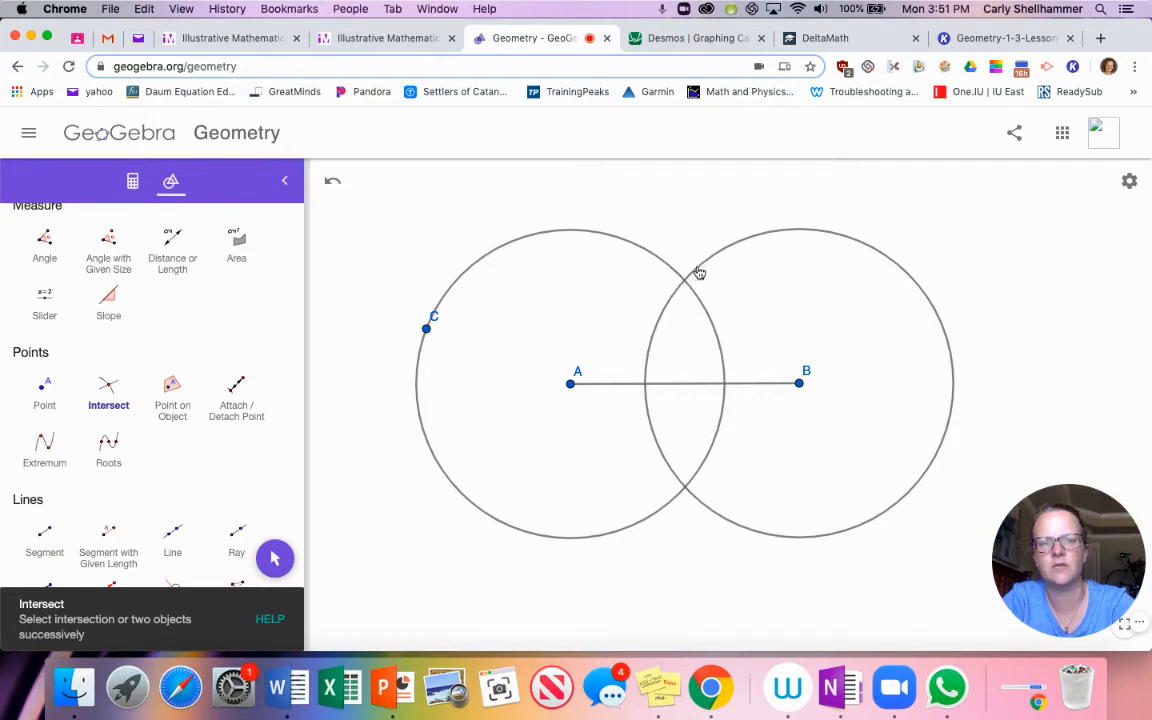
- Mark circle intersections E and D, draw line ED, and mark where it meets AB as F
click(698, 273)
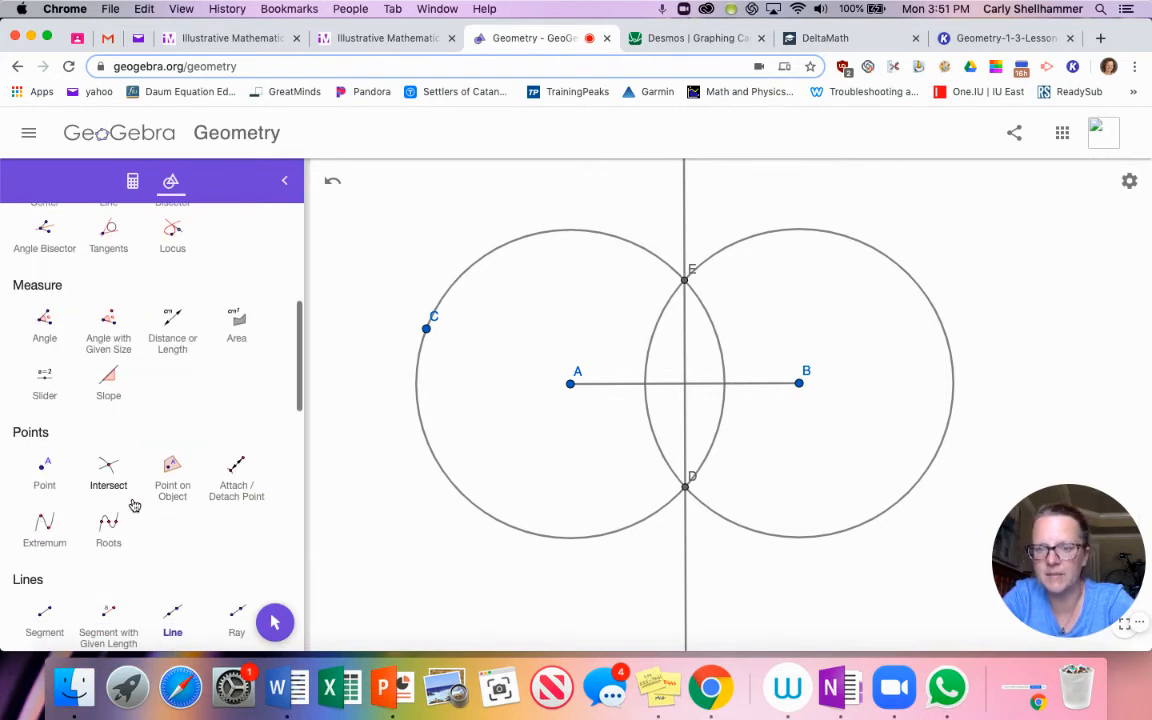
click(108, 470)
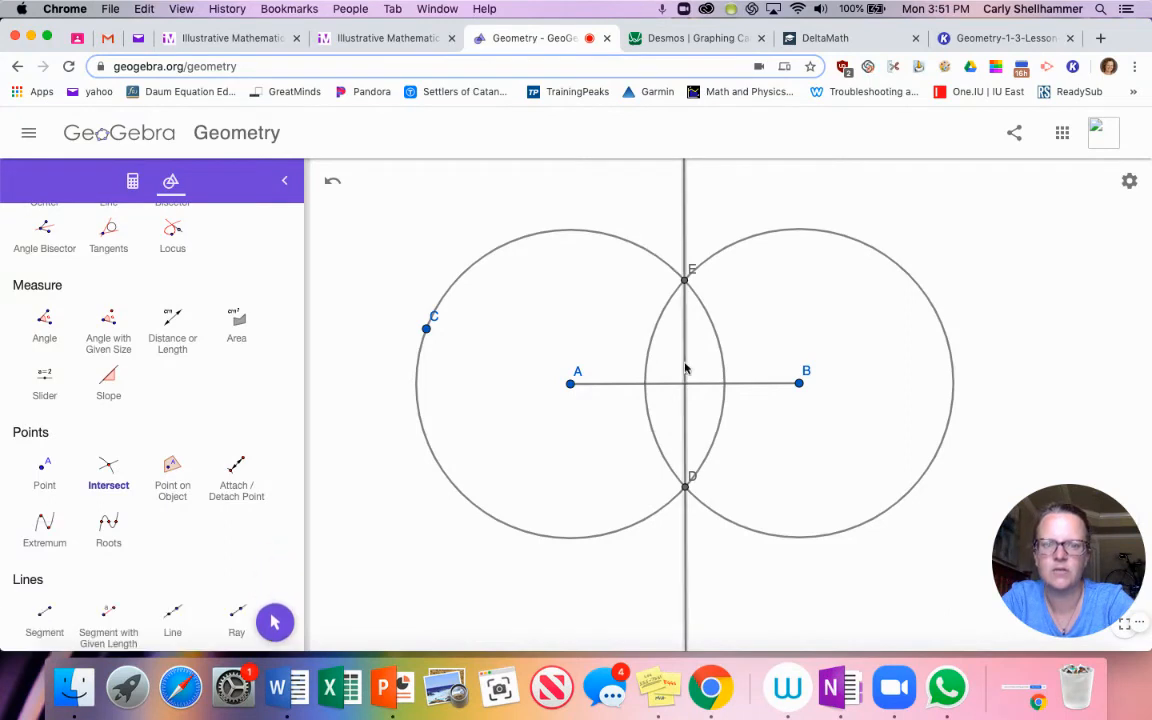
mouse_move(701, 385)
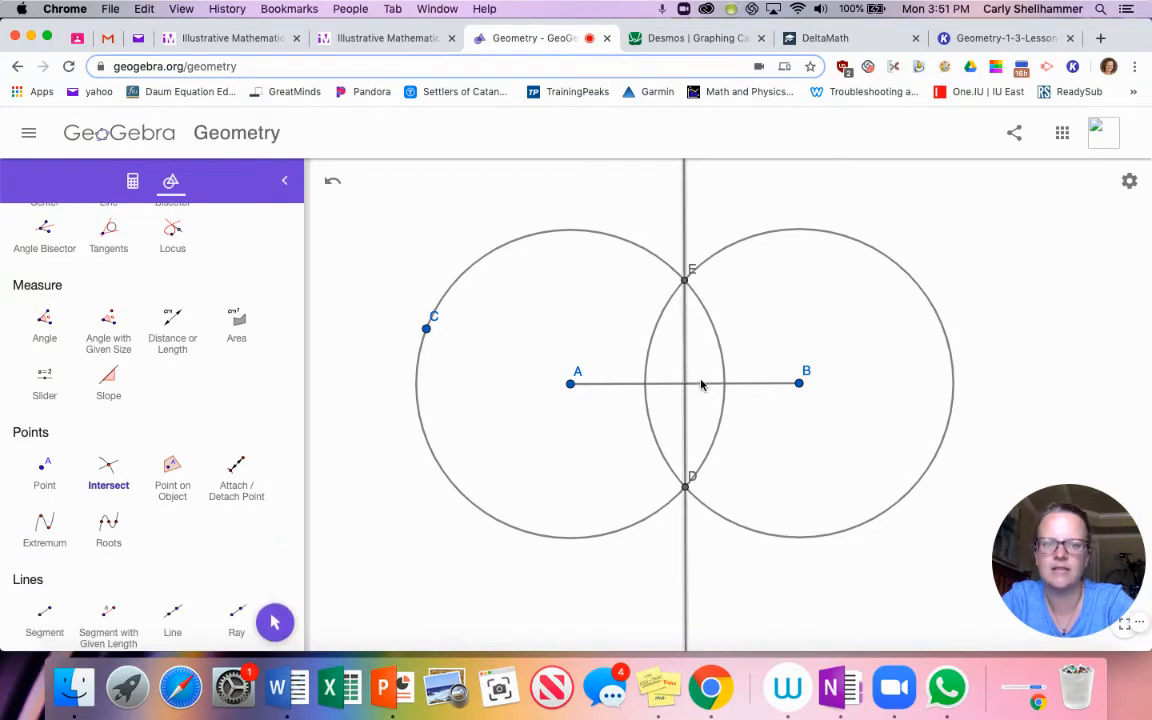
click(685, 383)
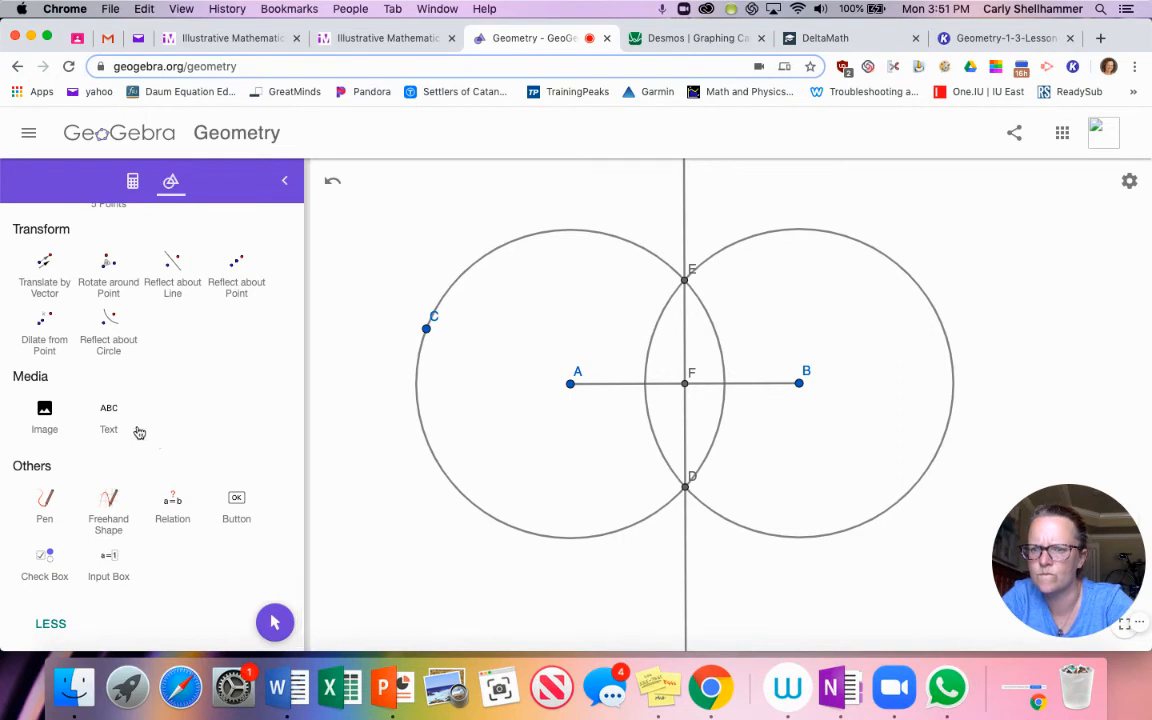
scroll(down, 3)
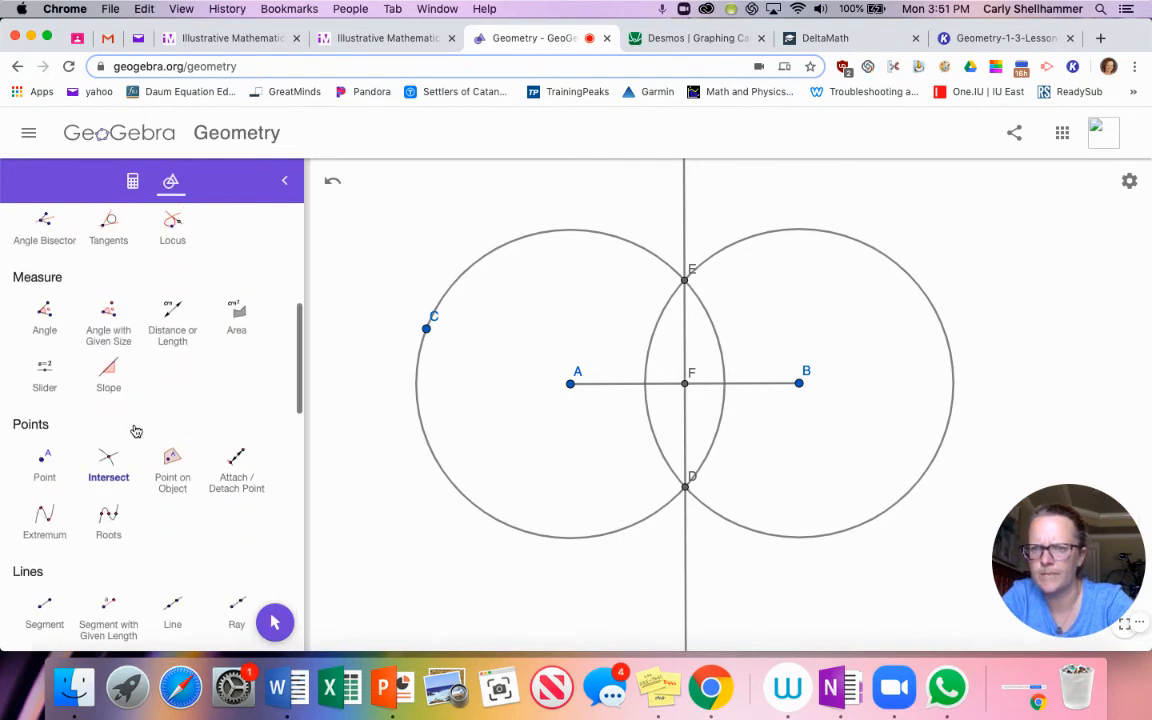
click(172, 320)
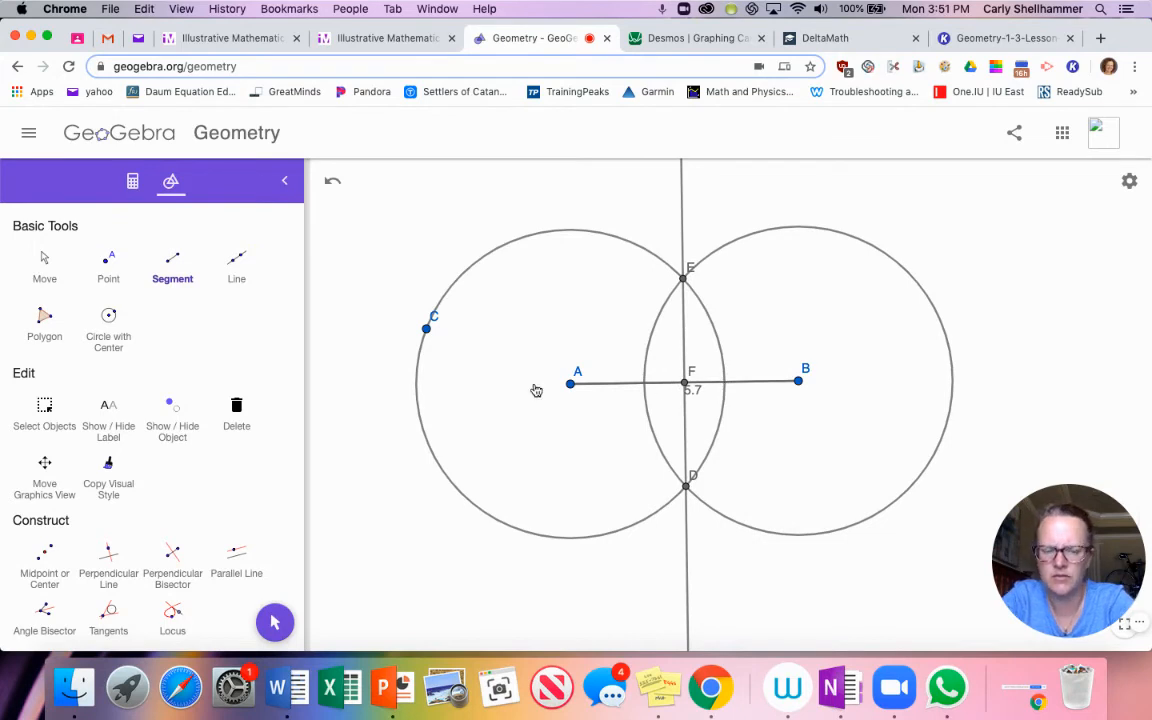
- Measure the distance from F to B, then undo to remove the measurement labels
scroll(down, 3)
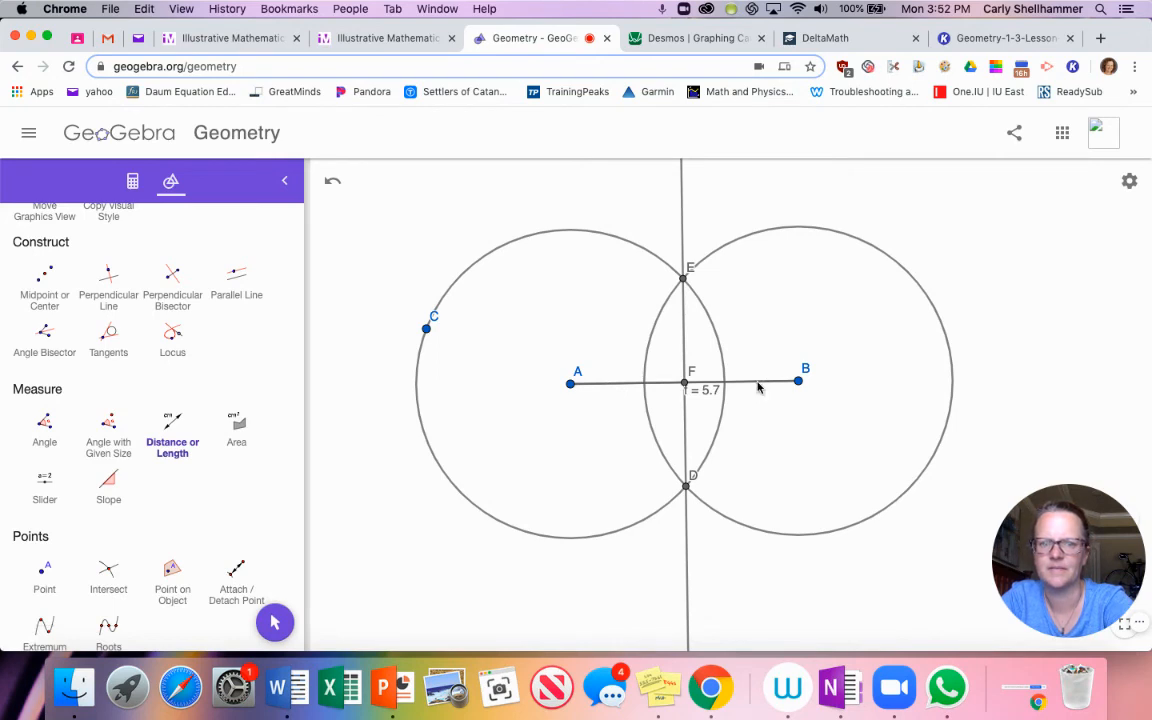
mouse_move(799, 381)
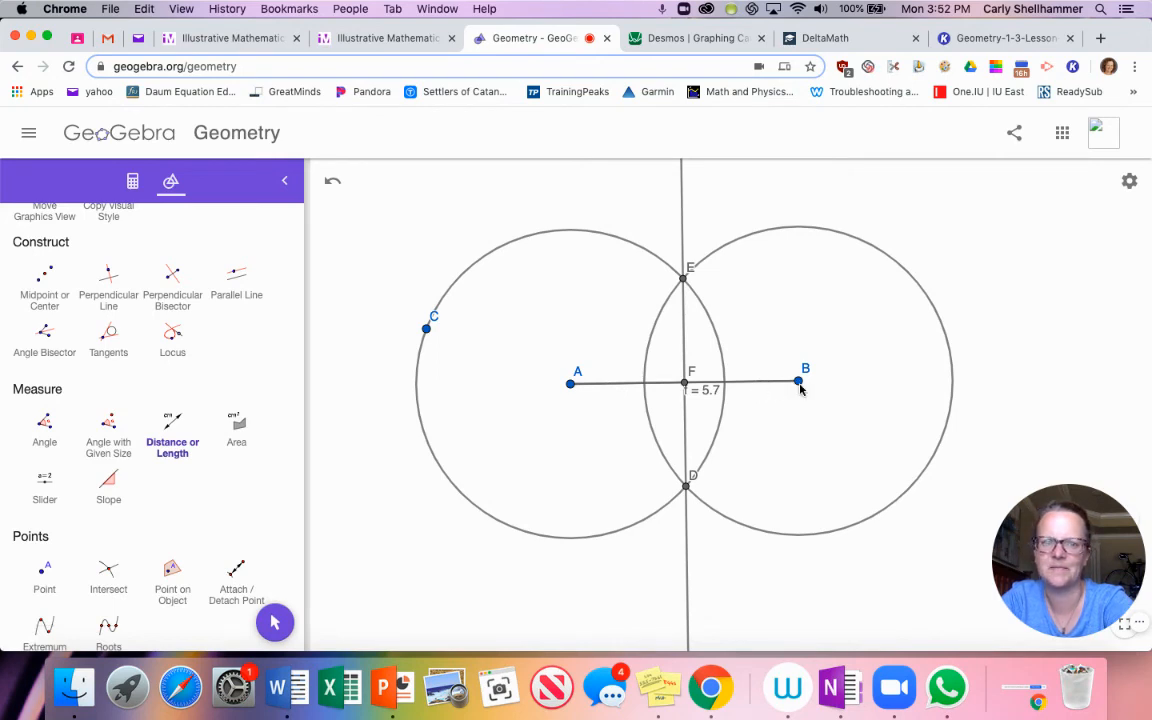
drag(797, 381, 790, 381)
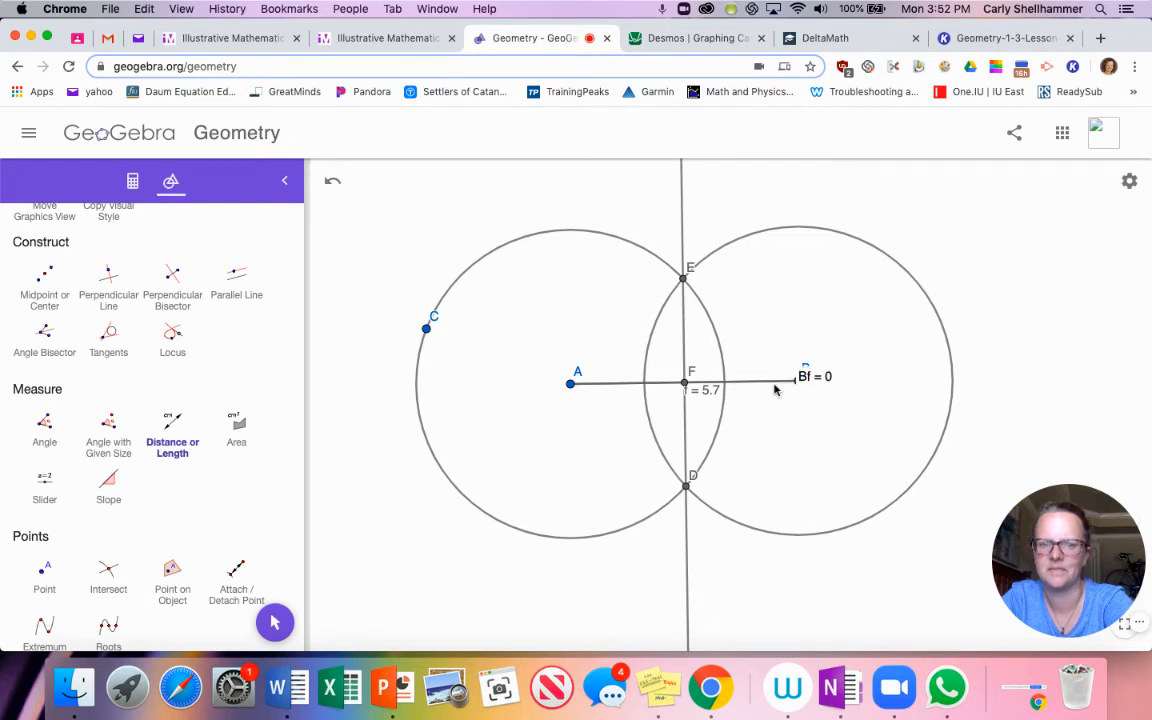
mouse_move(943, 538)
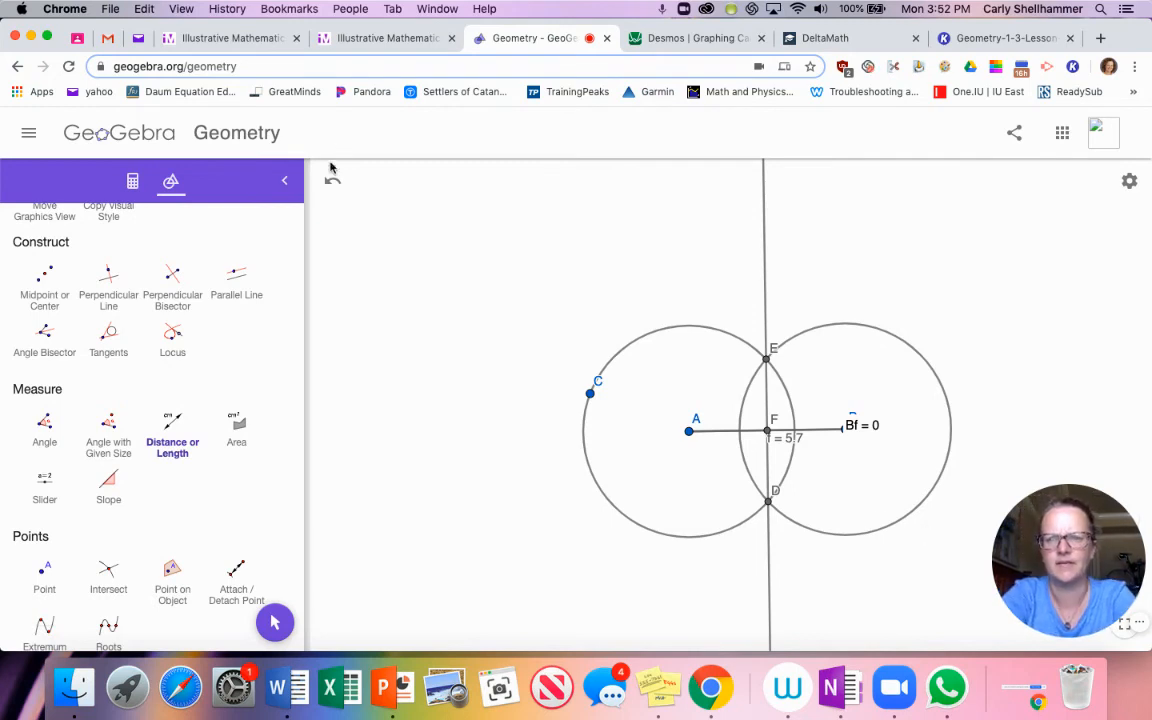
click(331, 181)
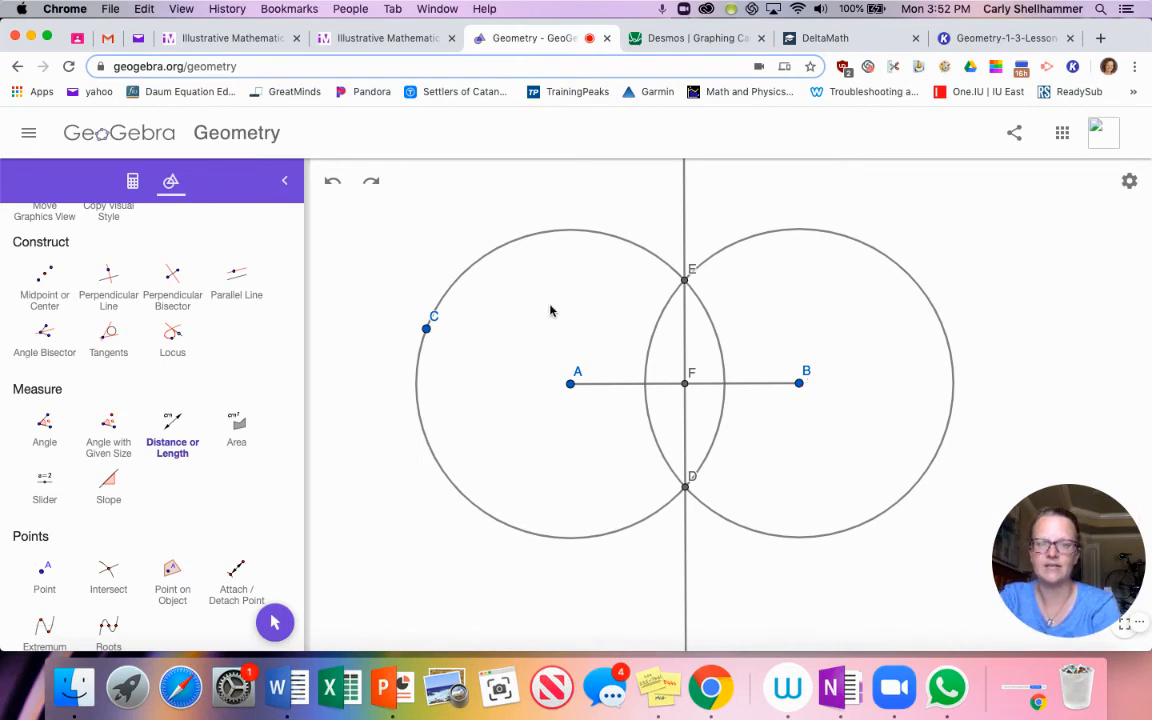
mouse_move(645, 286)
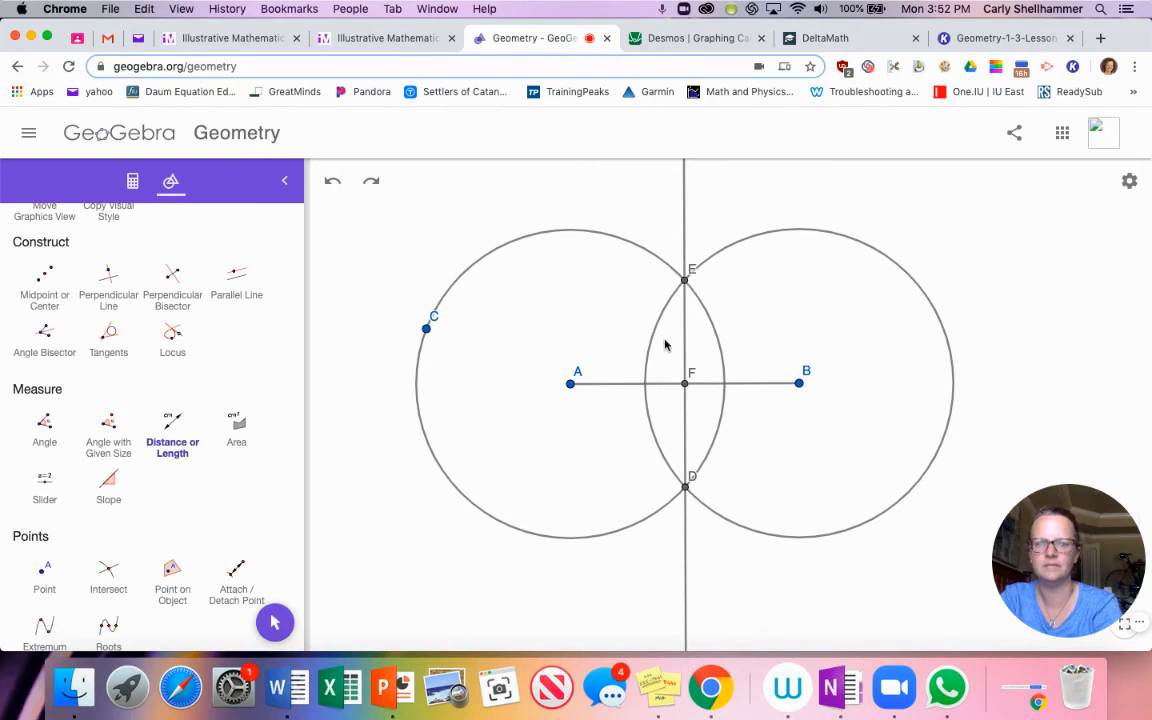
mouse_move(672, 320)
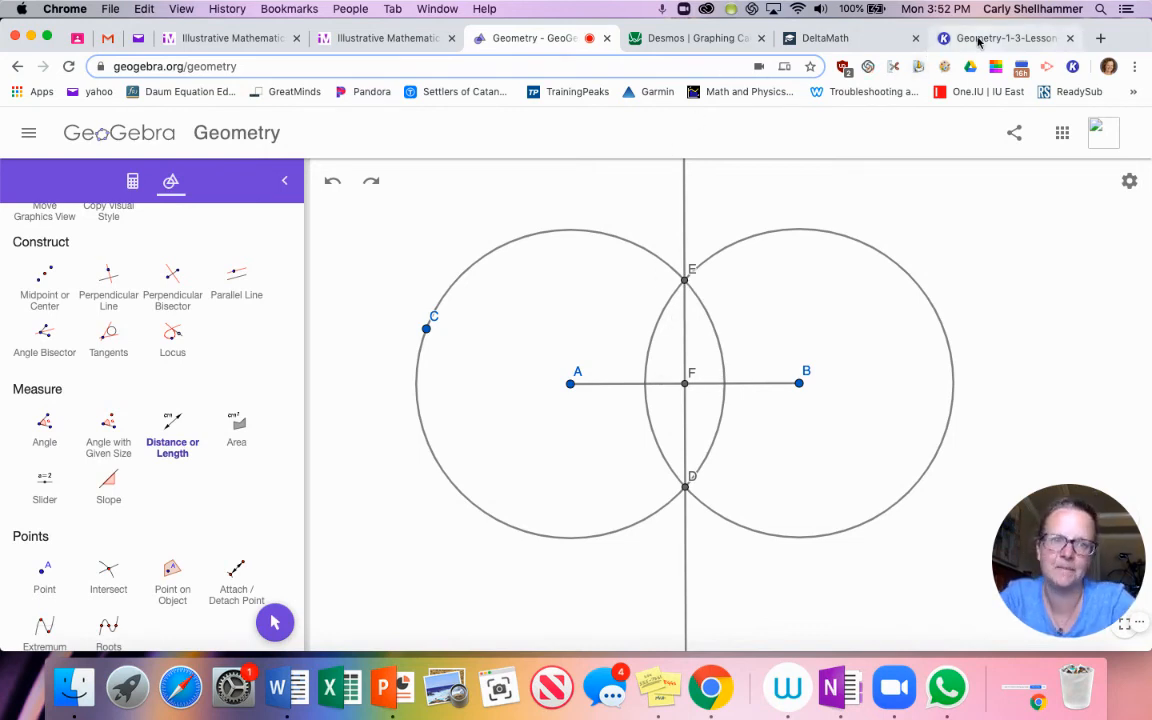
- Return to the Kami lesson PDF and scroll down to the Lesson 3 Summary
click(1005, 38)
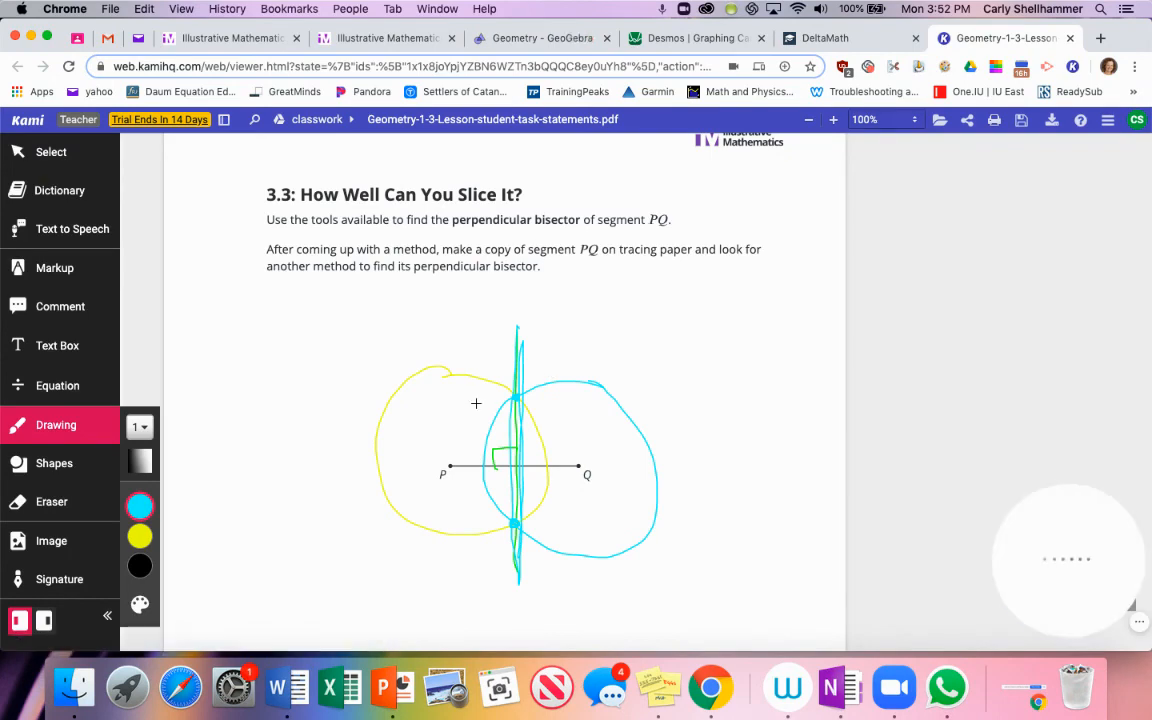
scroll(down, 3)
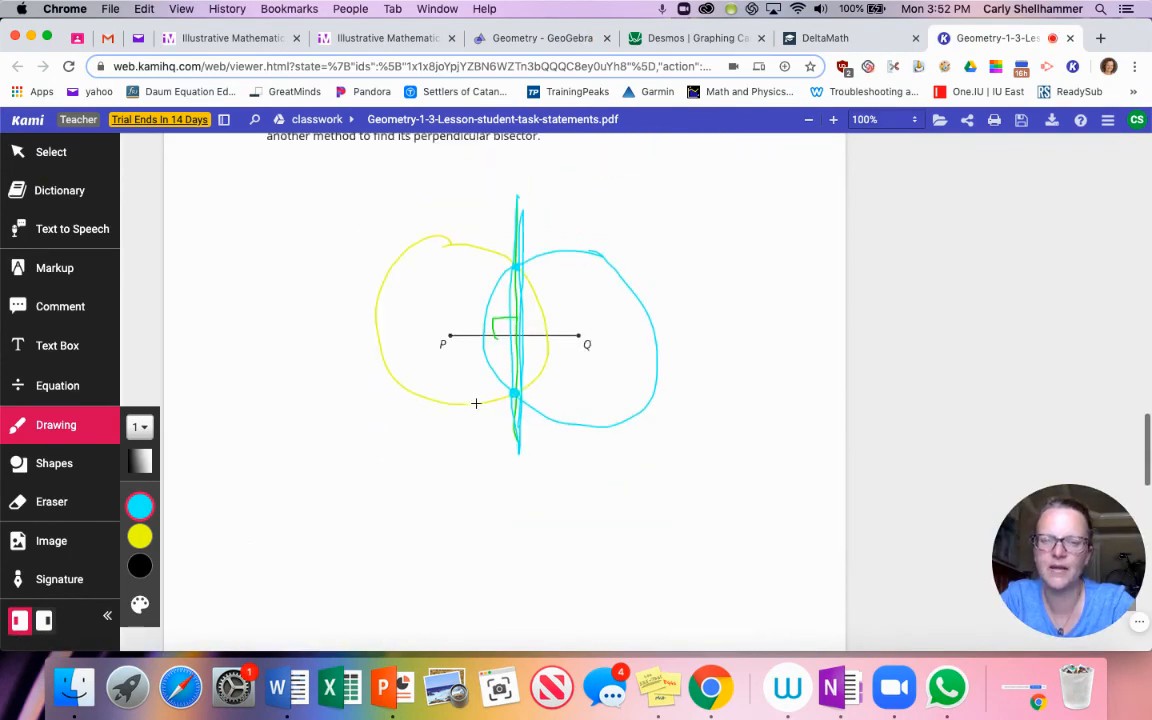
scroll(down, 3)
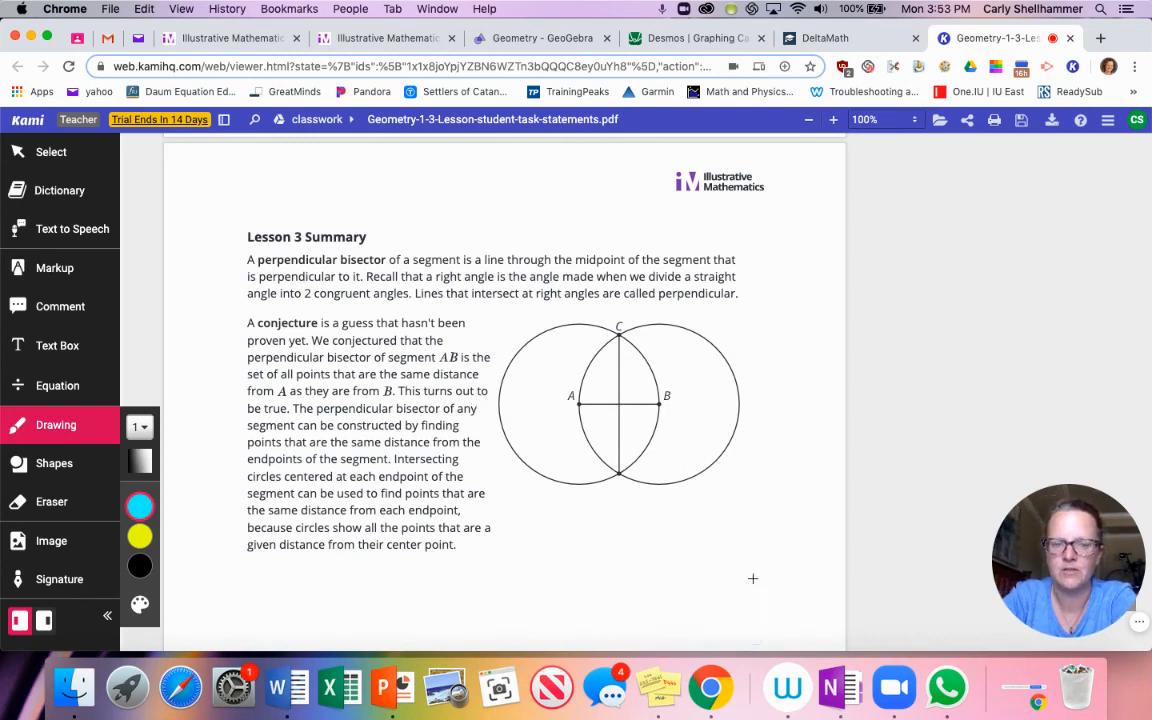
- In blue, sketch the 90°/90°/180° straight angle, underline the conjecture definition, and link A and B to bisector points
drag(445, 578, 792, 588)
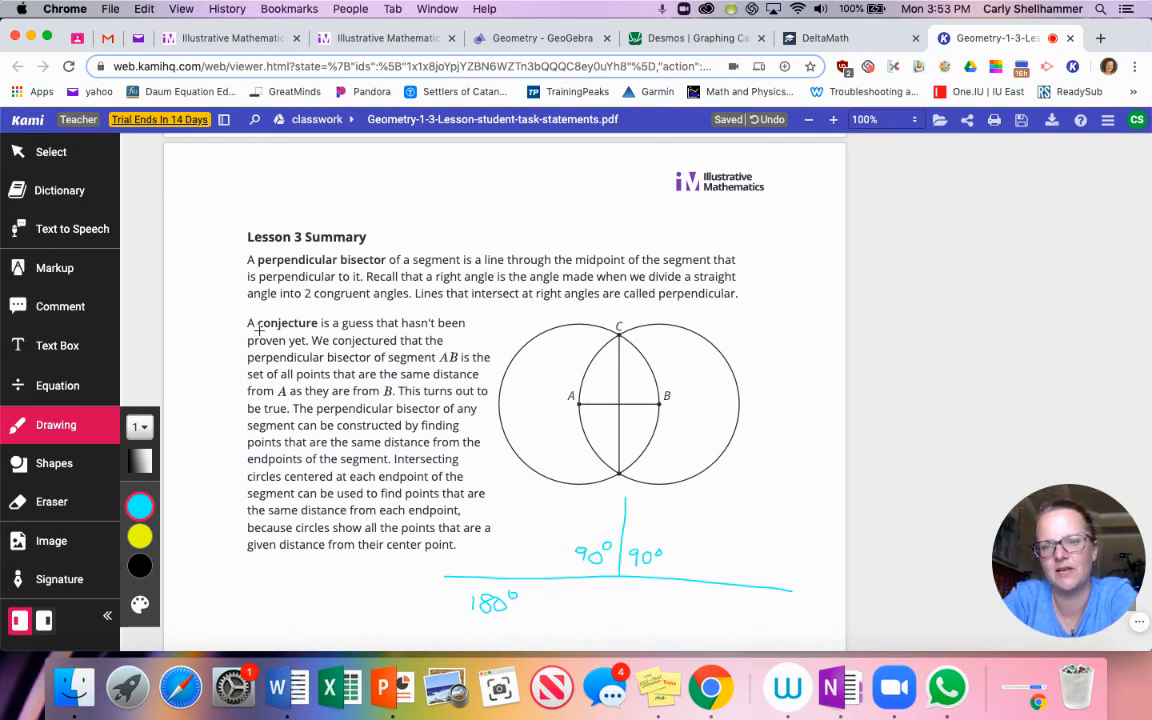
drag(258, 340, 420, 340)
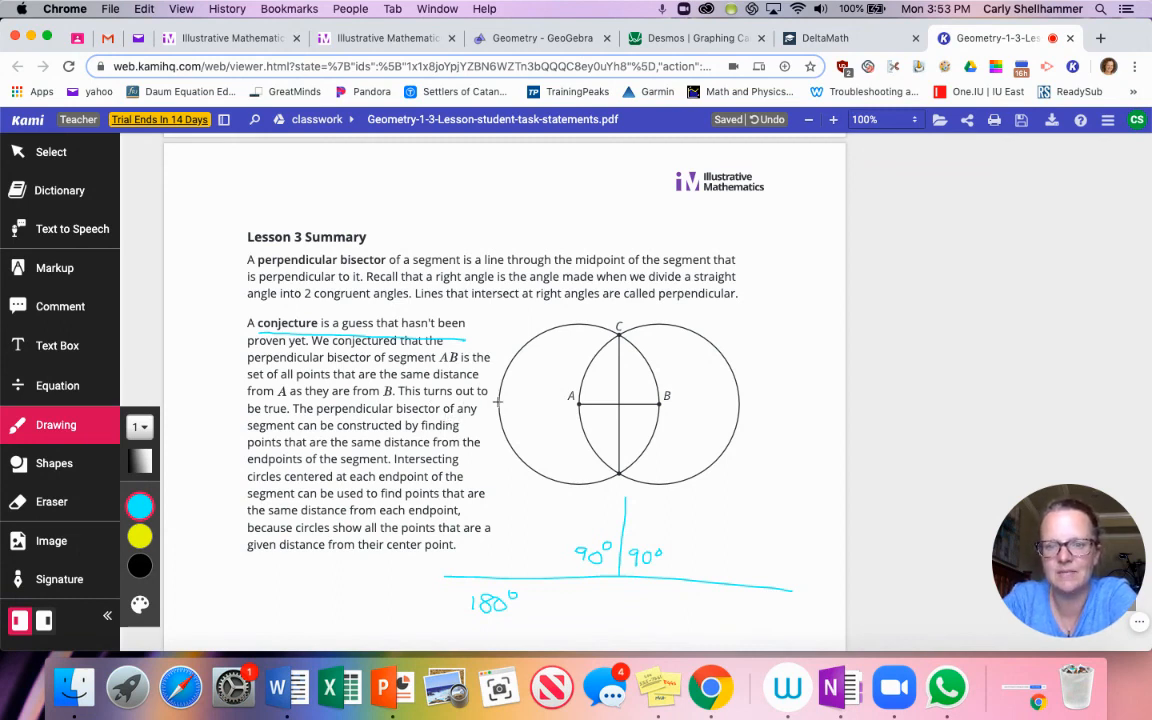
mouse_move(617, 347)
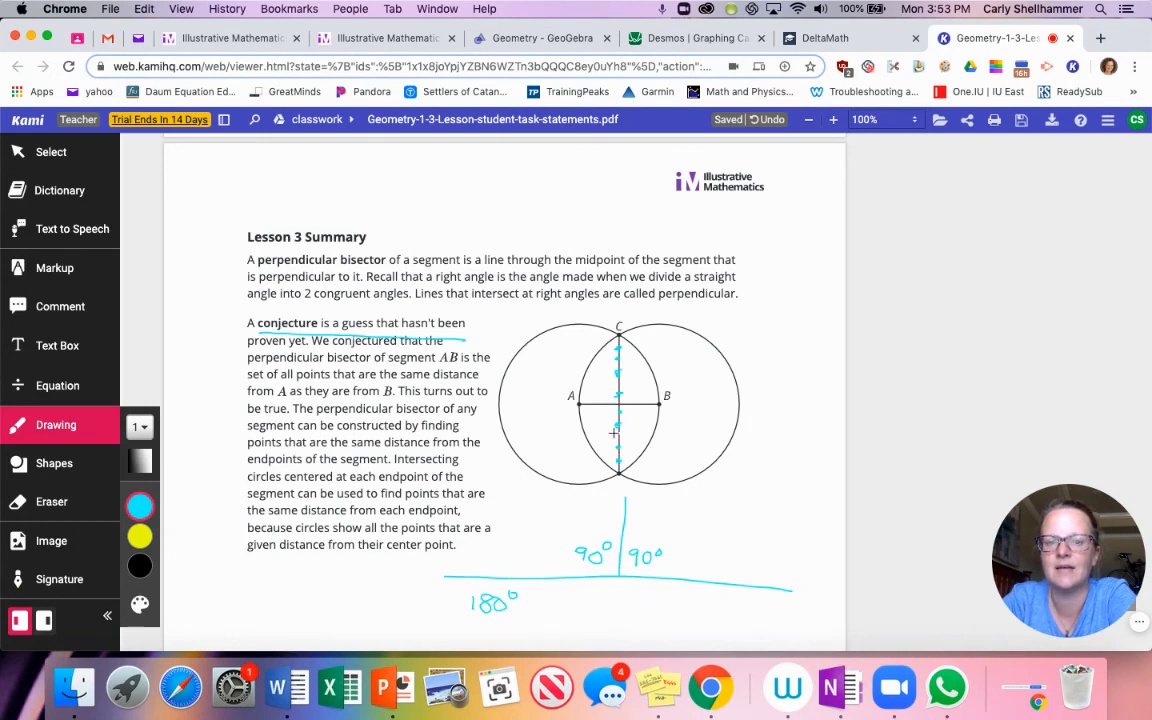
drag(574, 402, 618, 462)
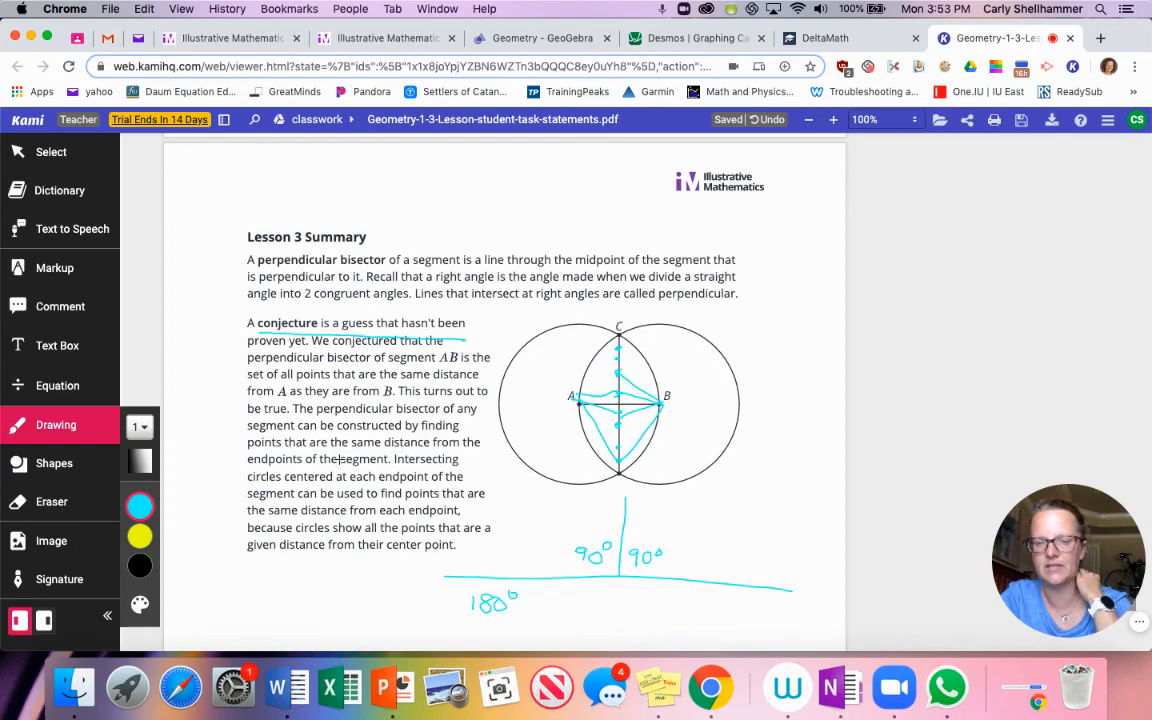
scroll(down, 3)
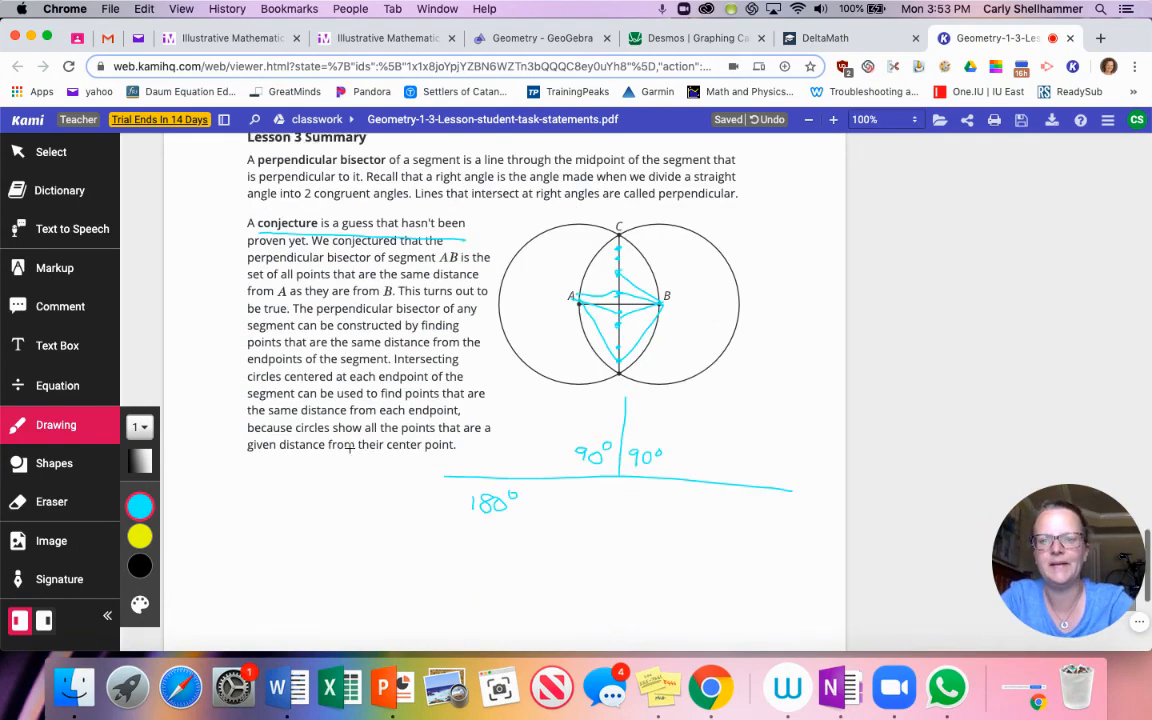
scroll(down, 3)
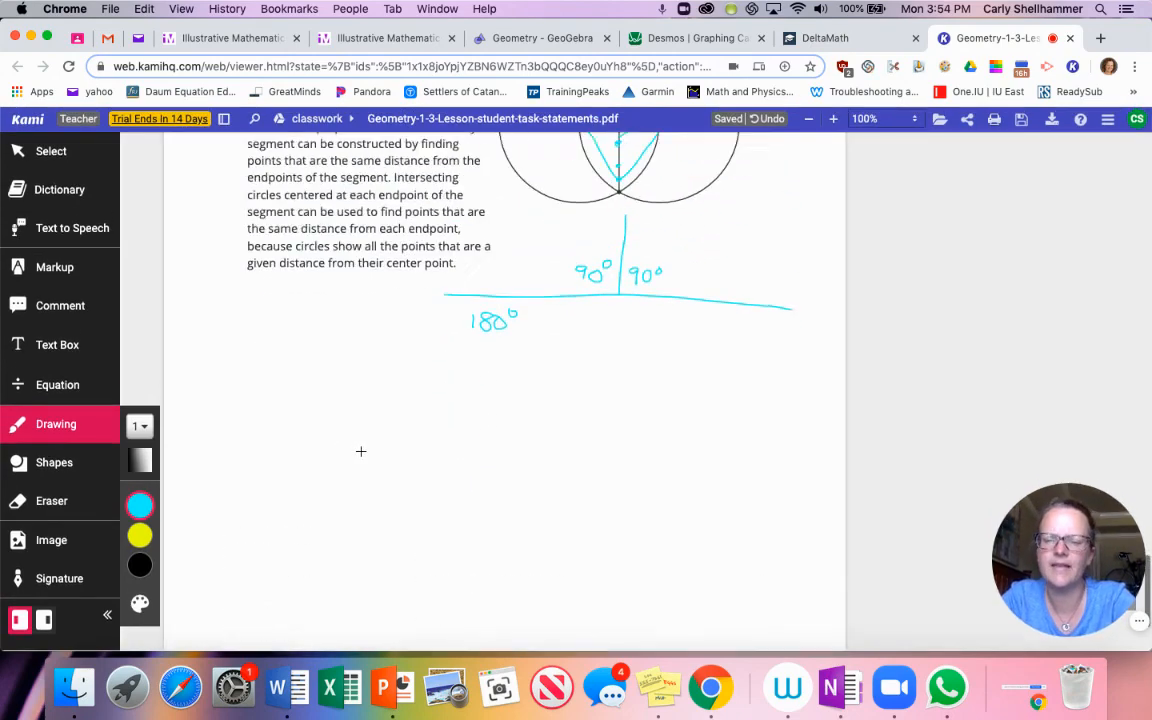